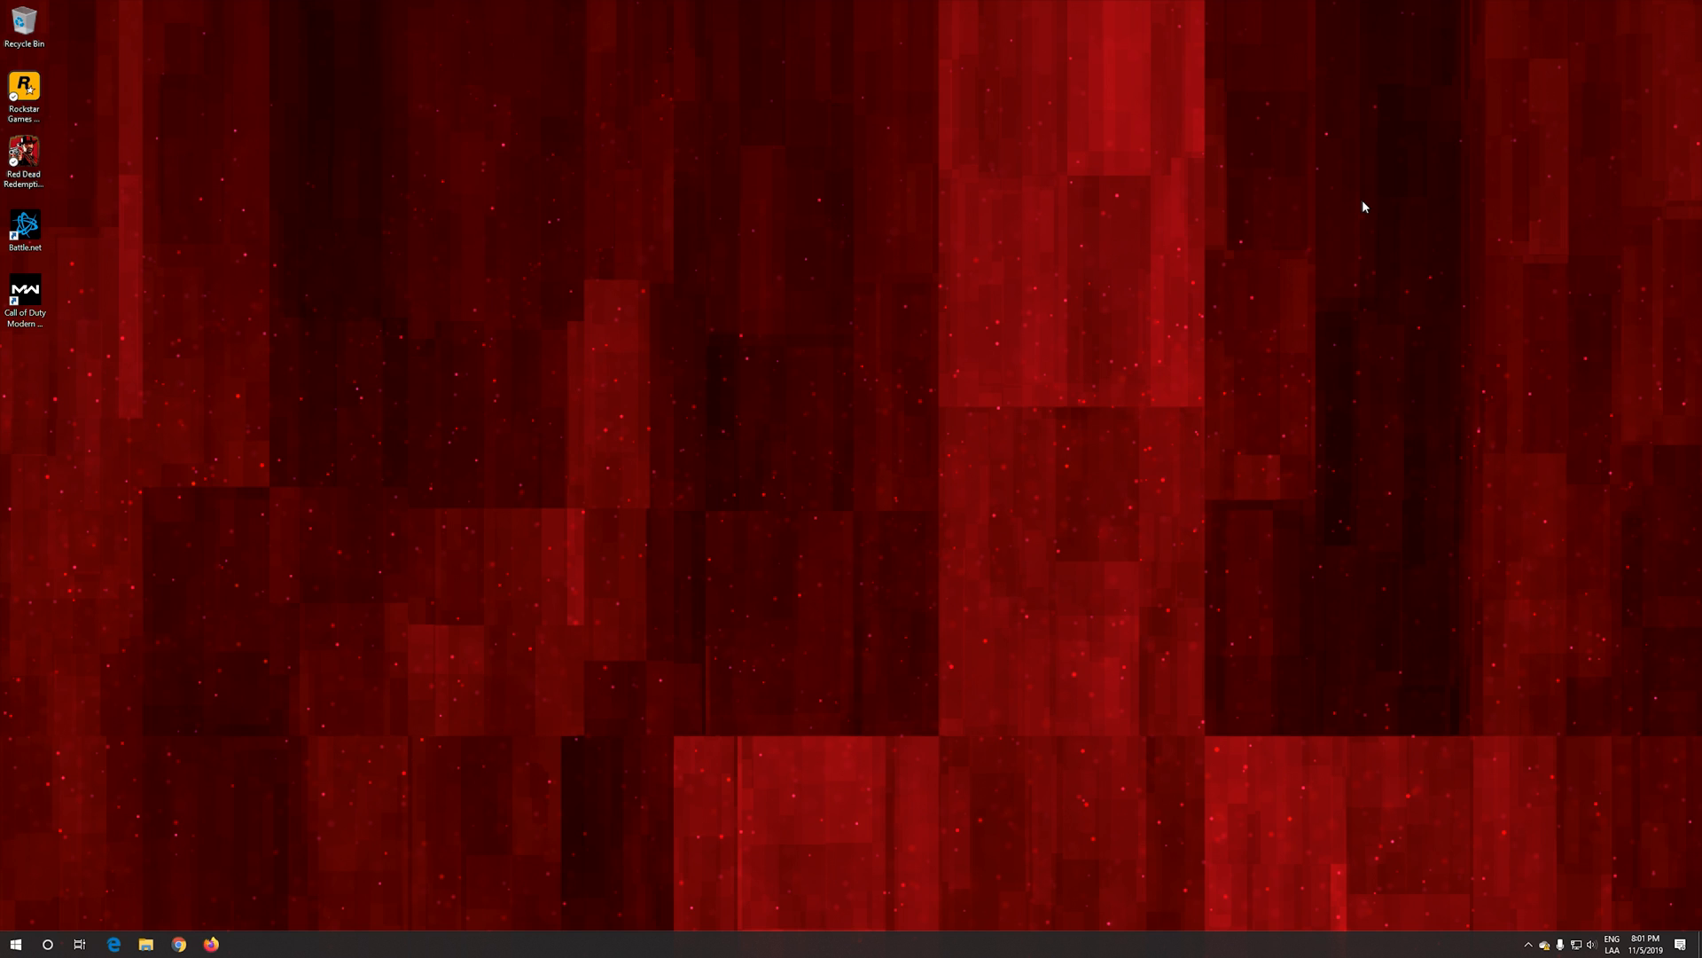
- Search the Start menu for GeForce Experience
{"action": "type", "text": "gforce experience"}
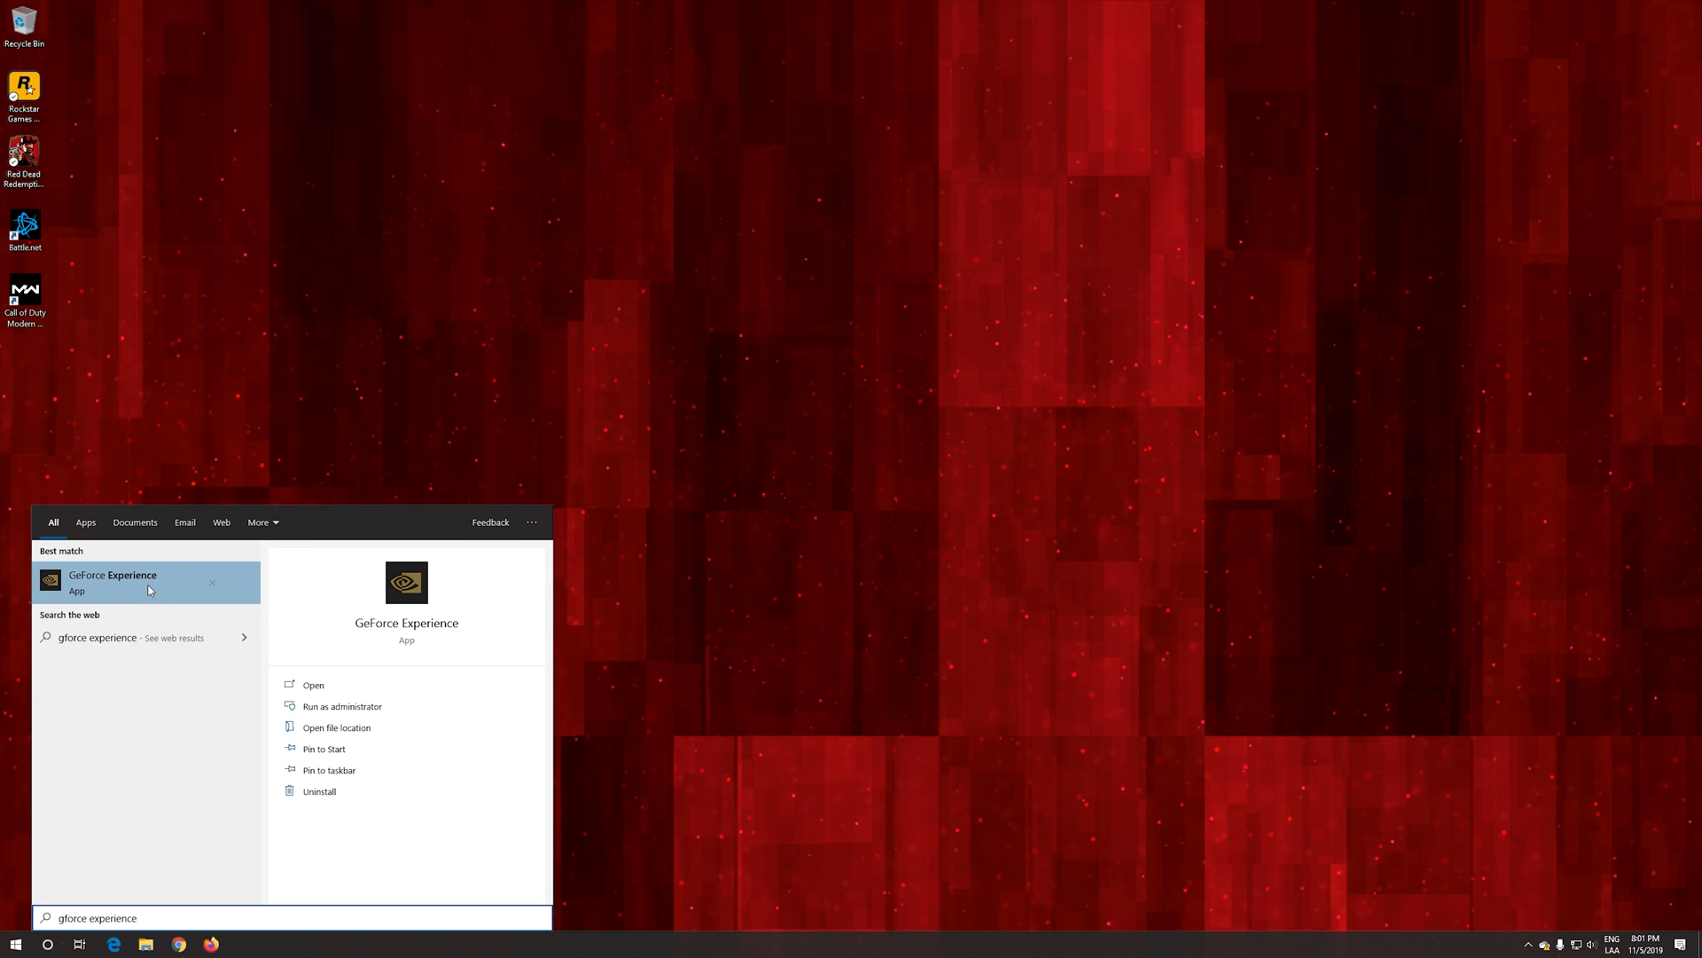
{"action": "mouse_move", "coordinate": [135, 589]}
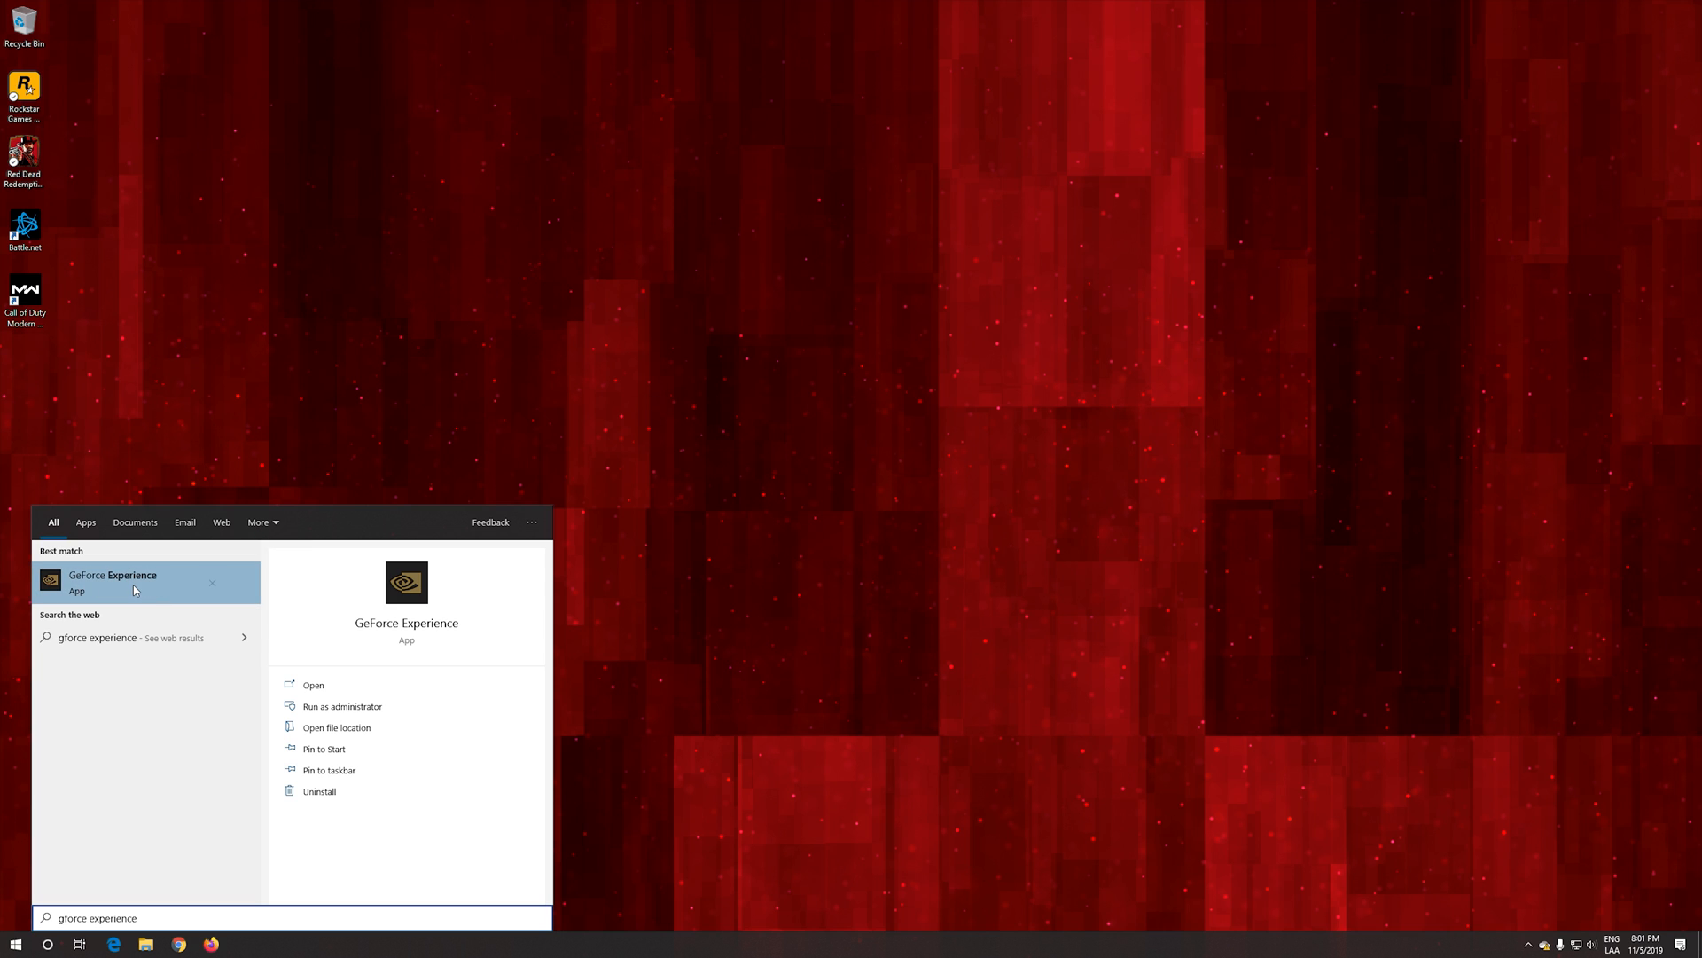
- Launch GeForce Experience and custom-install Game Ready Driver 441.12 from the Drivers page
{"action": "left_click", "coordinate": [112, 582]}
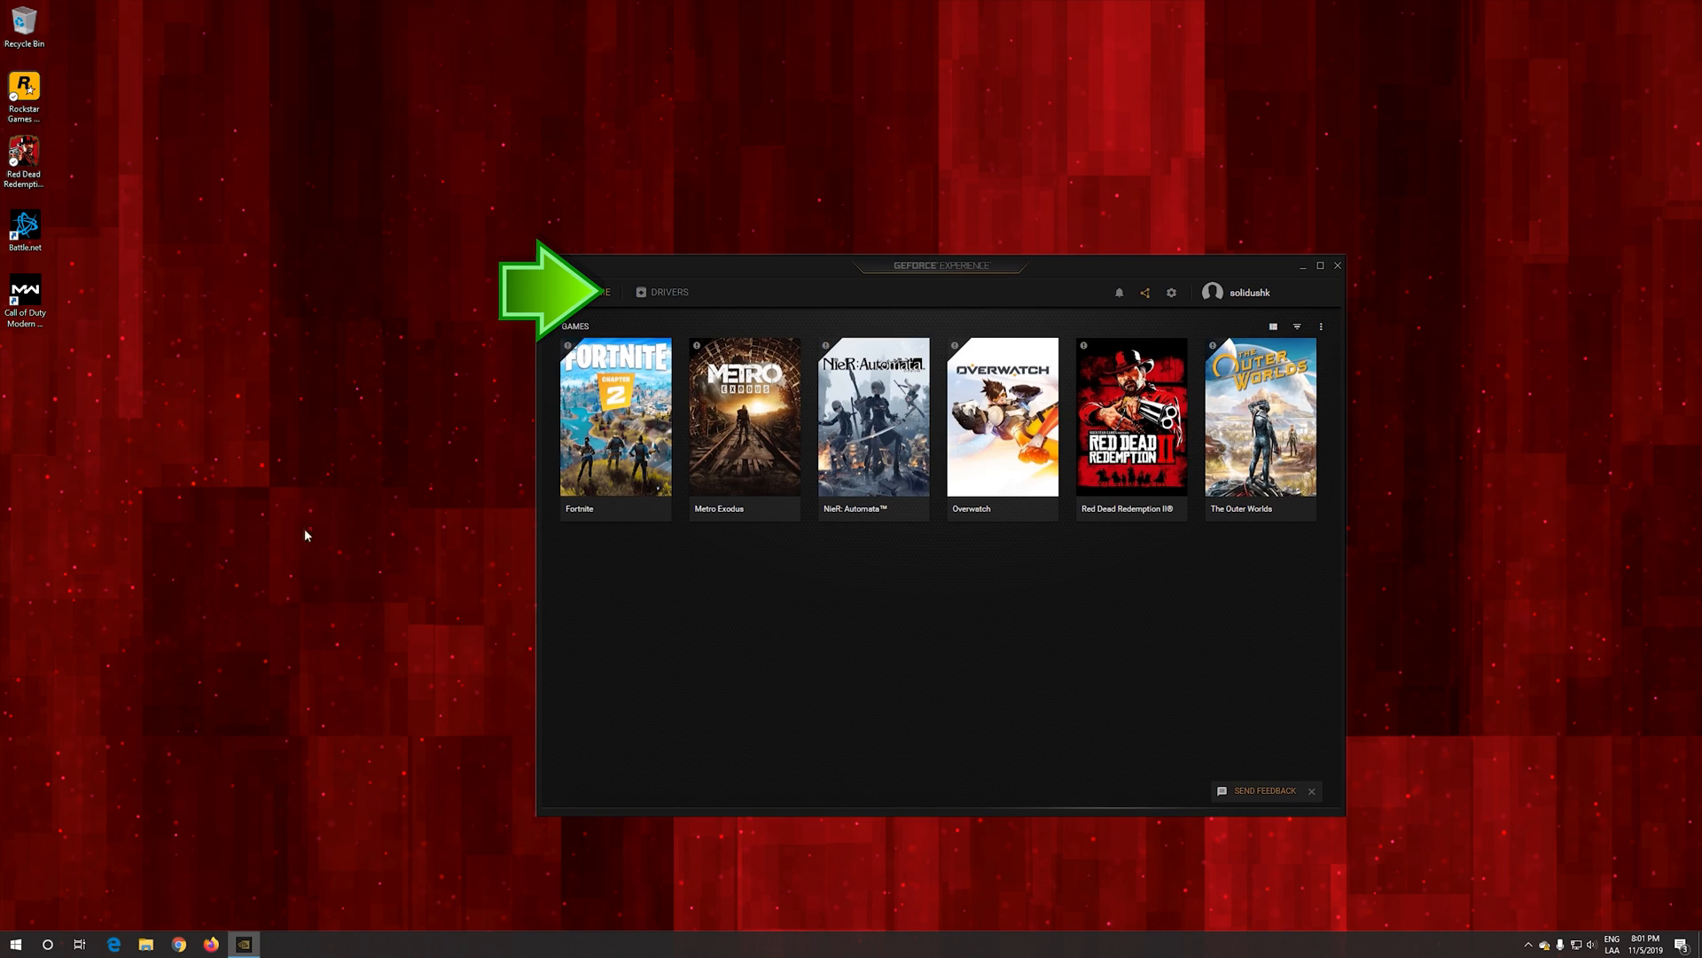
{"action": "mouse_move", "coordinate": [660, 291]}
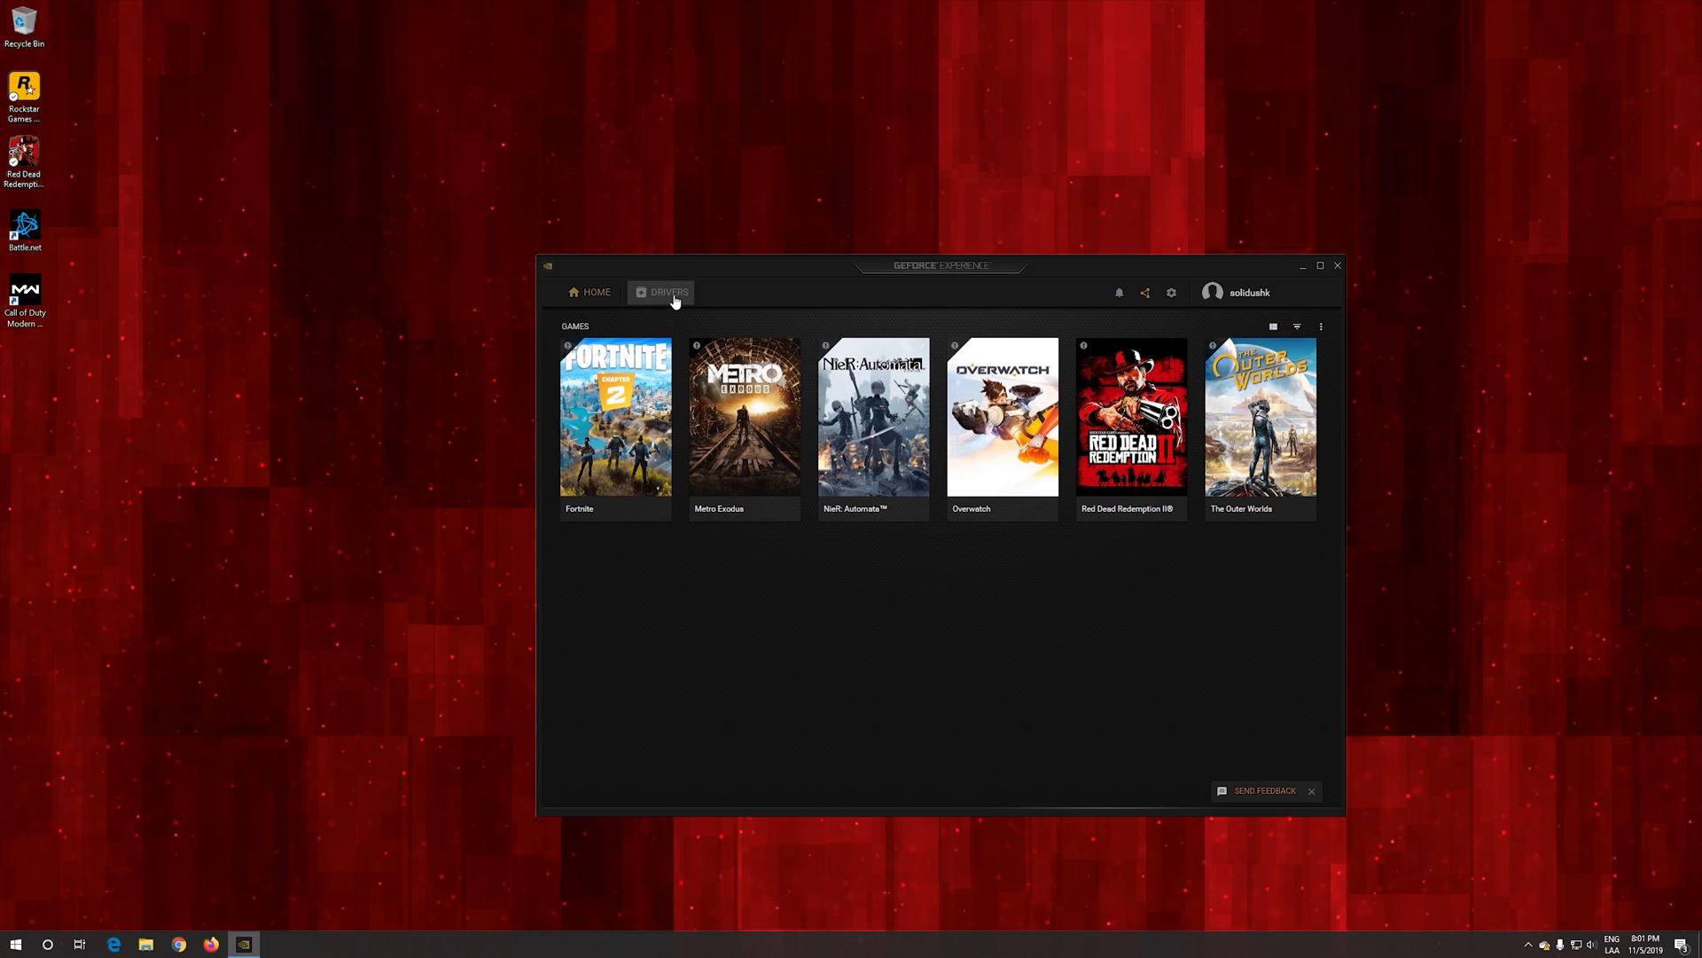
{"action": "left_click", "coordinate": [668, 291]}
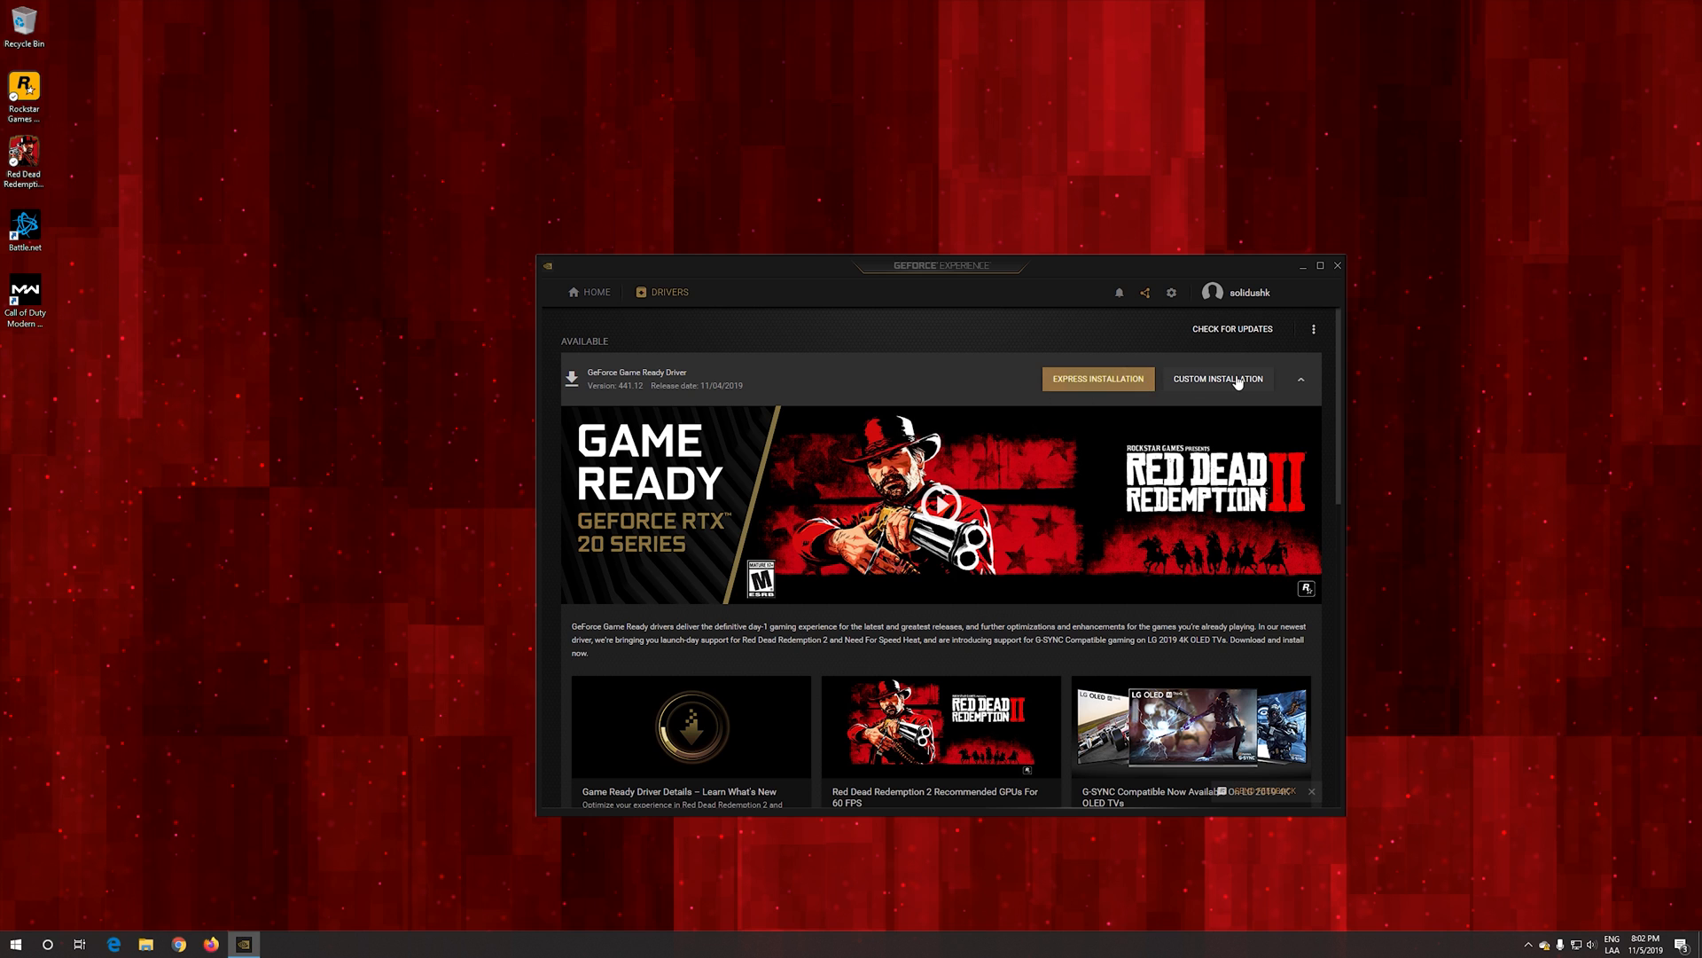
{"action": "left_click", "coordinate": [1097, 378]}
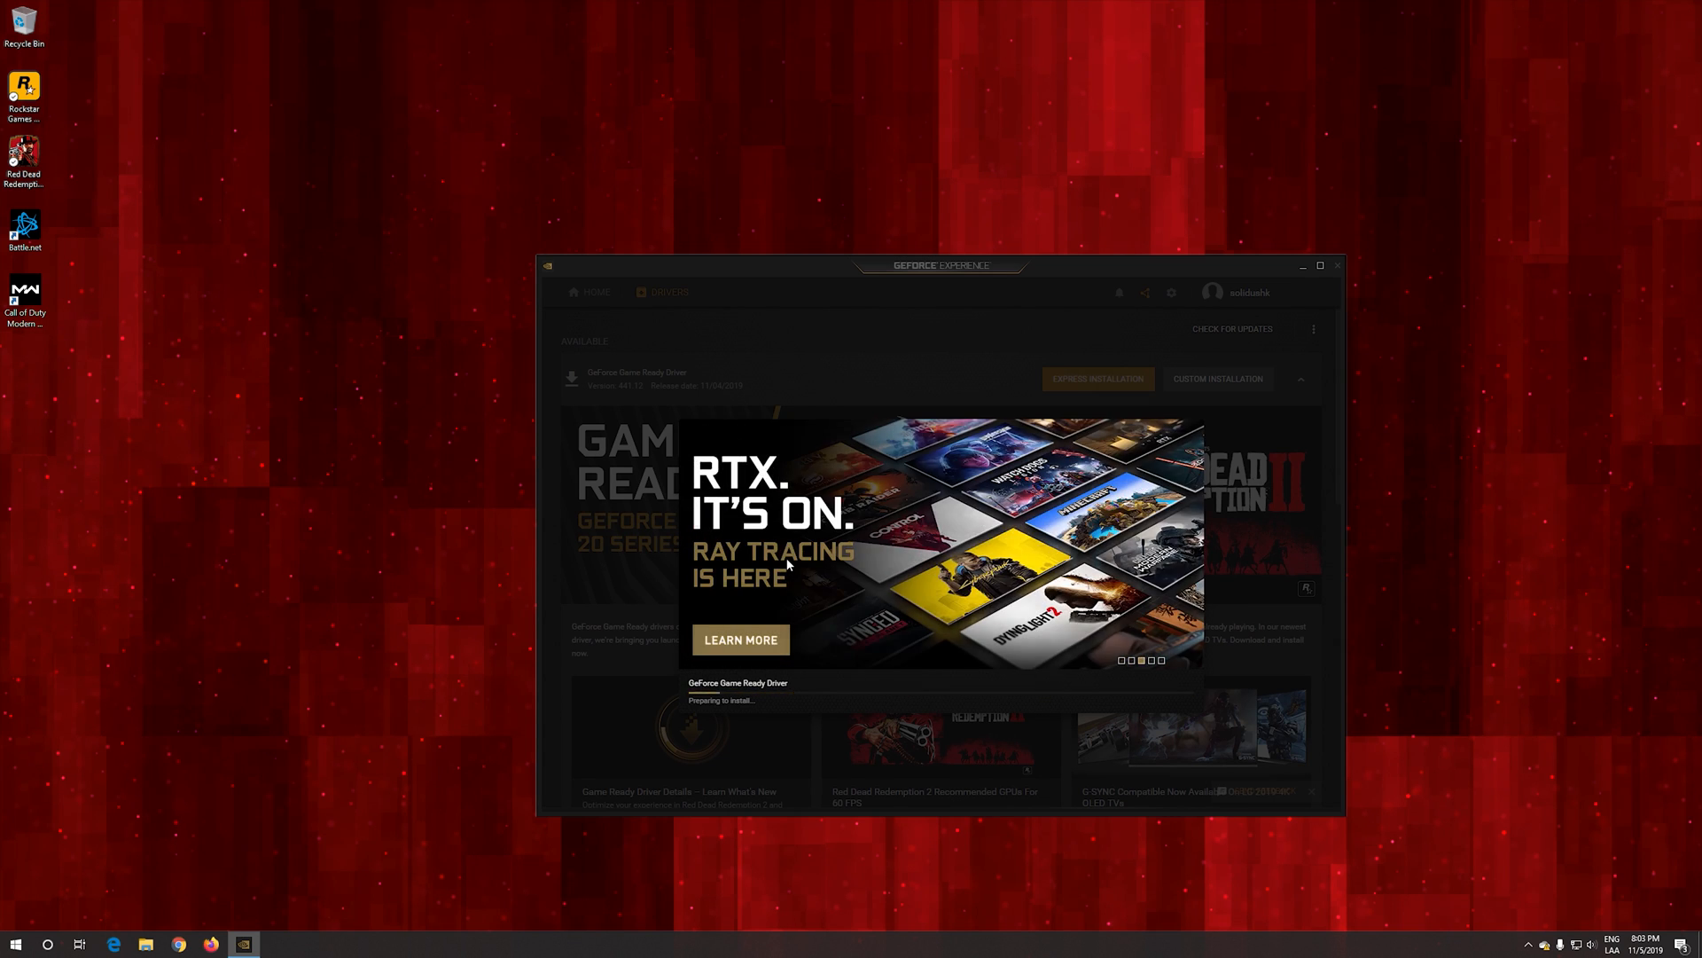
{"action": "left_click", "coordinate": [1217, 377]}
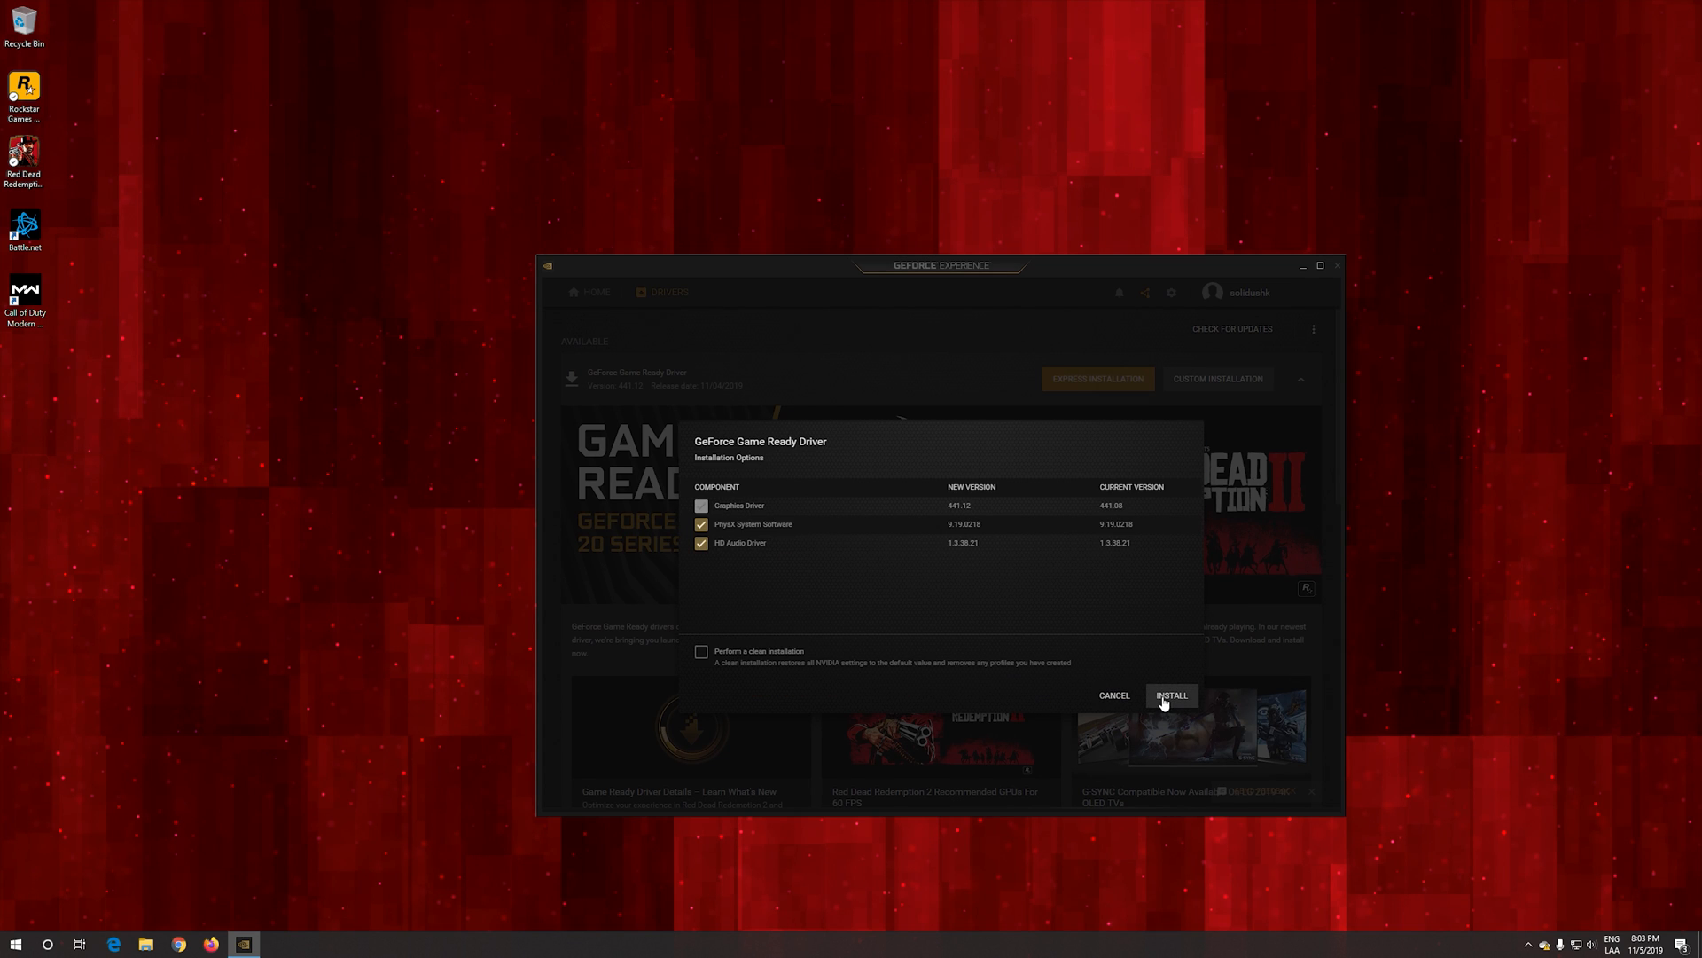
{"action": "left_click", "coordinate": [1171, 695]}
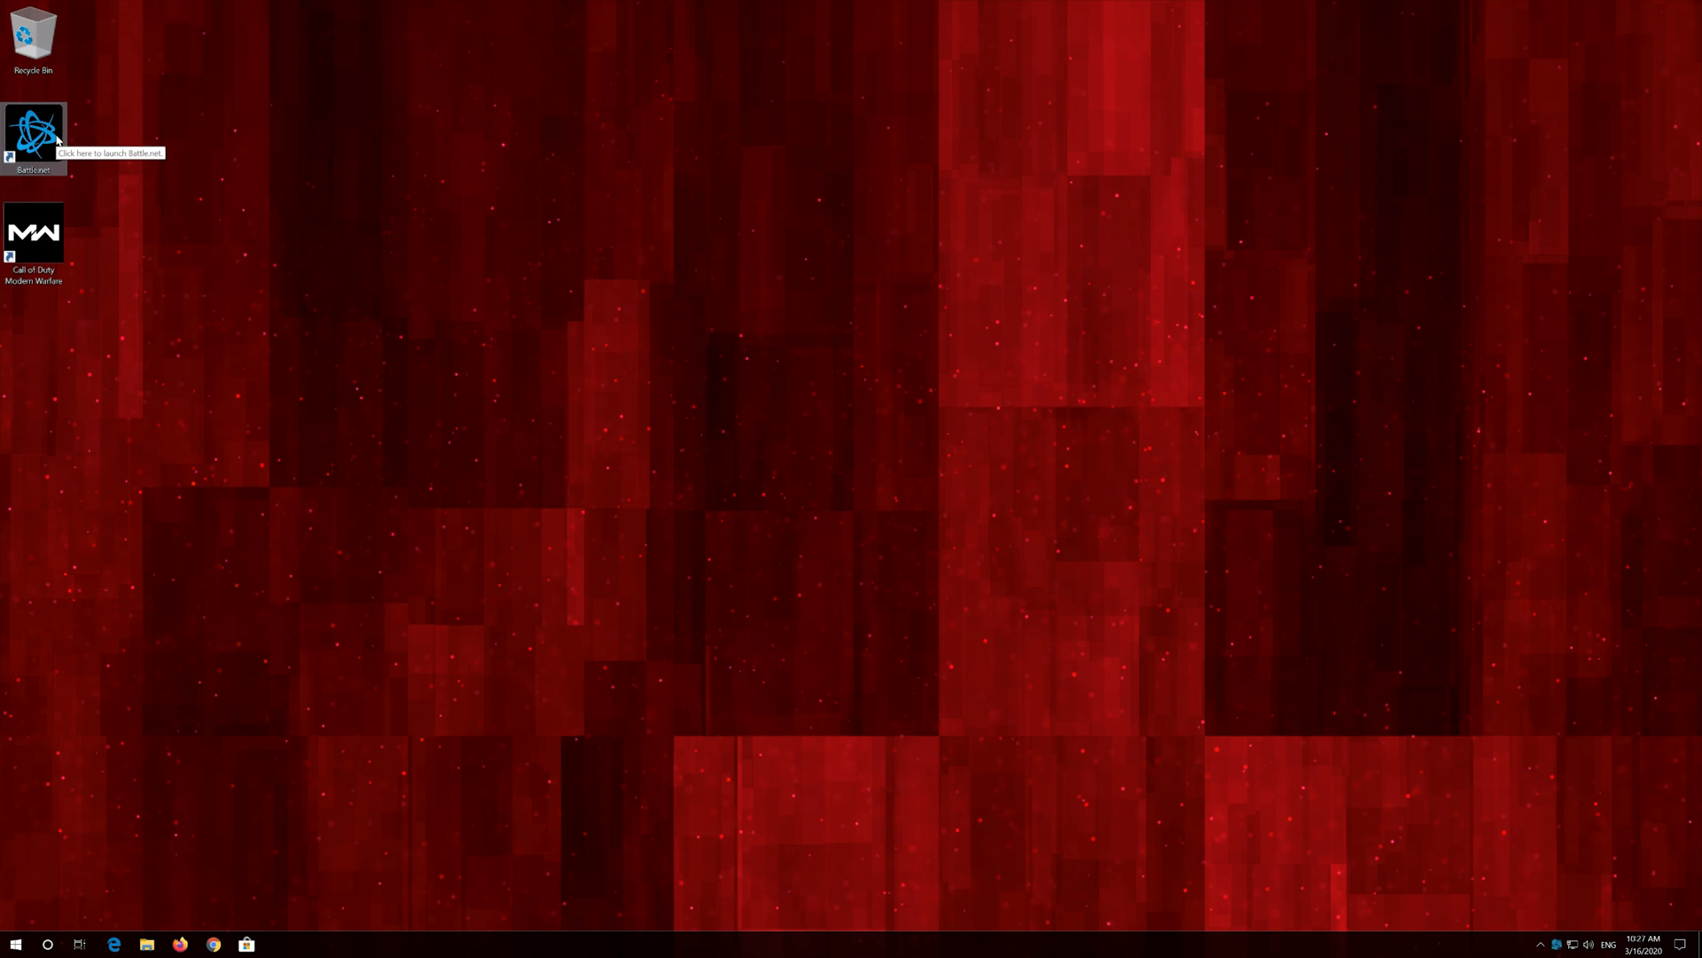
- Launch Battle.net and show the Options menu for Call of Duty: MW
{"action": "double_click", "coordinate": [33, 132]}
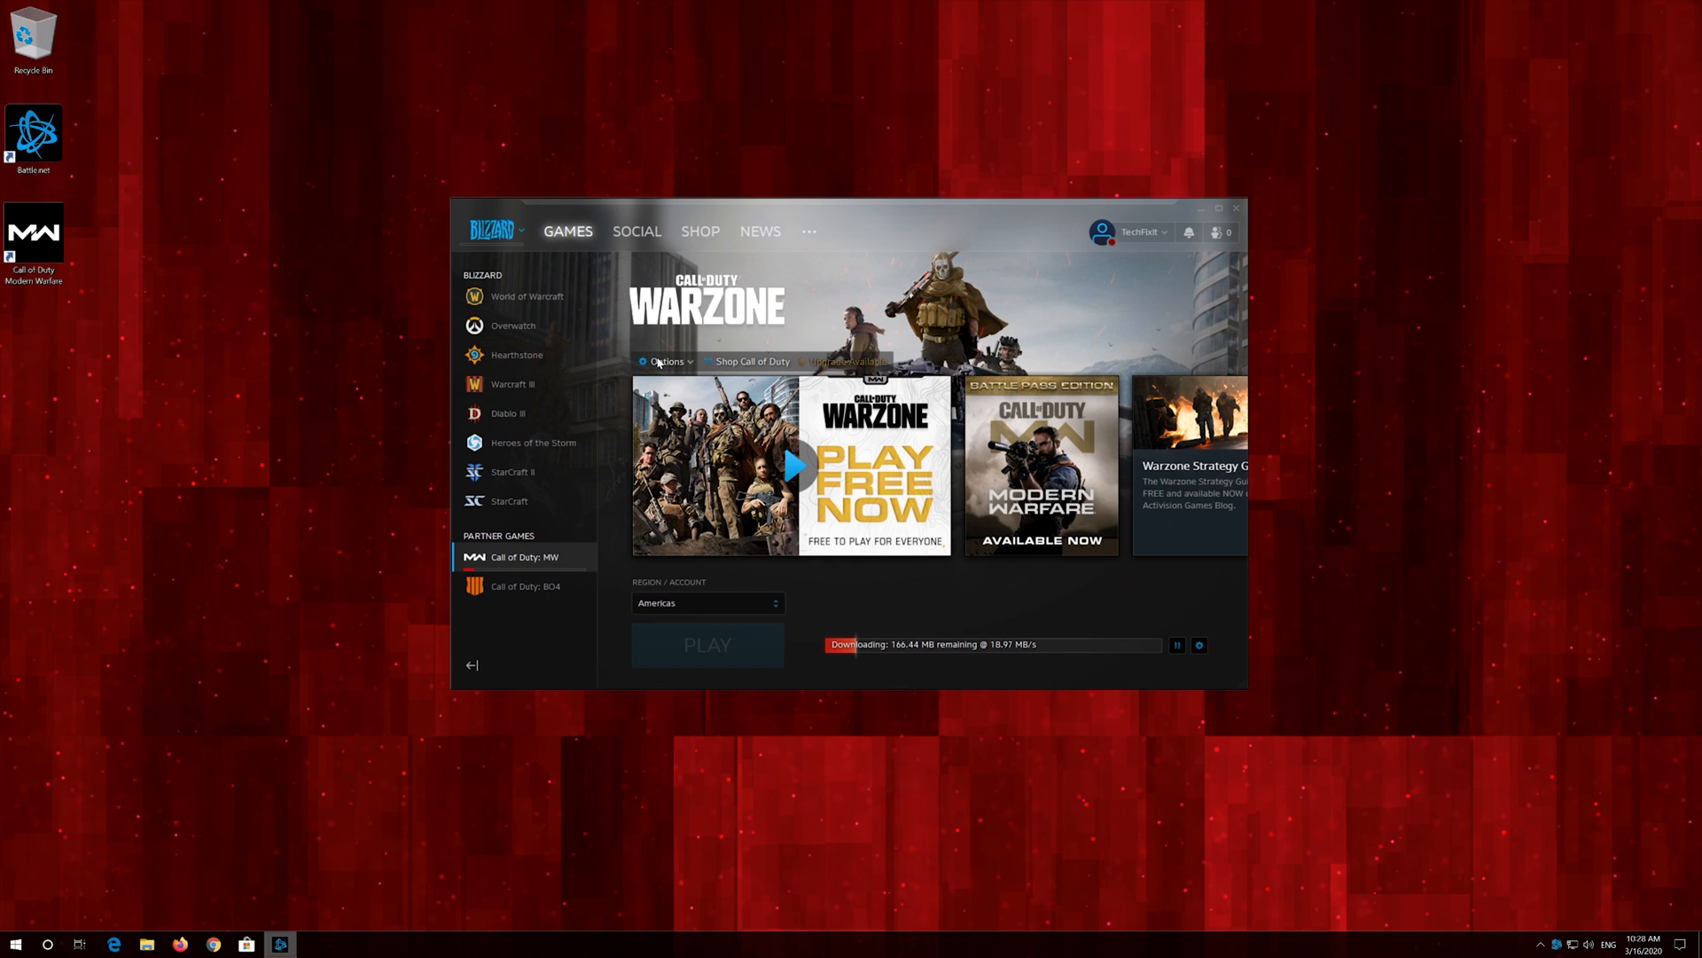
{"action": "left_click", "coordinate": [666, 361]}
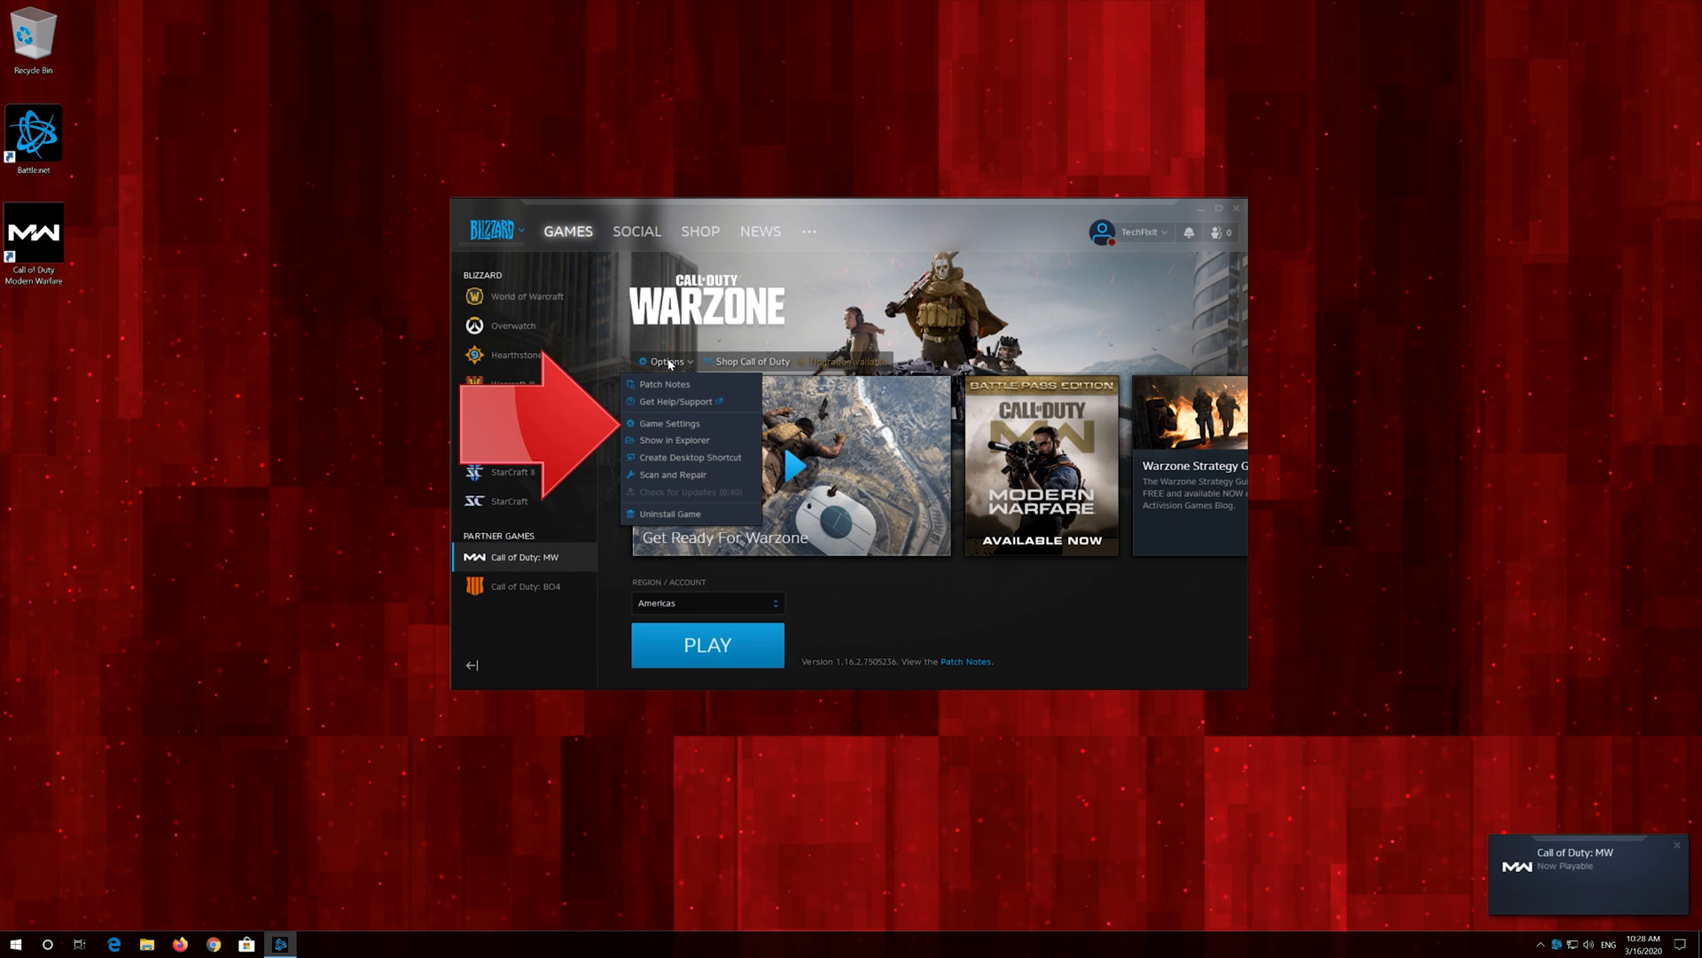
{"action": "mouse_move", "coordinate": [670, 378]}
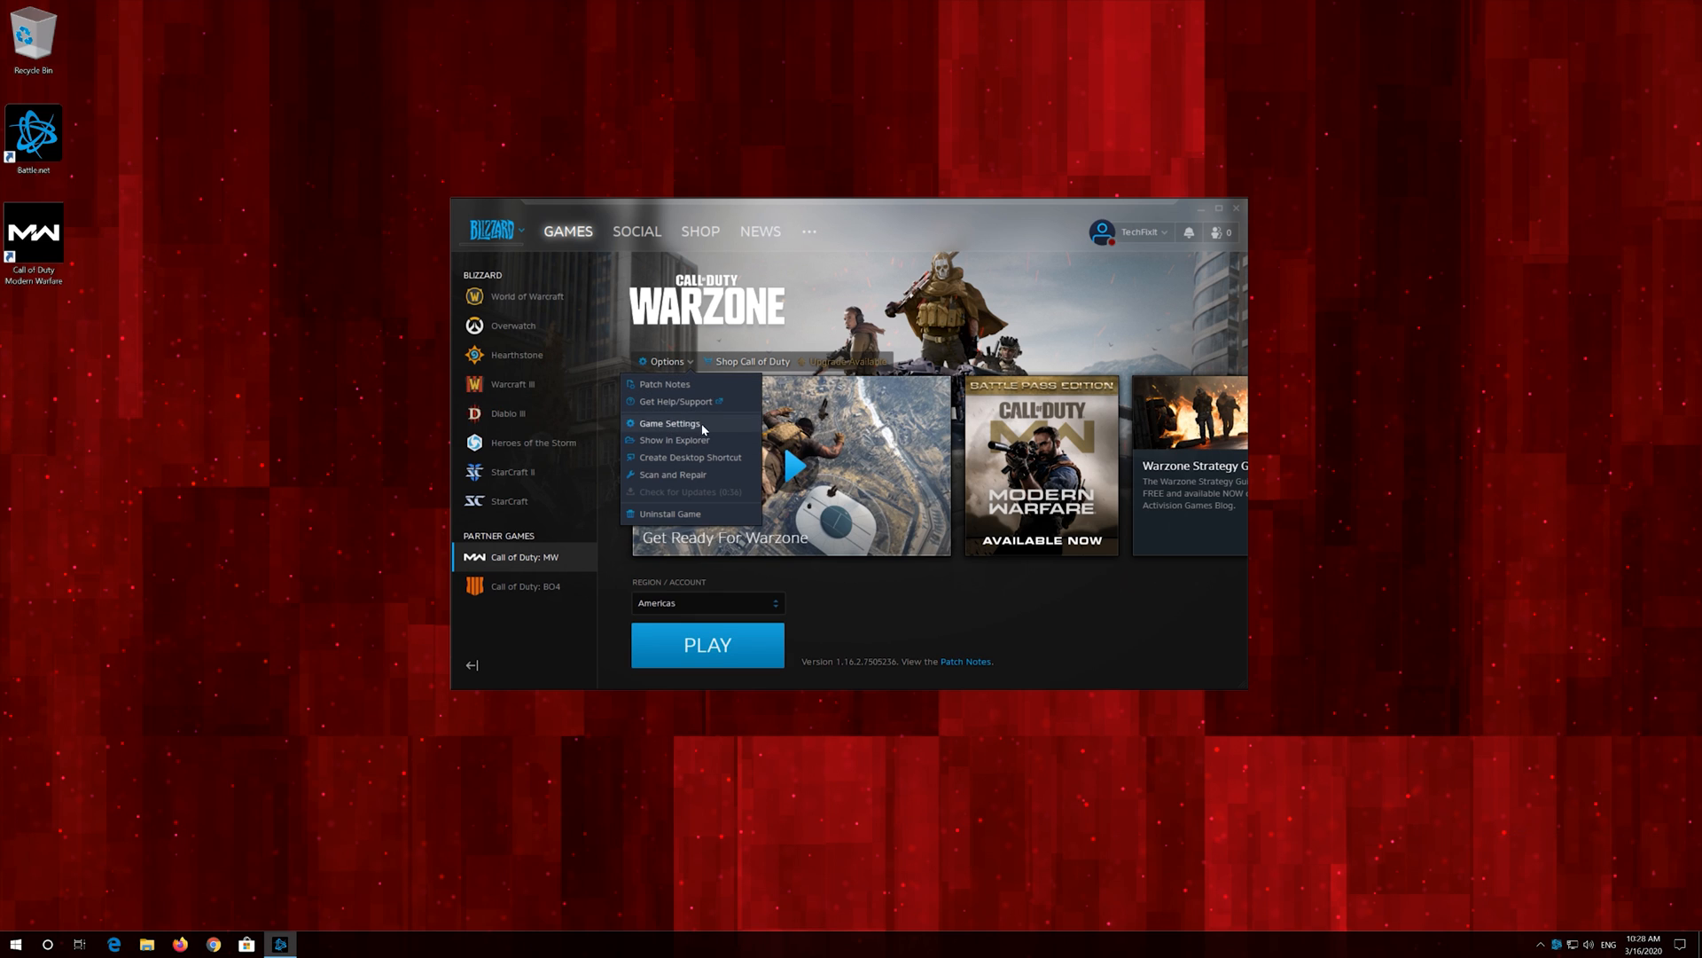
- Add -d3d11 to Call of Duty: MW's additional command line arguments and save
{"action": "left_click", "coordinate": [695, 422]}
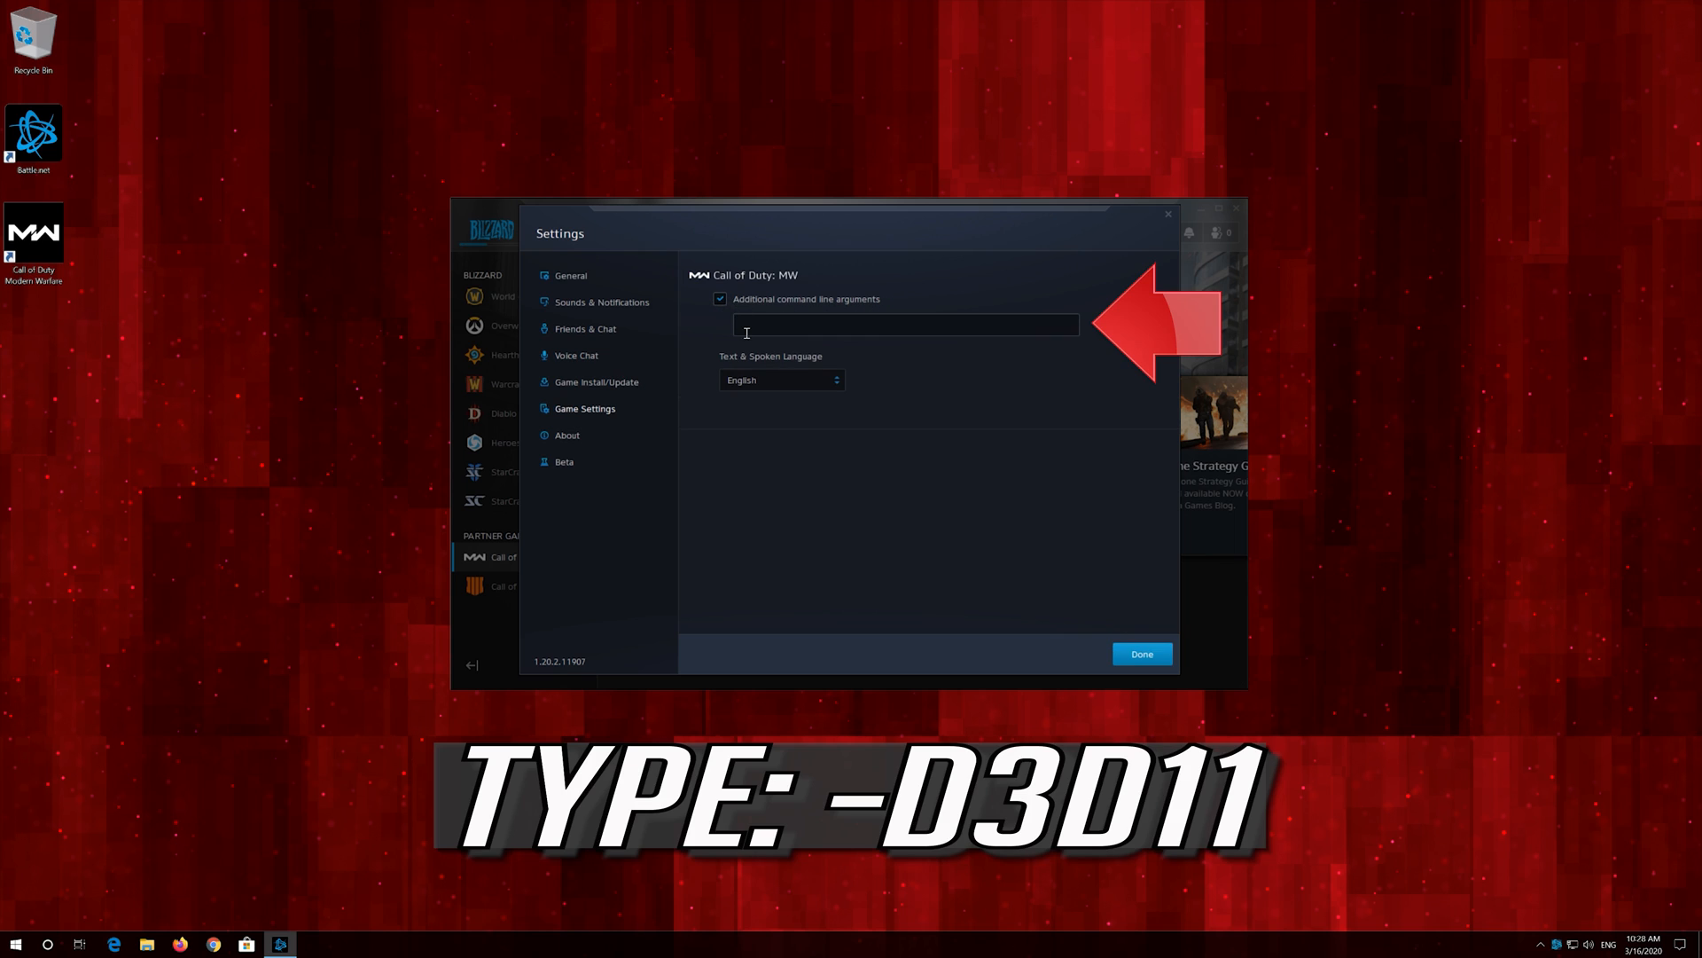
{"action": "left_click", "coordinate": [905, 324]}
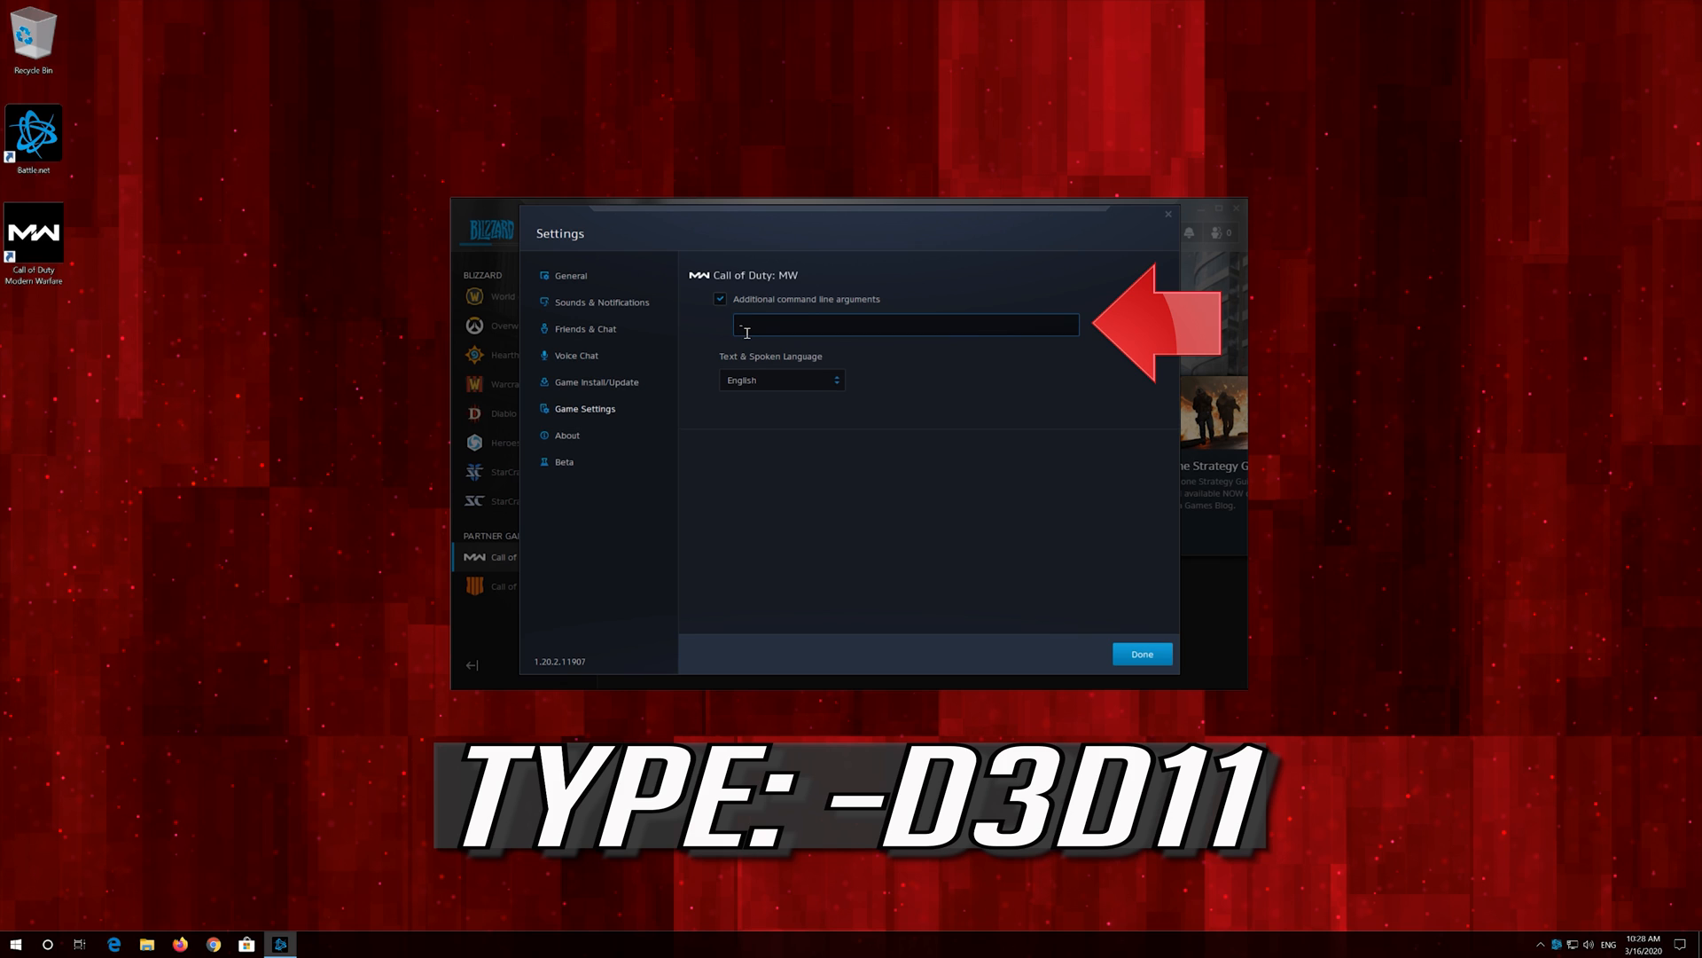
{"action": "type", "text": "-d3d11"}
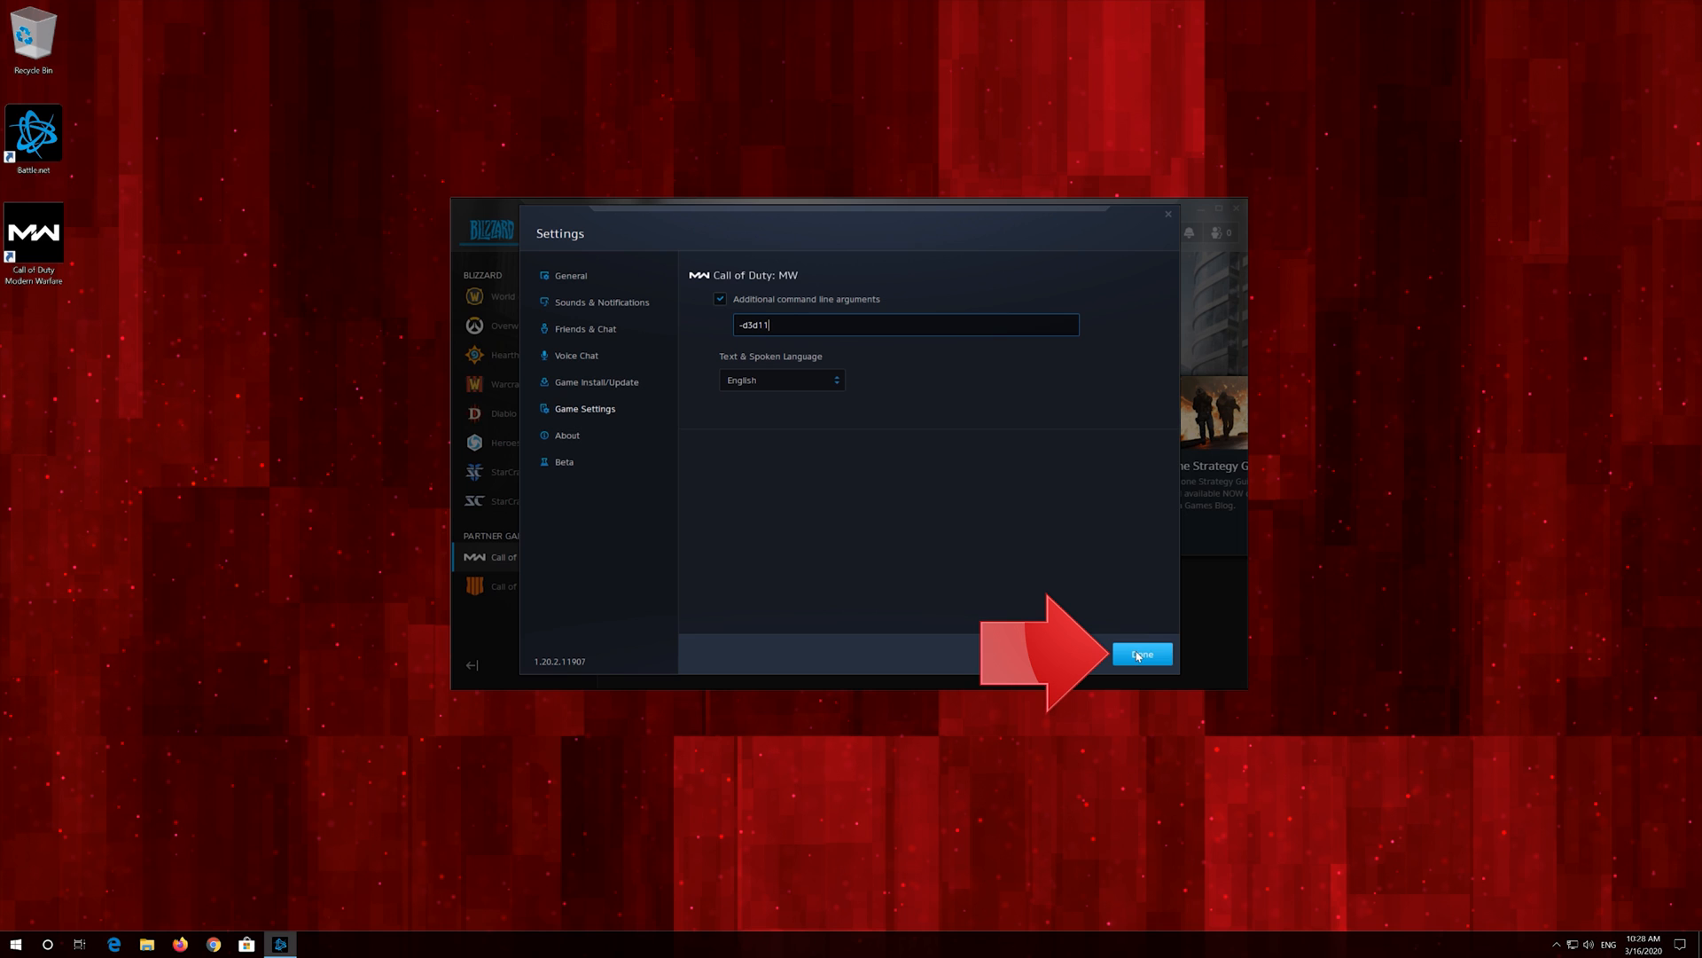
{"action": "left_click", "coordinate": [1141, 655]}
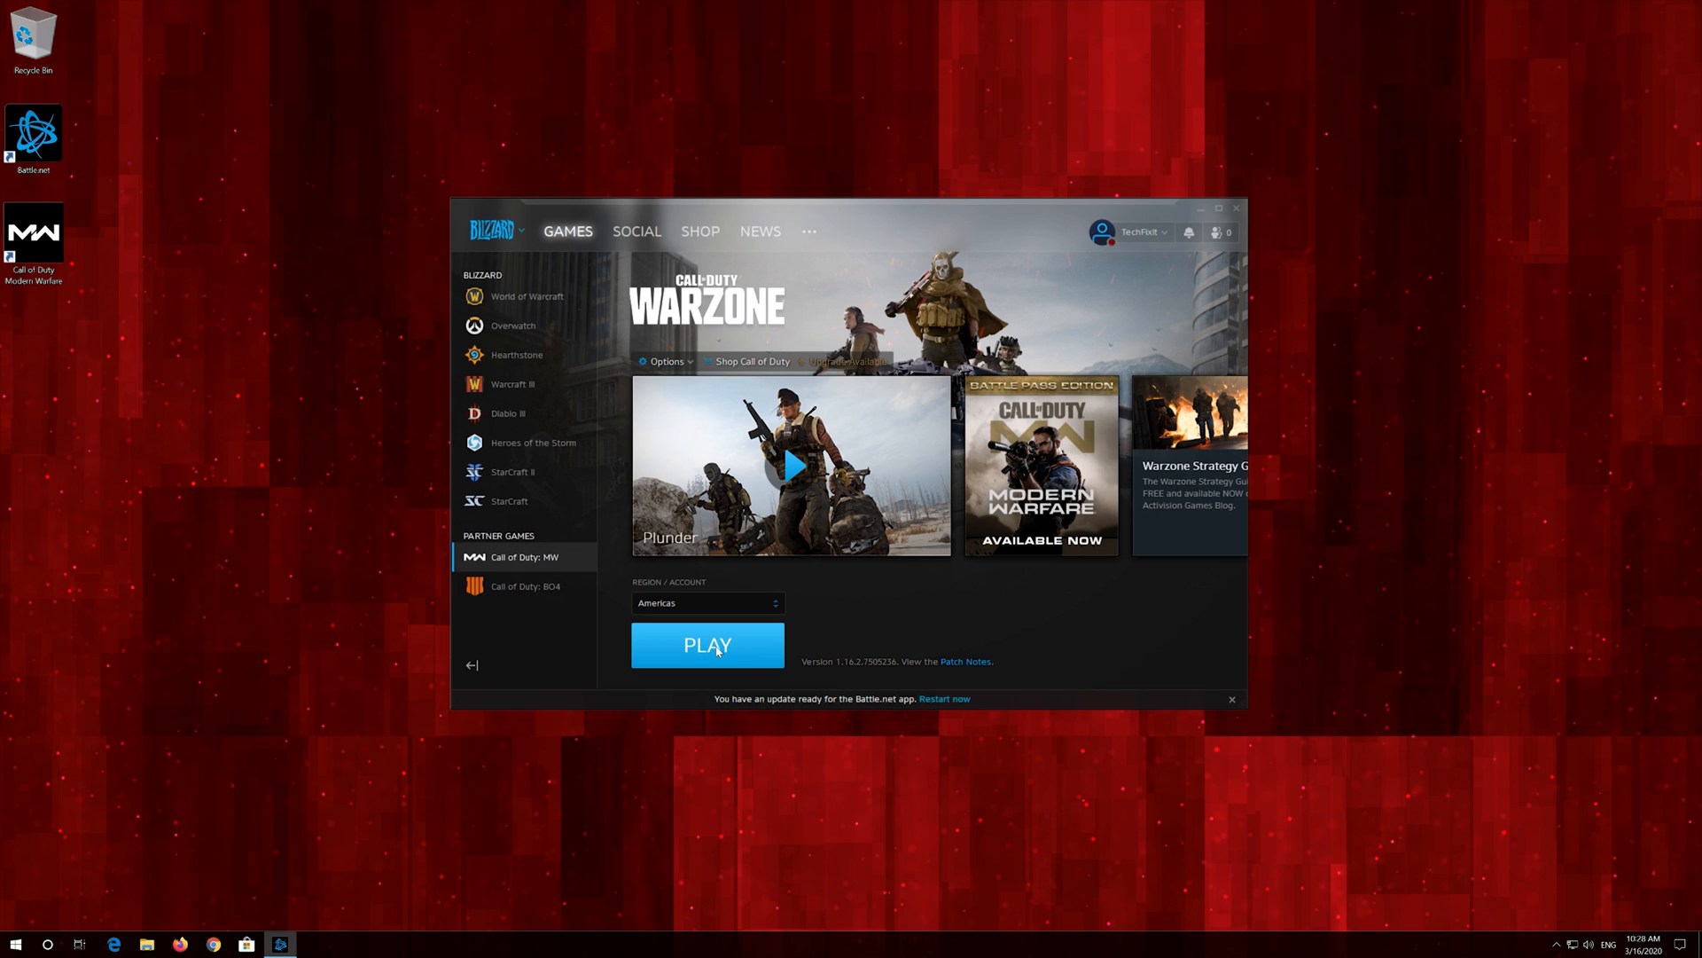
- Return to the Call of Duty: MW page and open its Options menu
{"action": "left_click", "coordinate": [706, 644]}
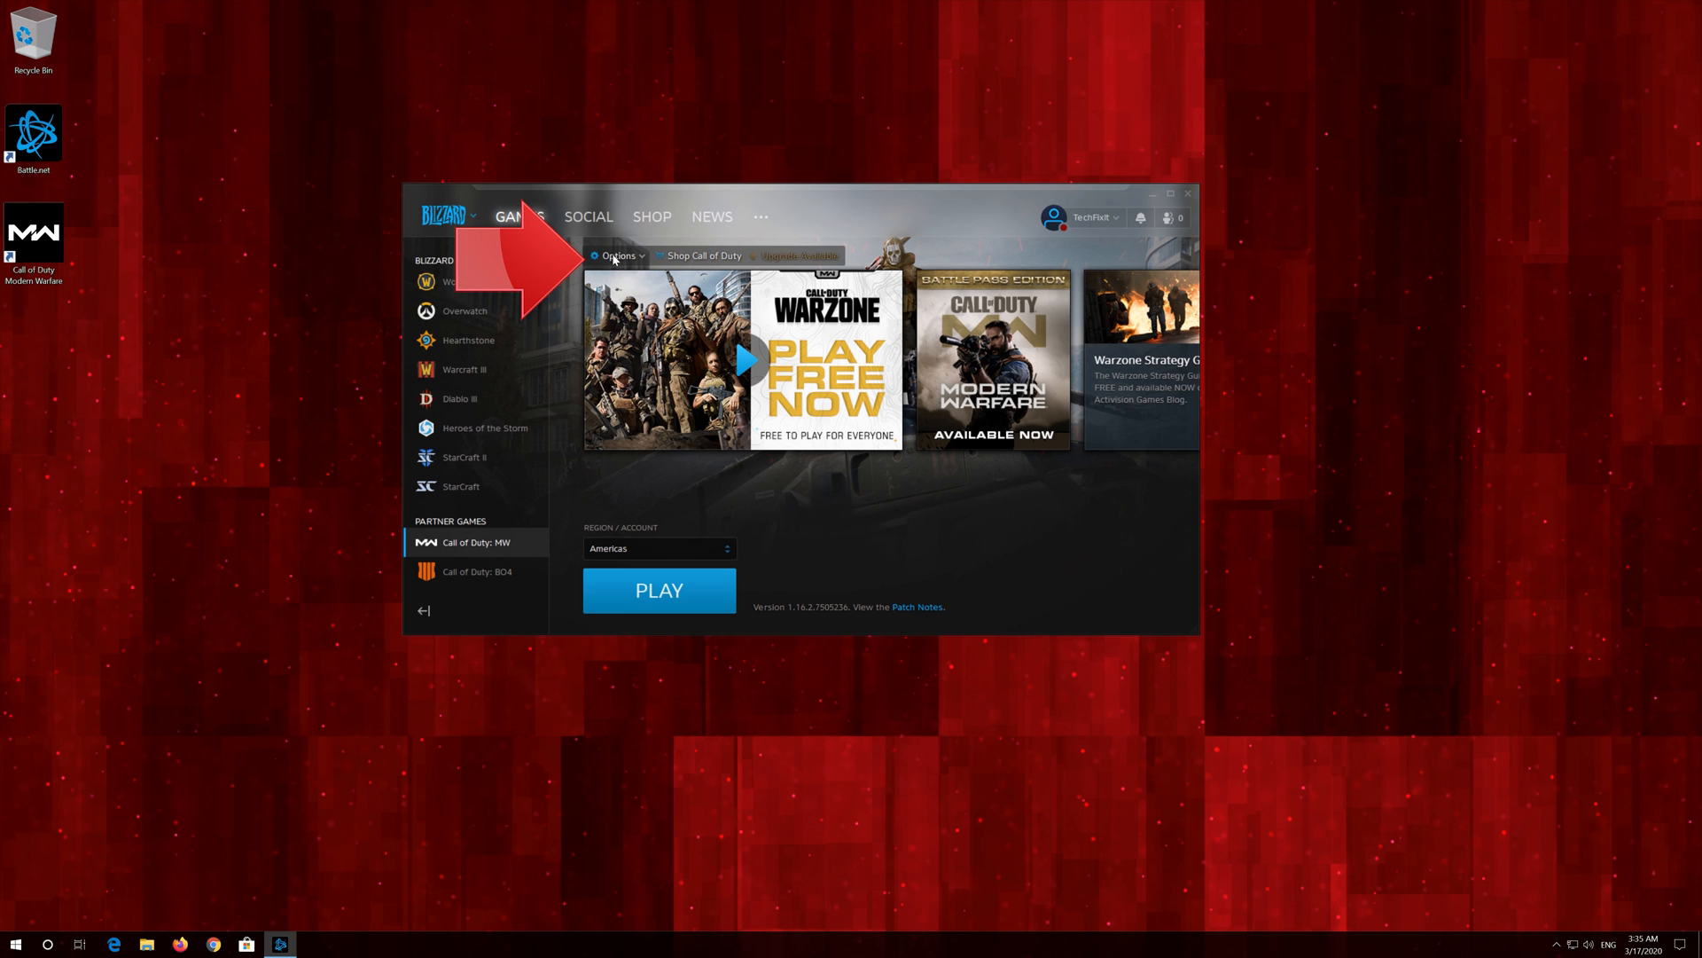
{"action": "left_click", "coordinate": [618, 256]}
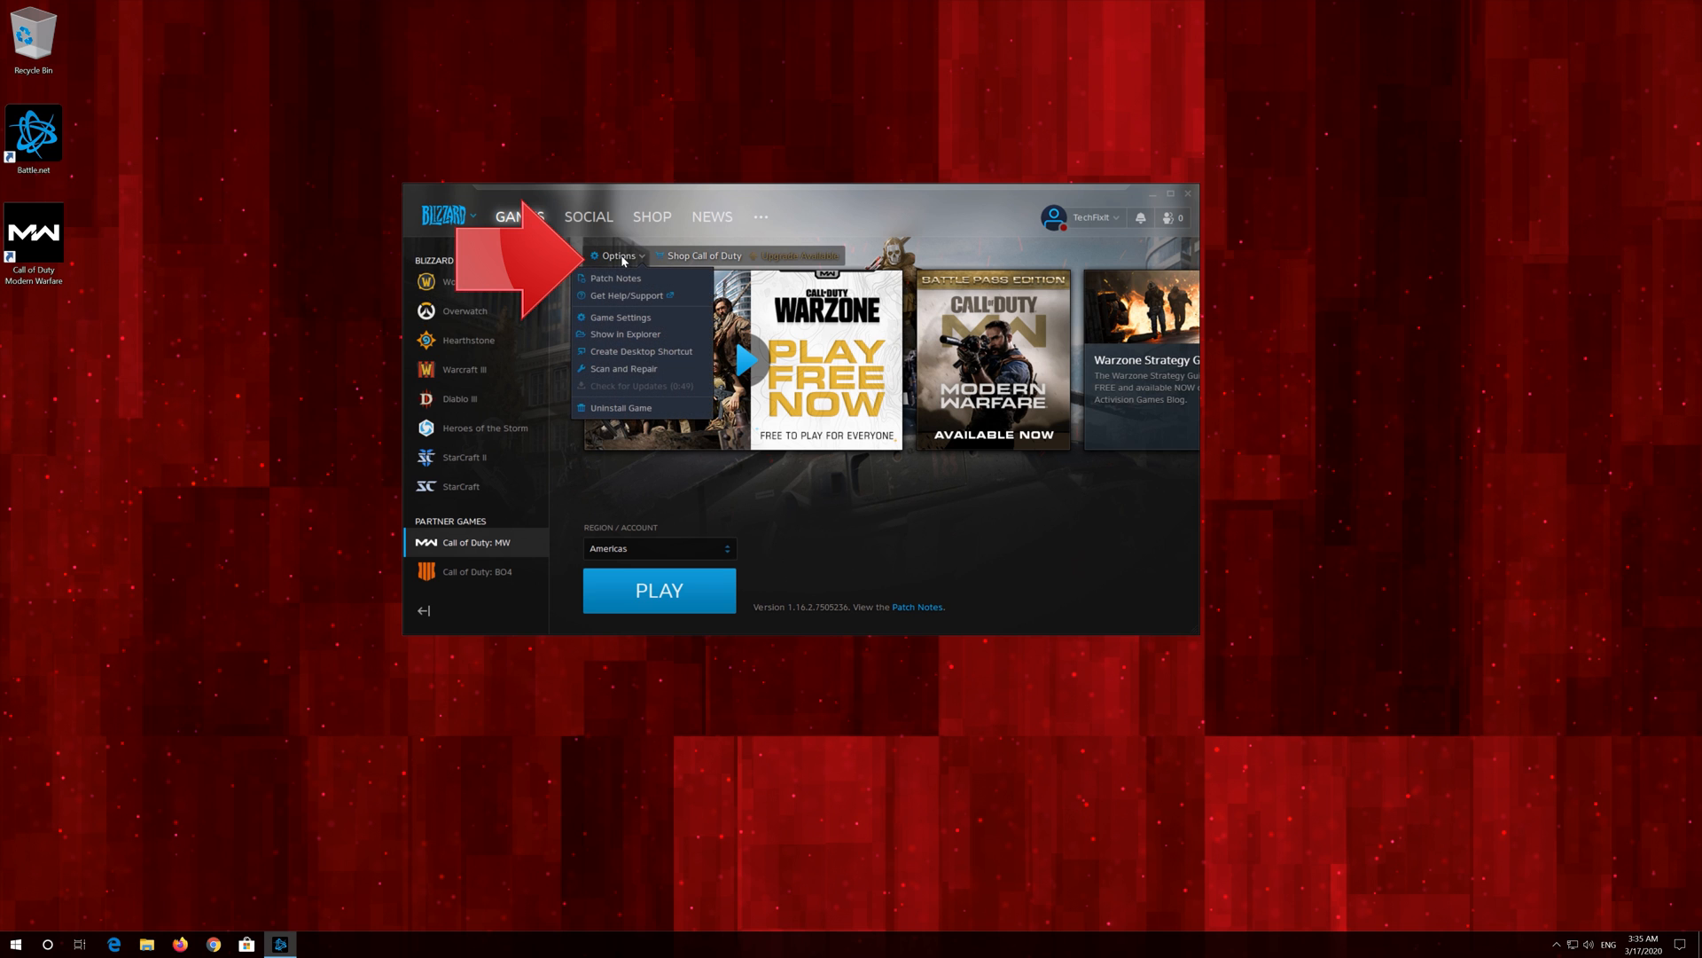
{"action": "mouse_move", "coordinate": [625, 333]}
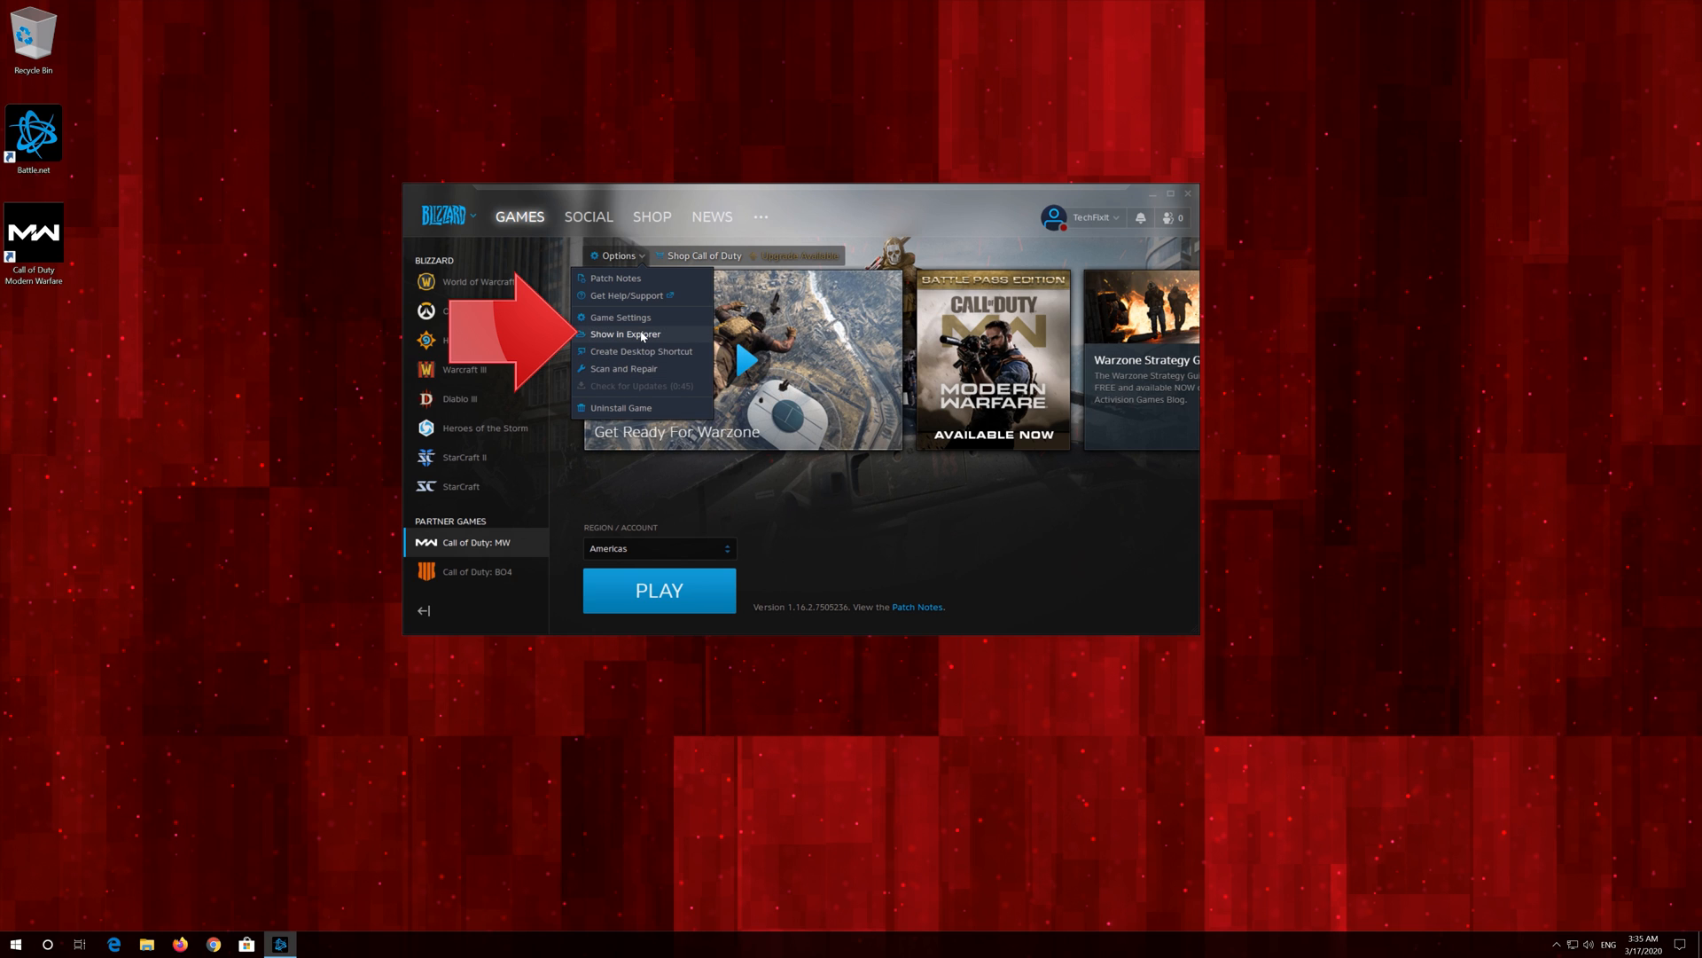
- Show the game in Explorer and open Modern Warfare Launcher's context menu
{"action": "left_click", "coordinate": [627, 333]}
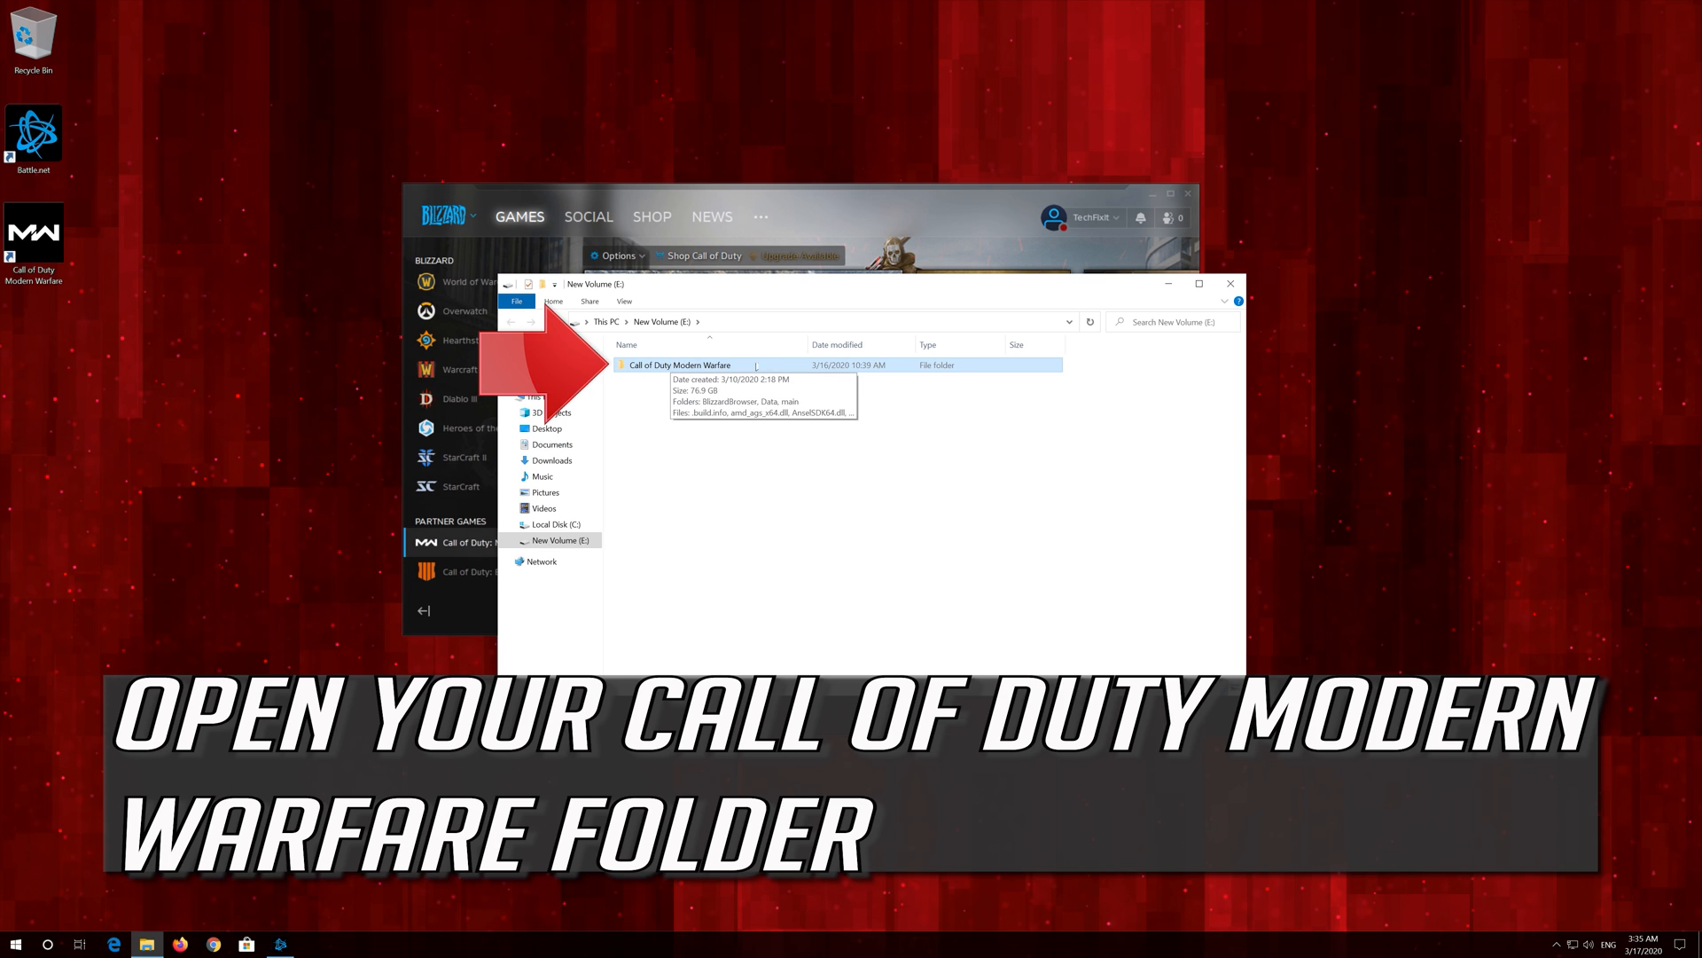
{"action": "double_click", "coordinate": [678, 365]}
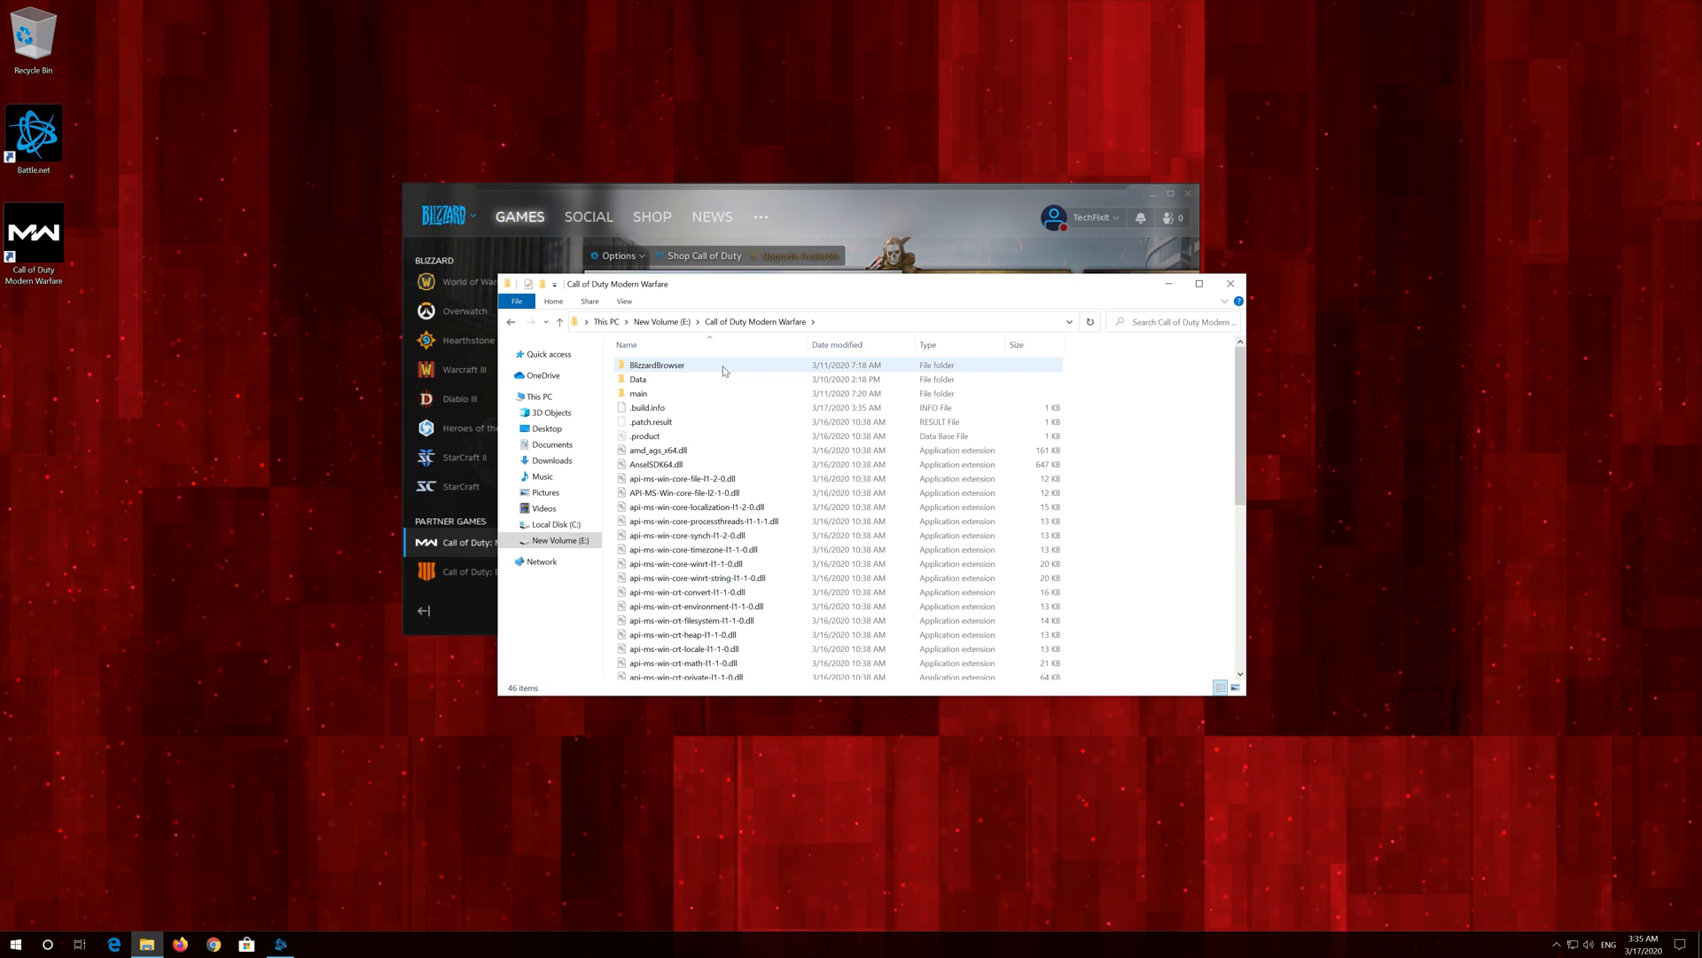
{"action": "scroll", "scroll_direction": "down", "scroll_amount": 3}
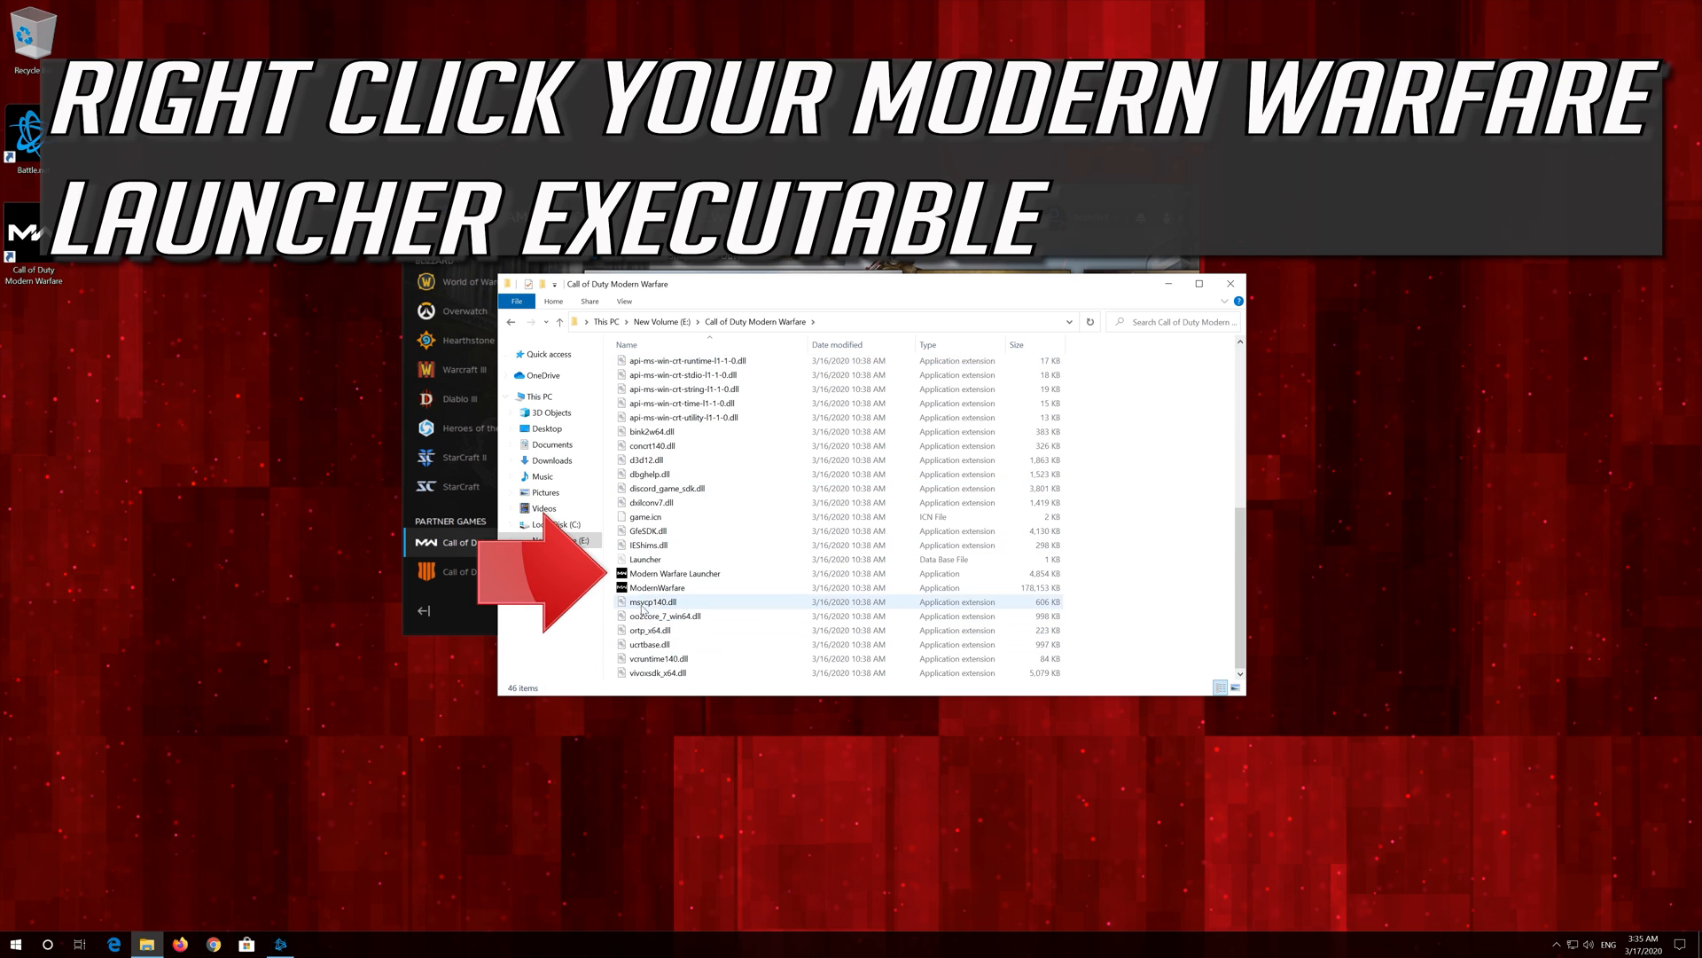
{"action": "mouse_move", "coordinate": [675, 572]}
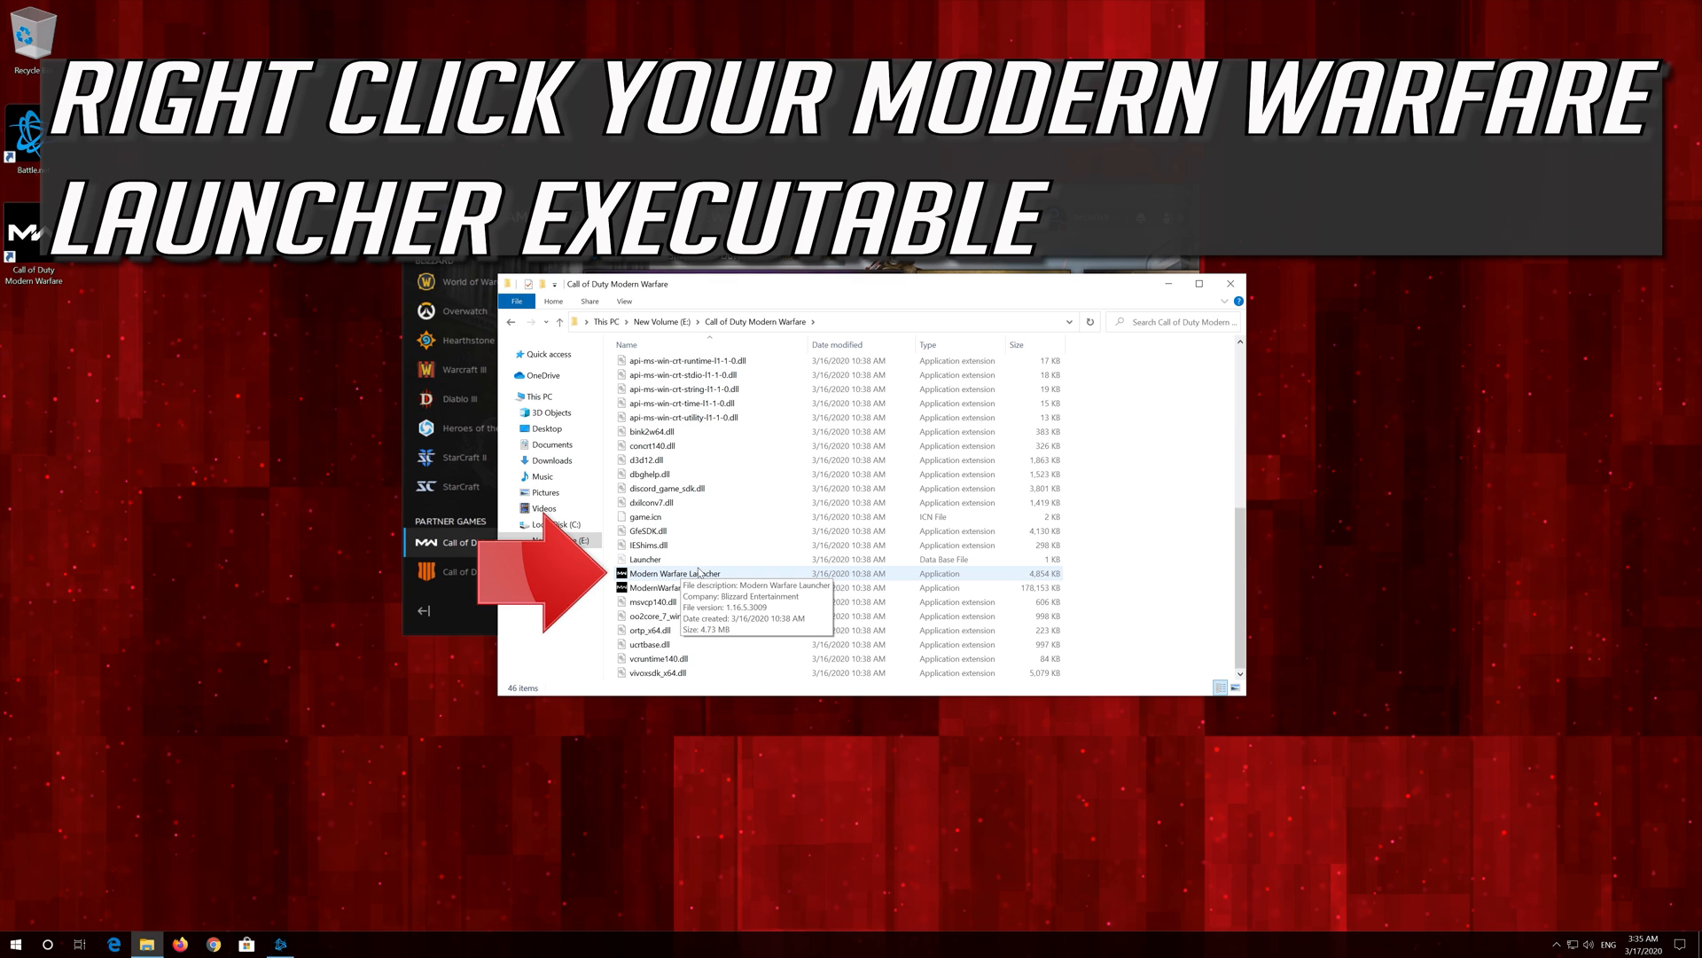
{"action": "right_click", "coordinate": [674, 572]}
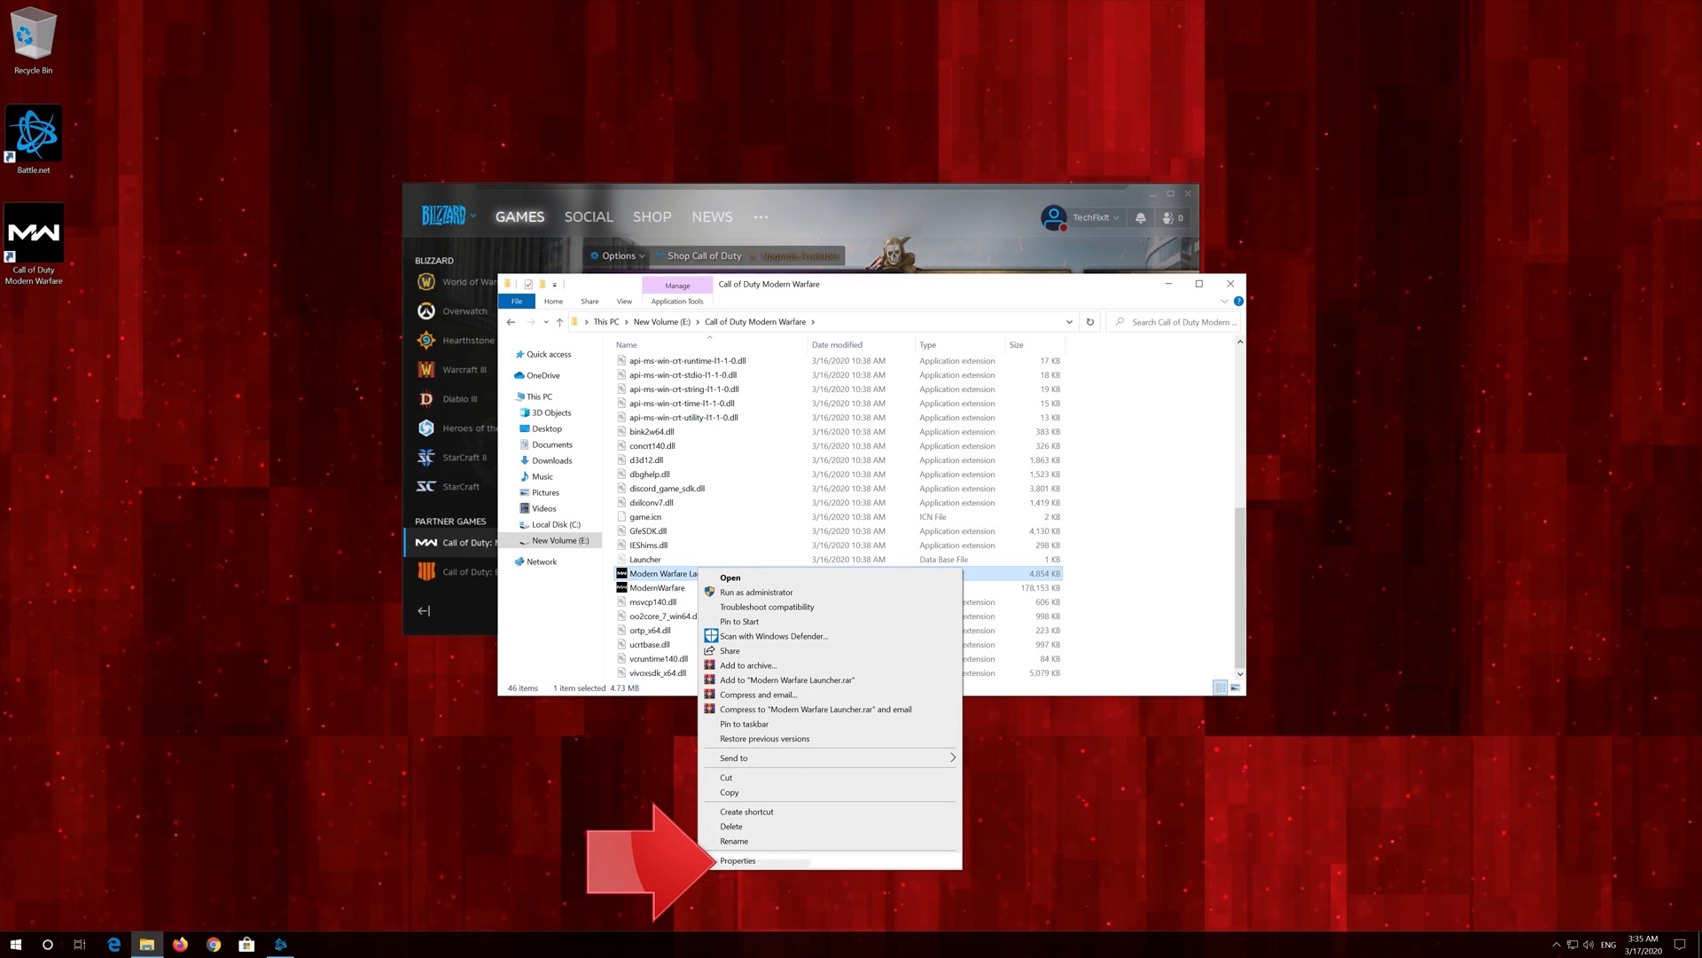
- Set Modern Warfare Launcher to run as administrator without fullscreen optimizations
{"action": "left_click", "coordinate": [737, 860]}
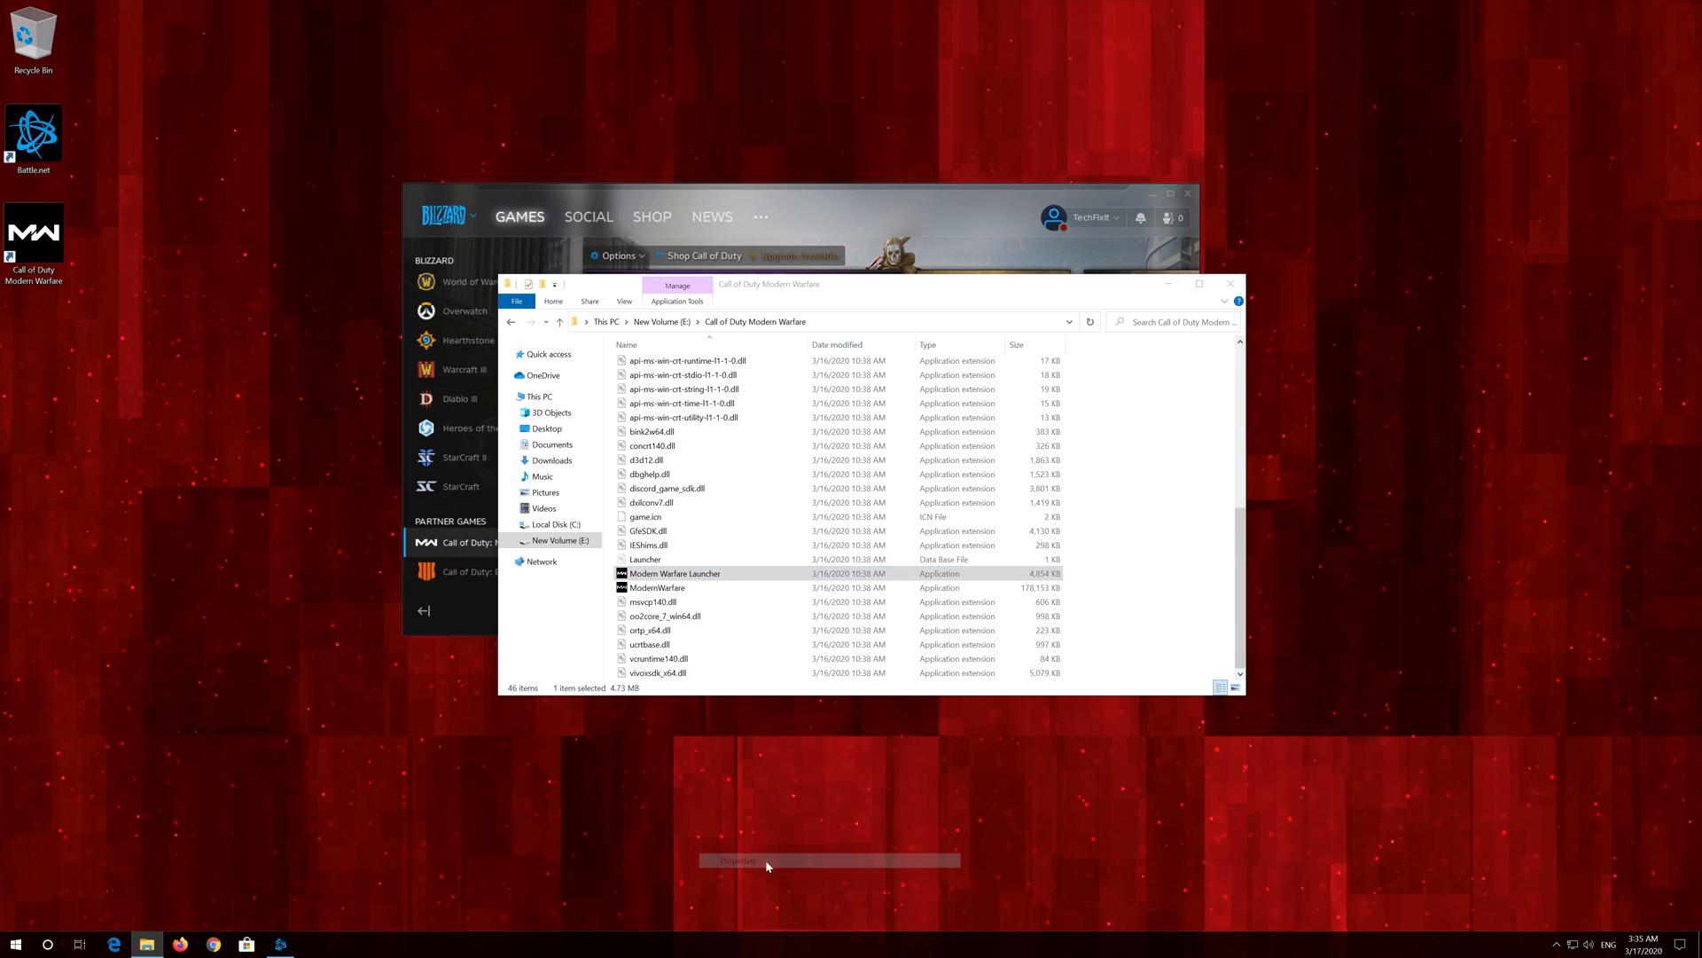
{"action": "left_click", "coordinate": [737, 860]}
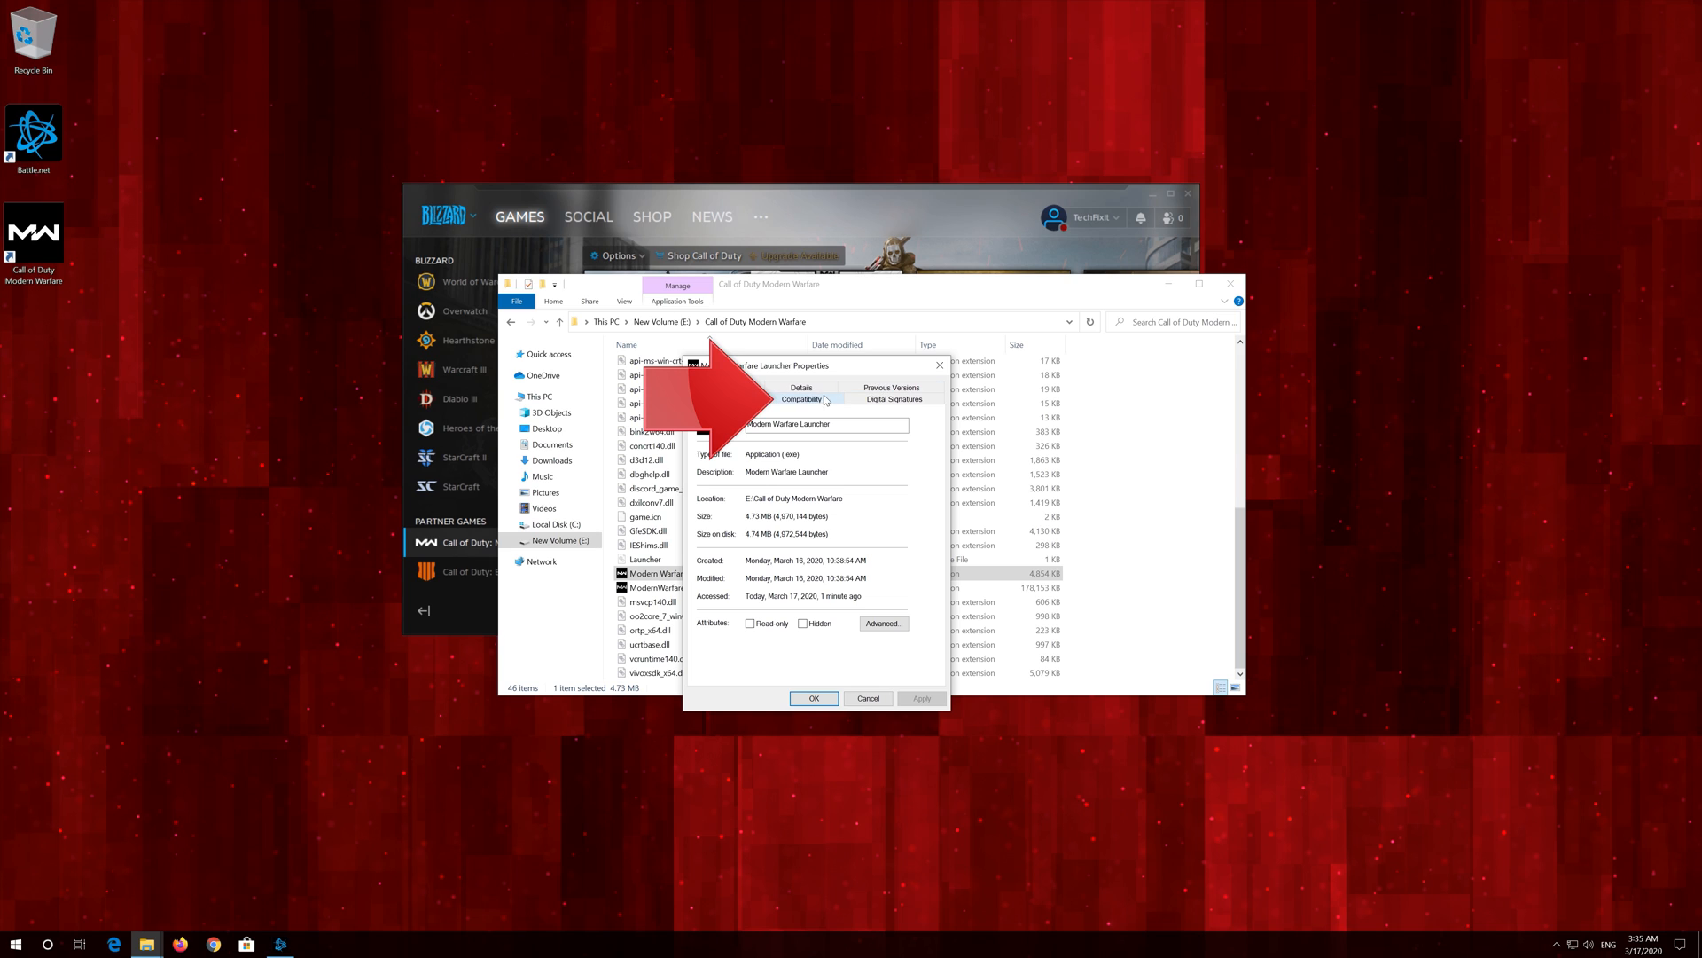
{"action": "left_click", "coordinate": [801, 398]}
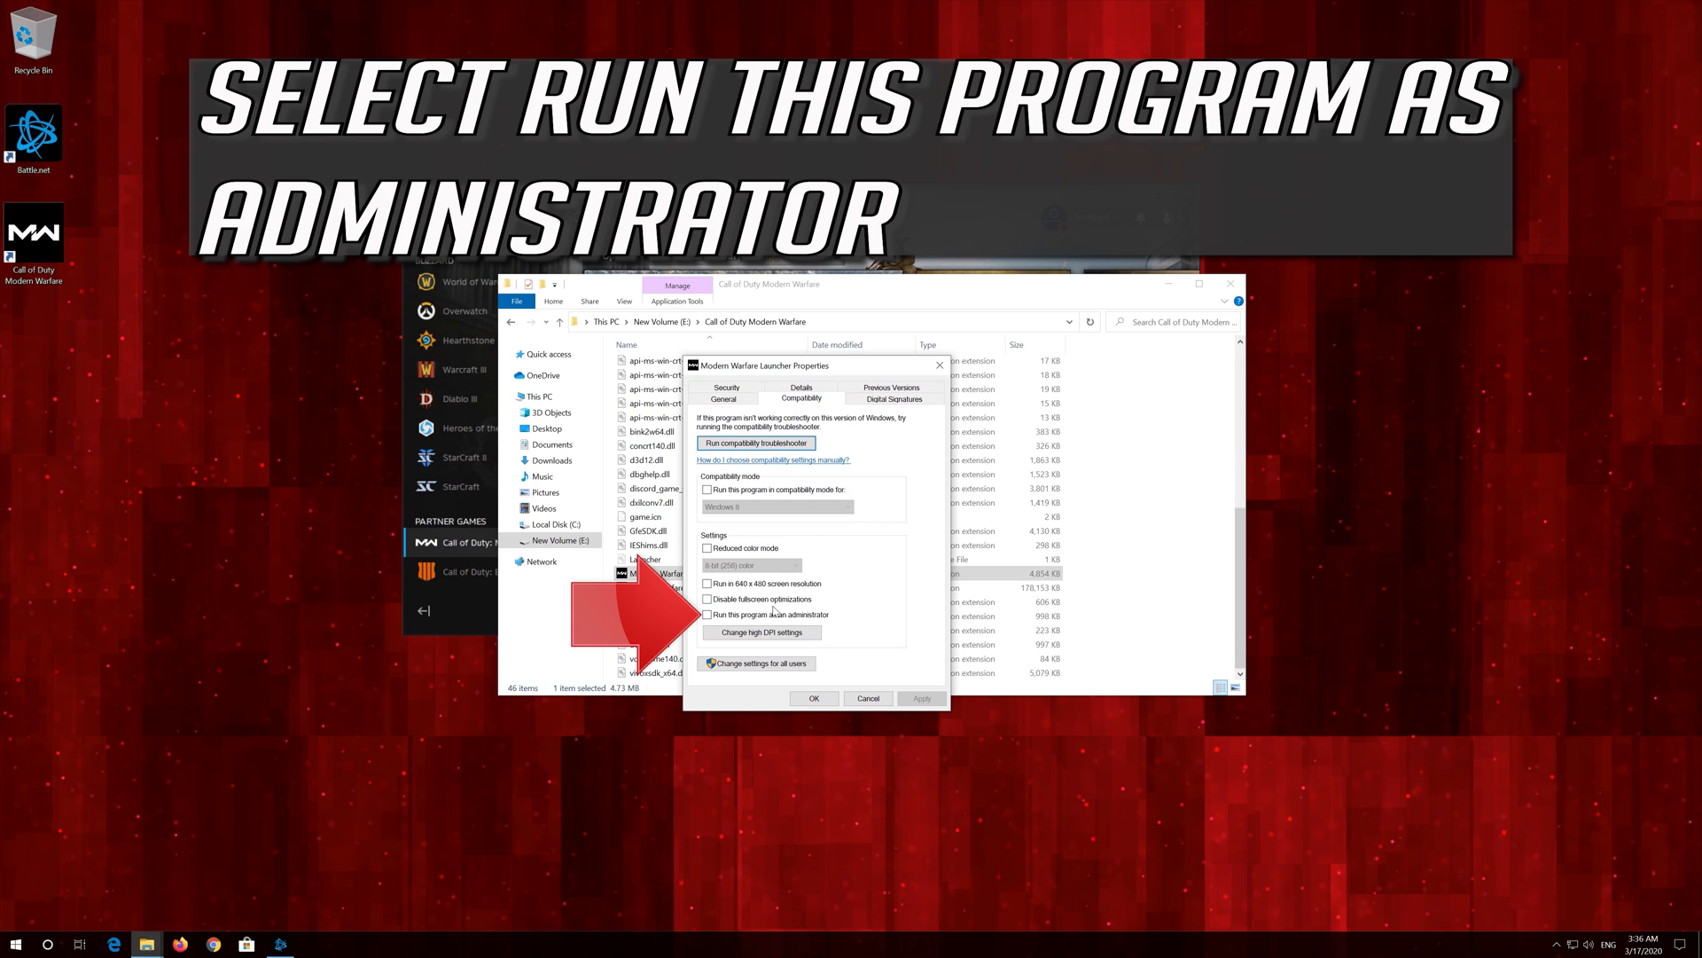
{"action": "left_click", "coordinate": [708, 614]}
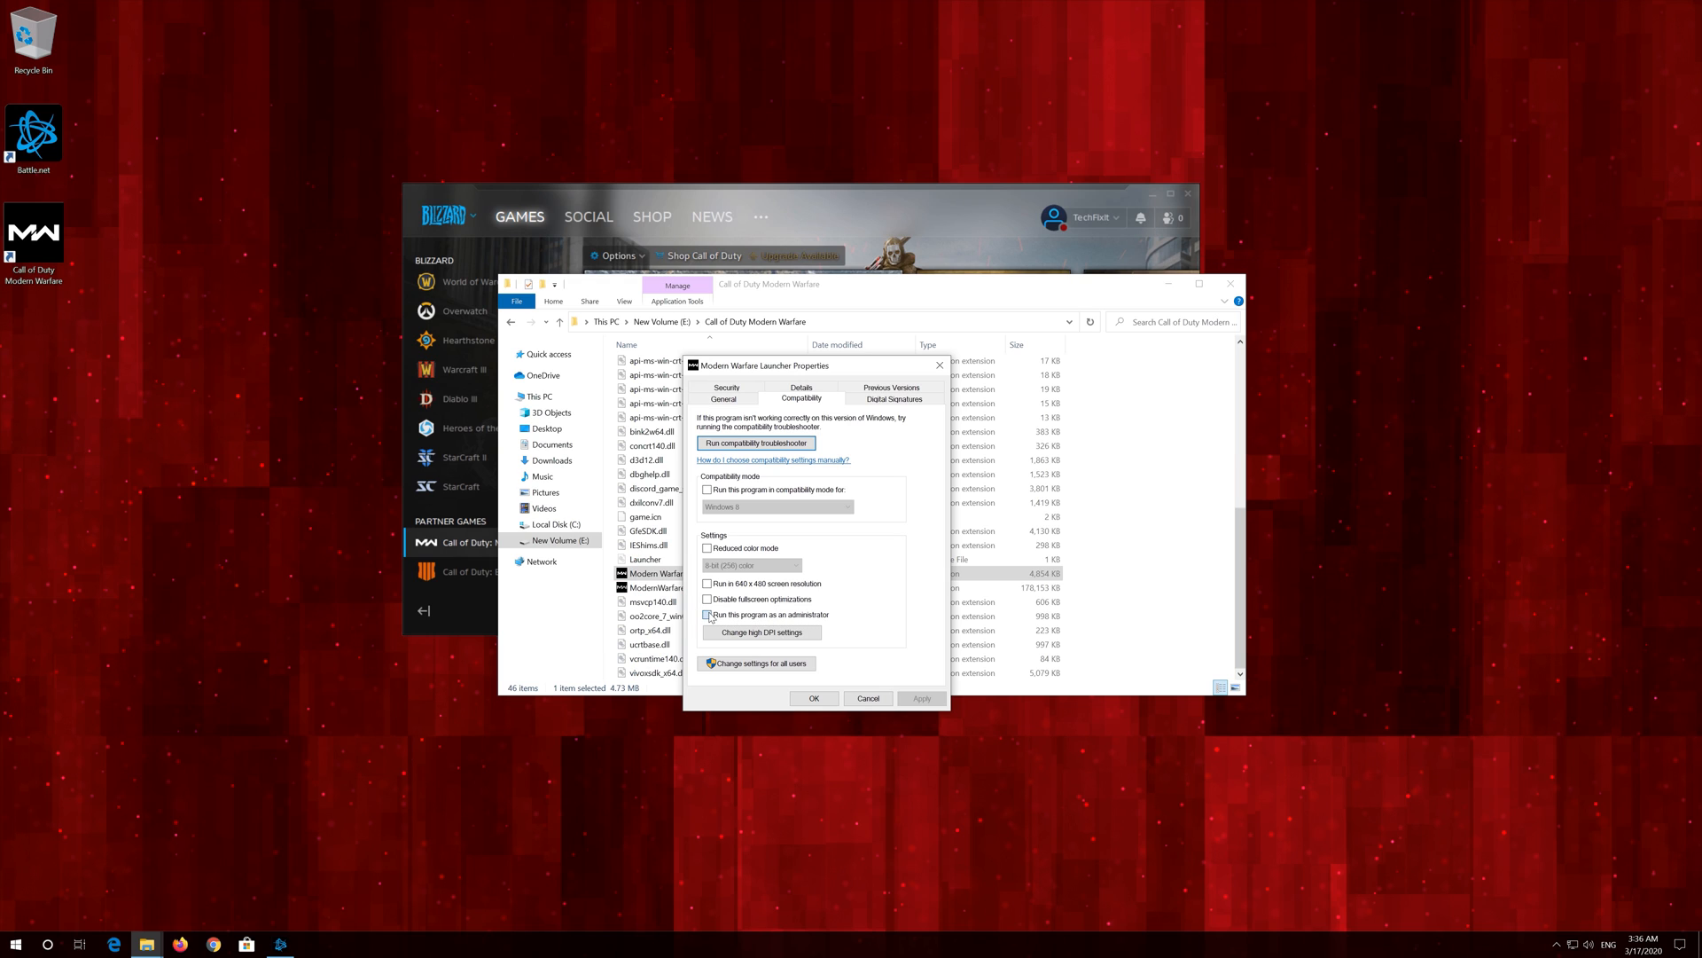
{"action": "left_click", "coordinate": [708, 615]}
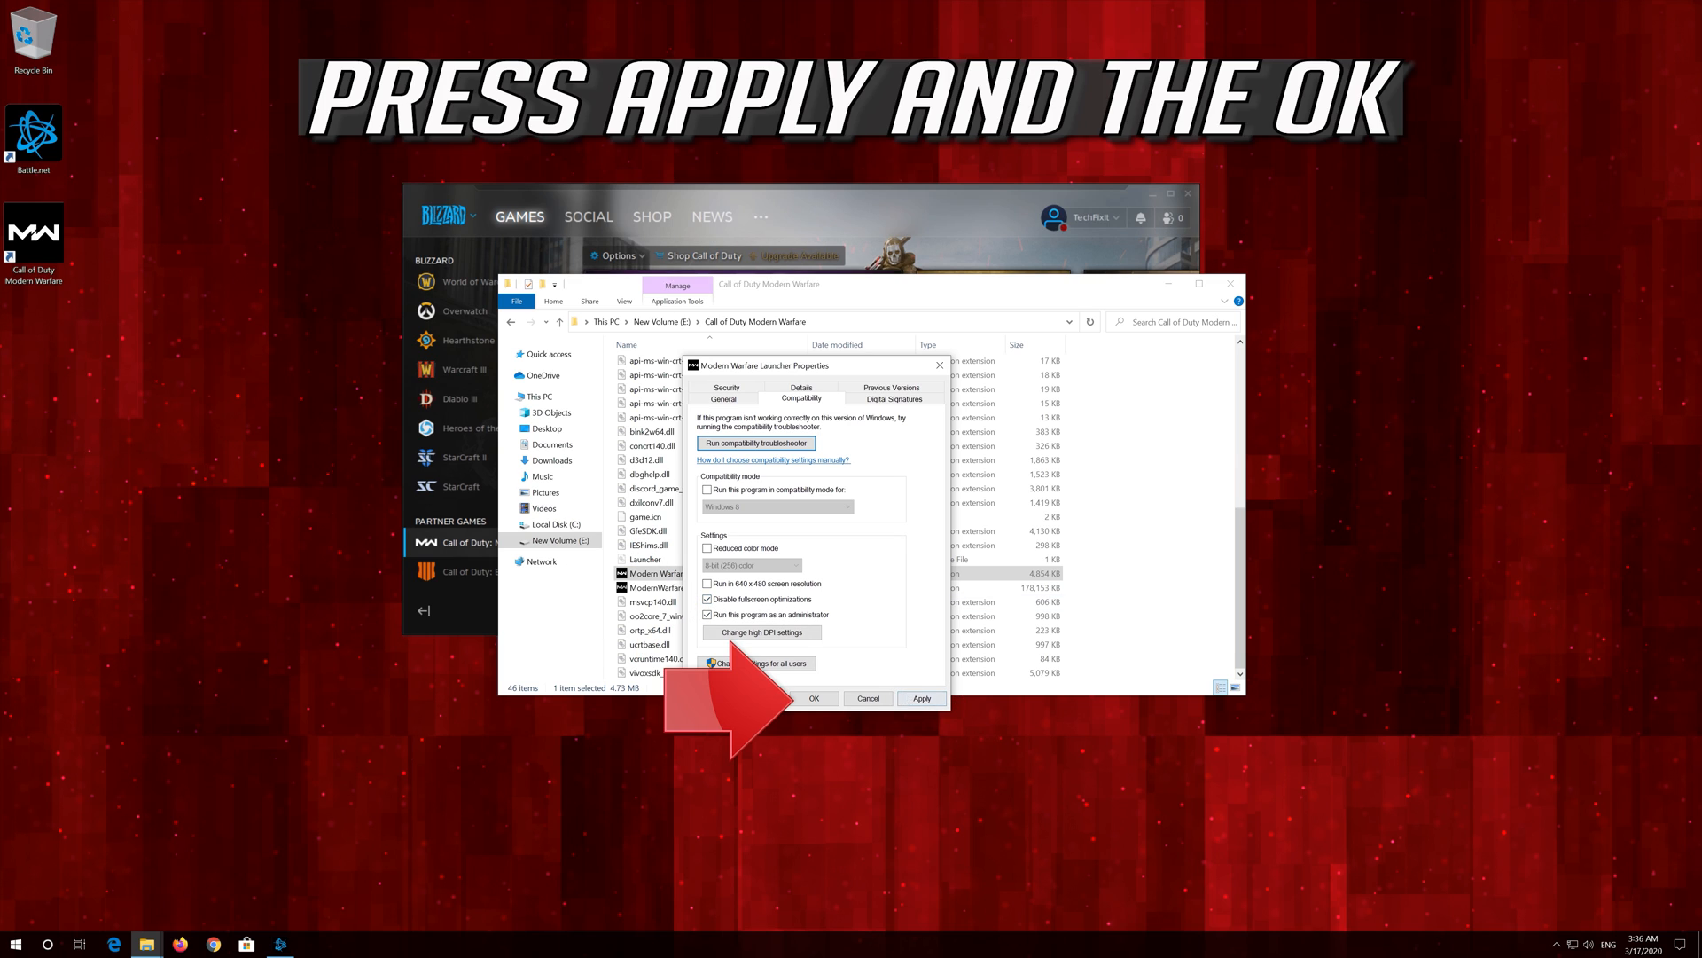
{"action": "left_click", "coordinate": [920, 698]}
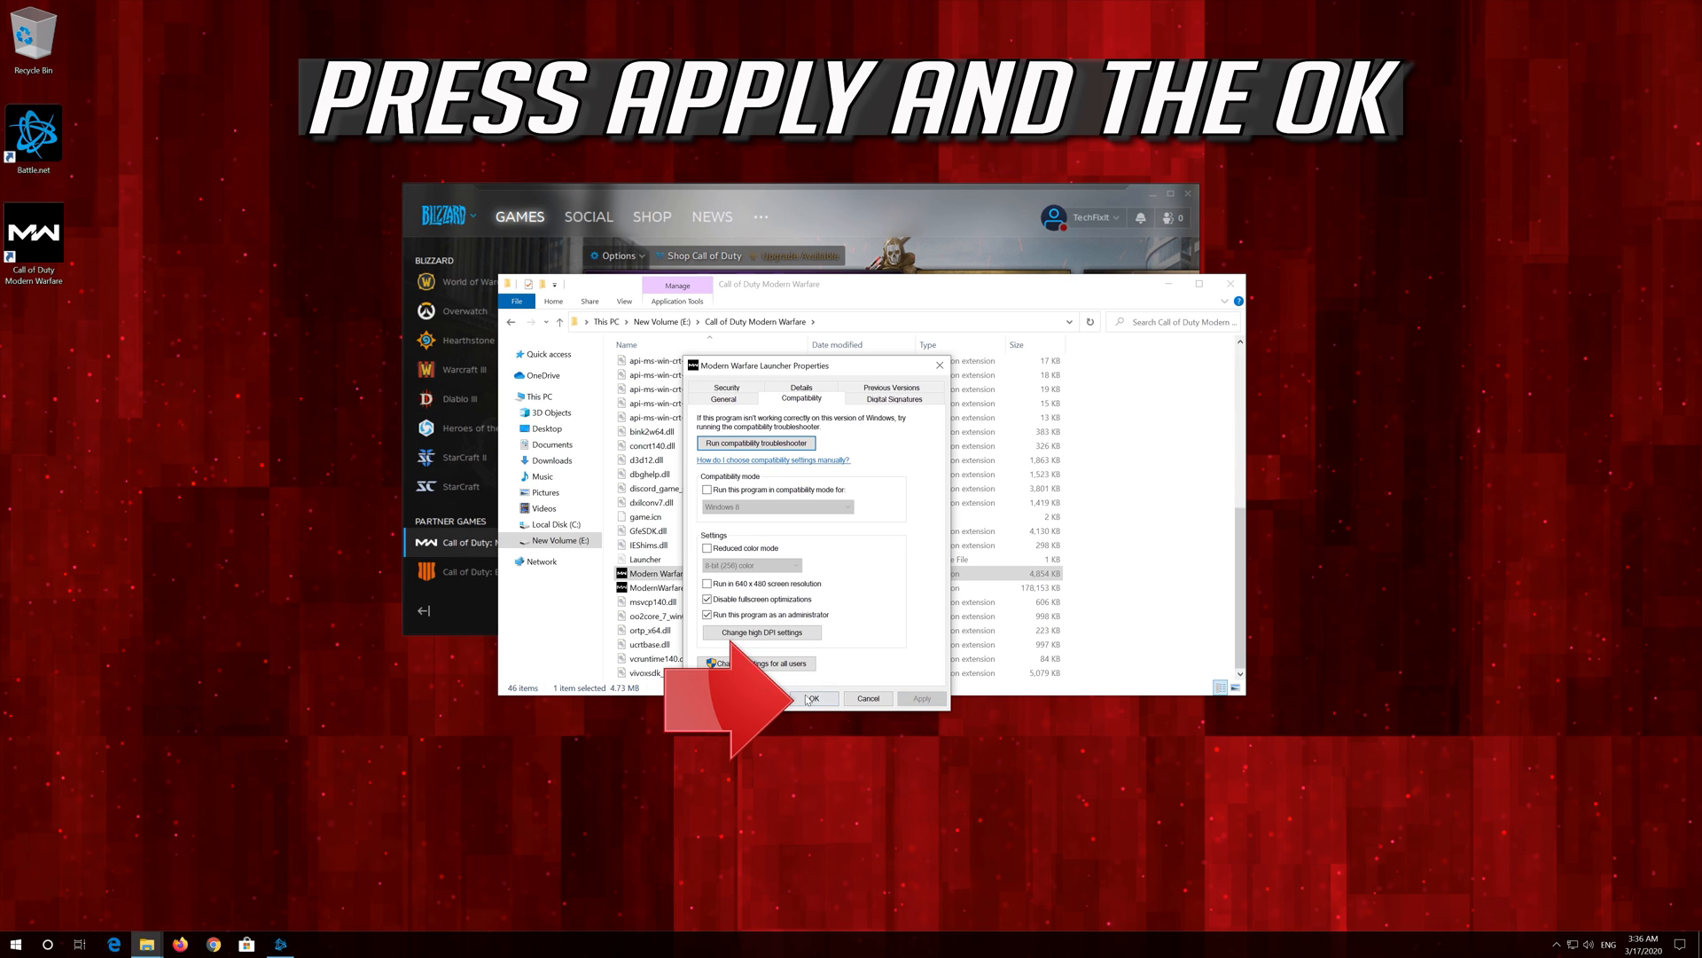
{"action": "left_click", "coordinate": [812, 697]}
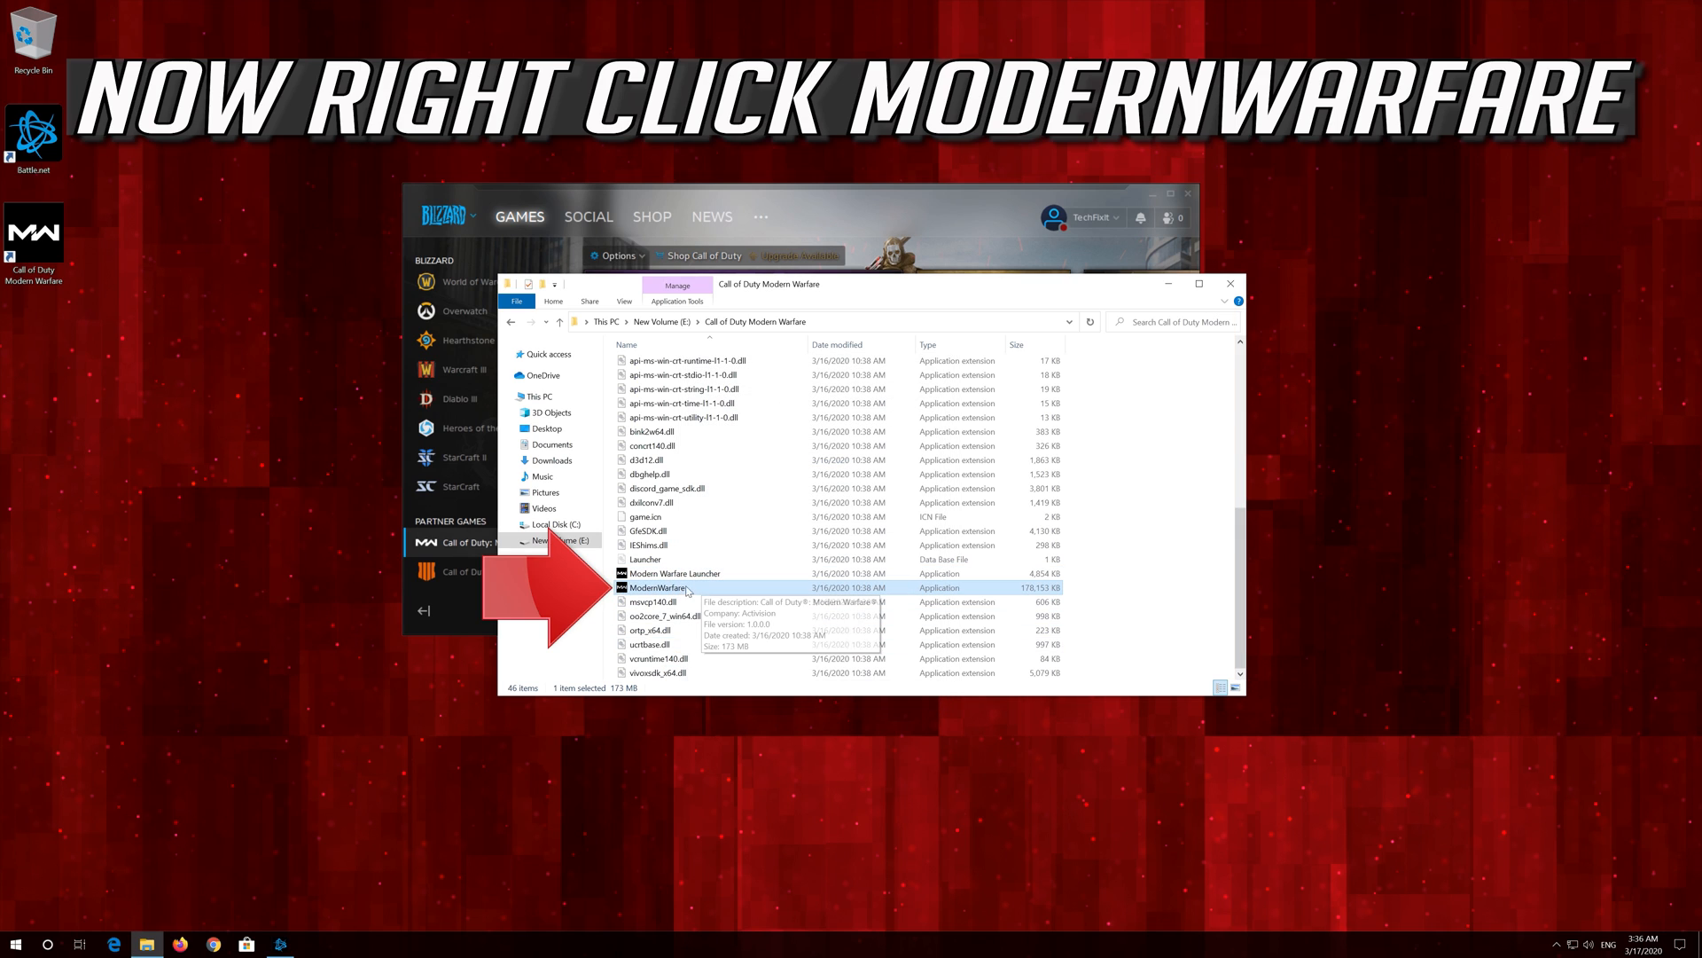
- Open Properties for ModernWarfare.exe from its context menu
{"action": "right_click", "coordinate": [657, 587]}
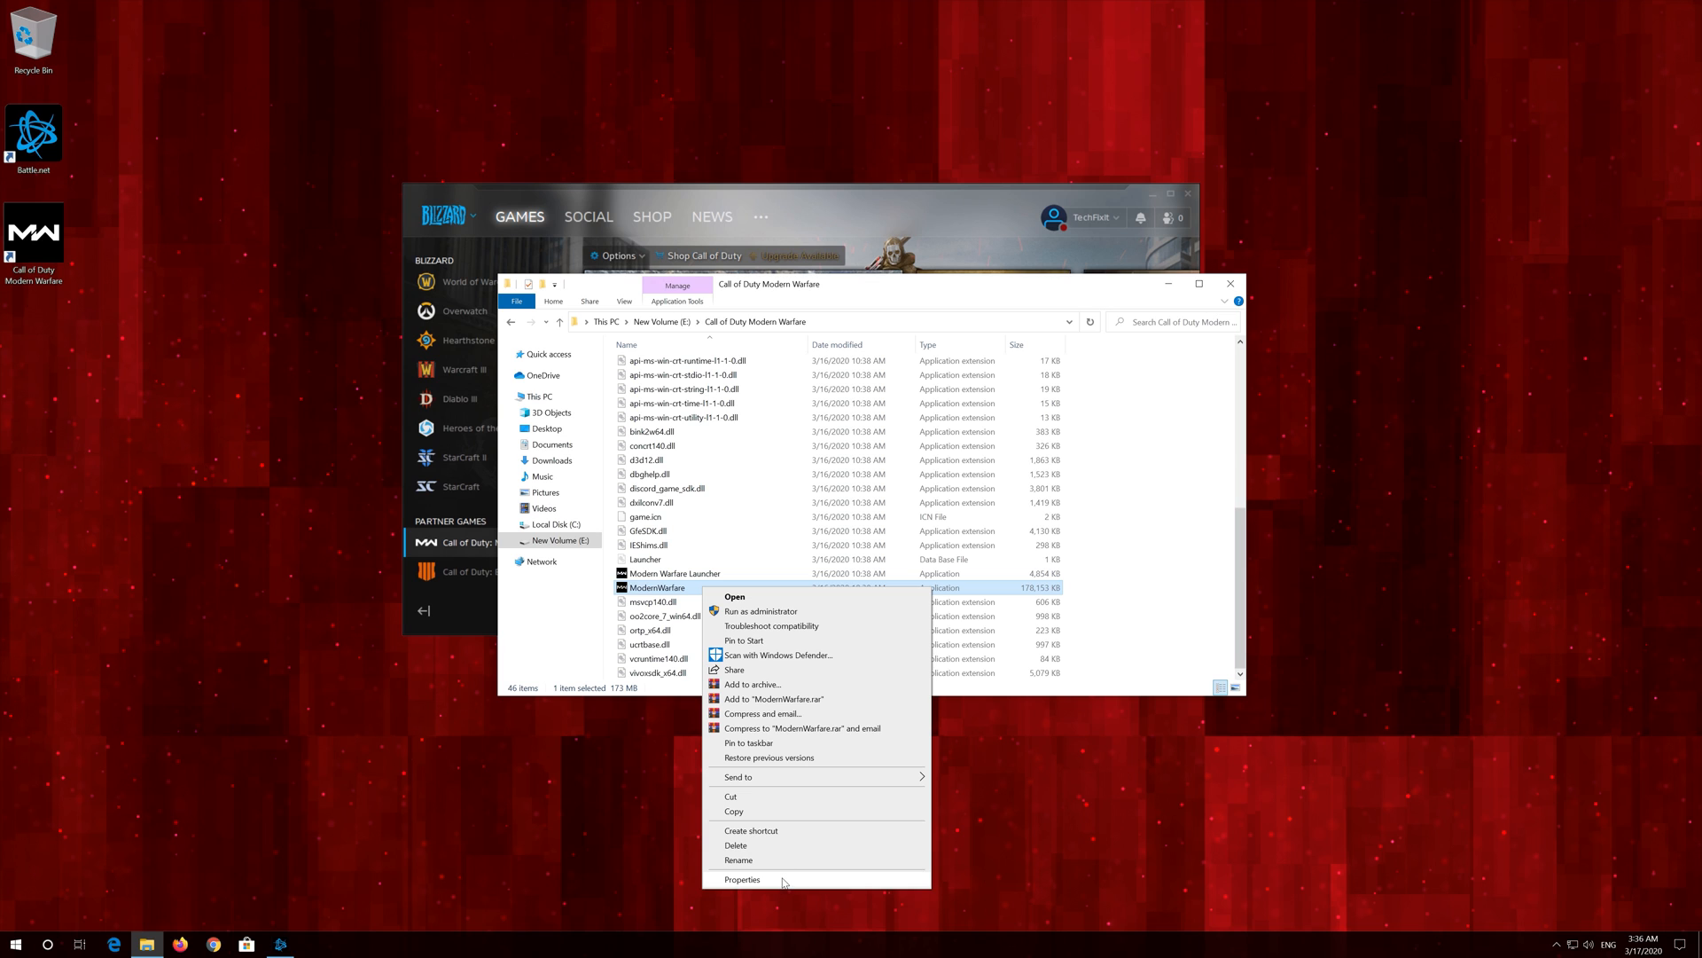
{"action": "left_click", "coordinate": [743, 879]}
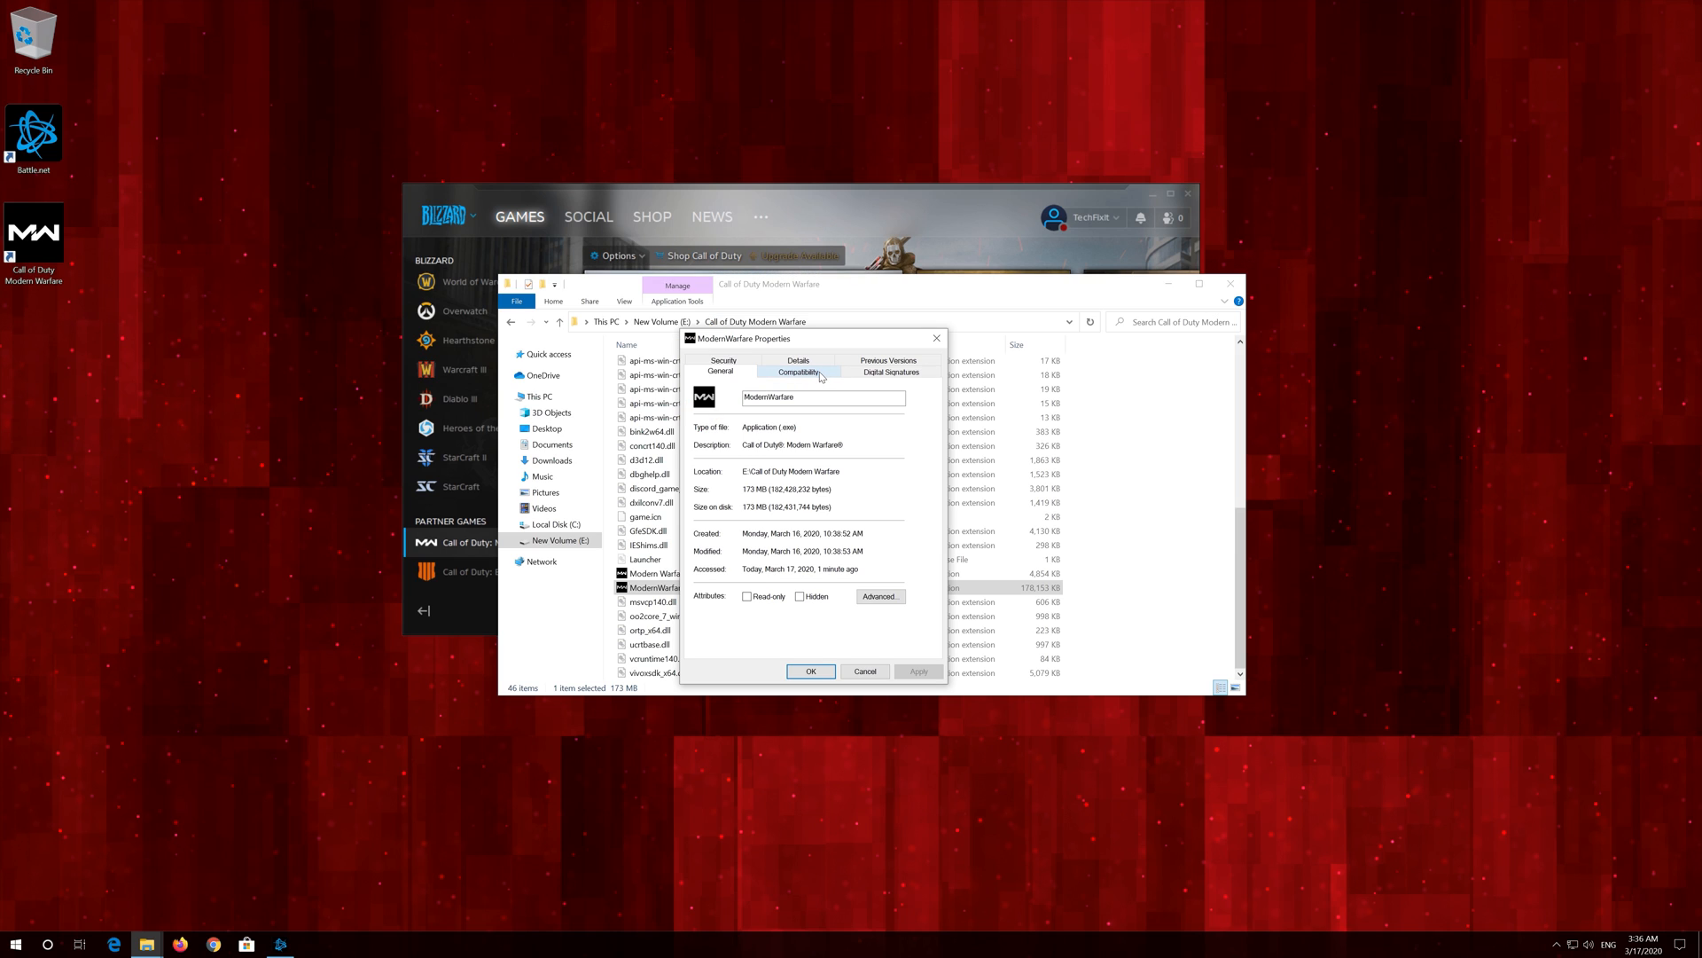
- Set ModernWarfare.exe to run as administrator with fullscreen optimizations disabled
{"action": "left_click", "coordinate": [798, 371]}
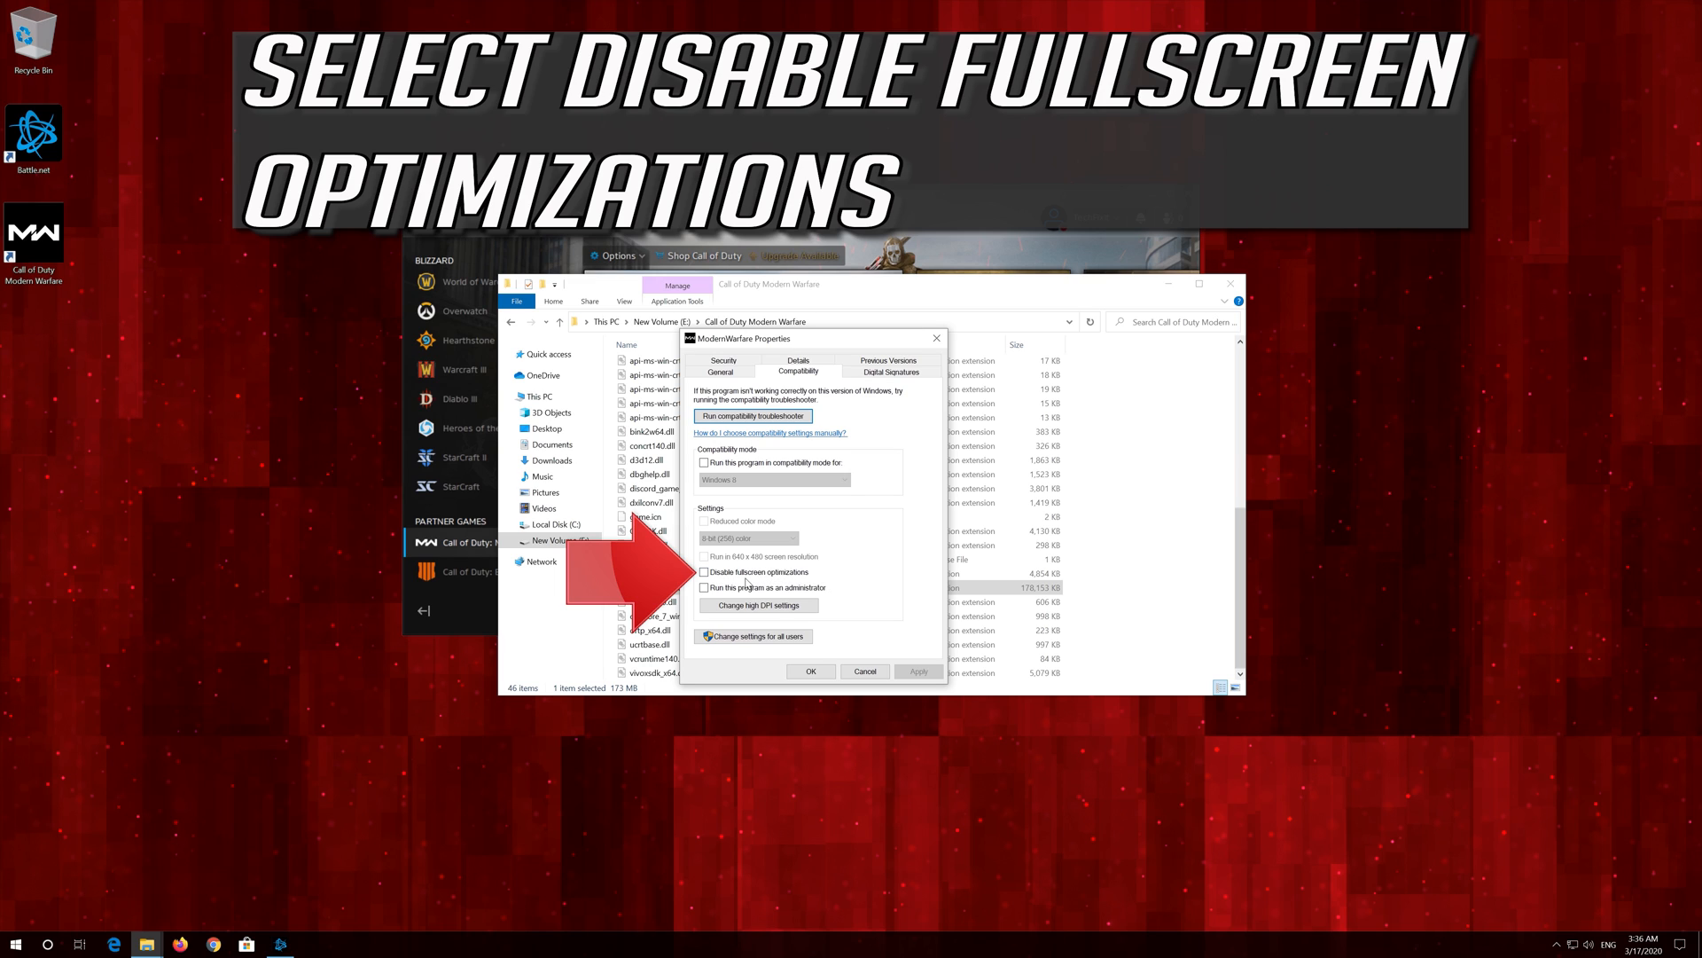
{"action": "left_click", "coordinate": [703, 572]}
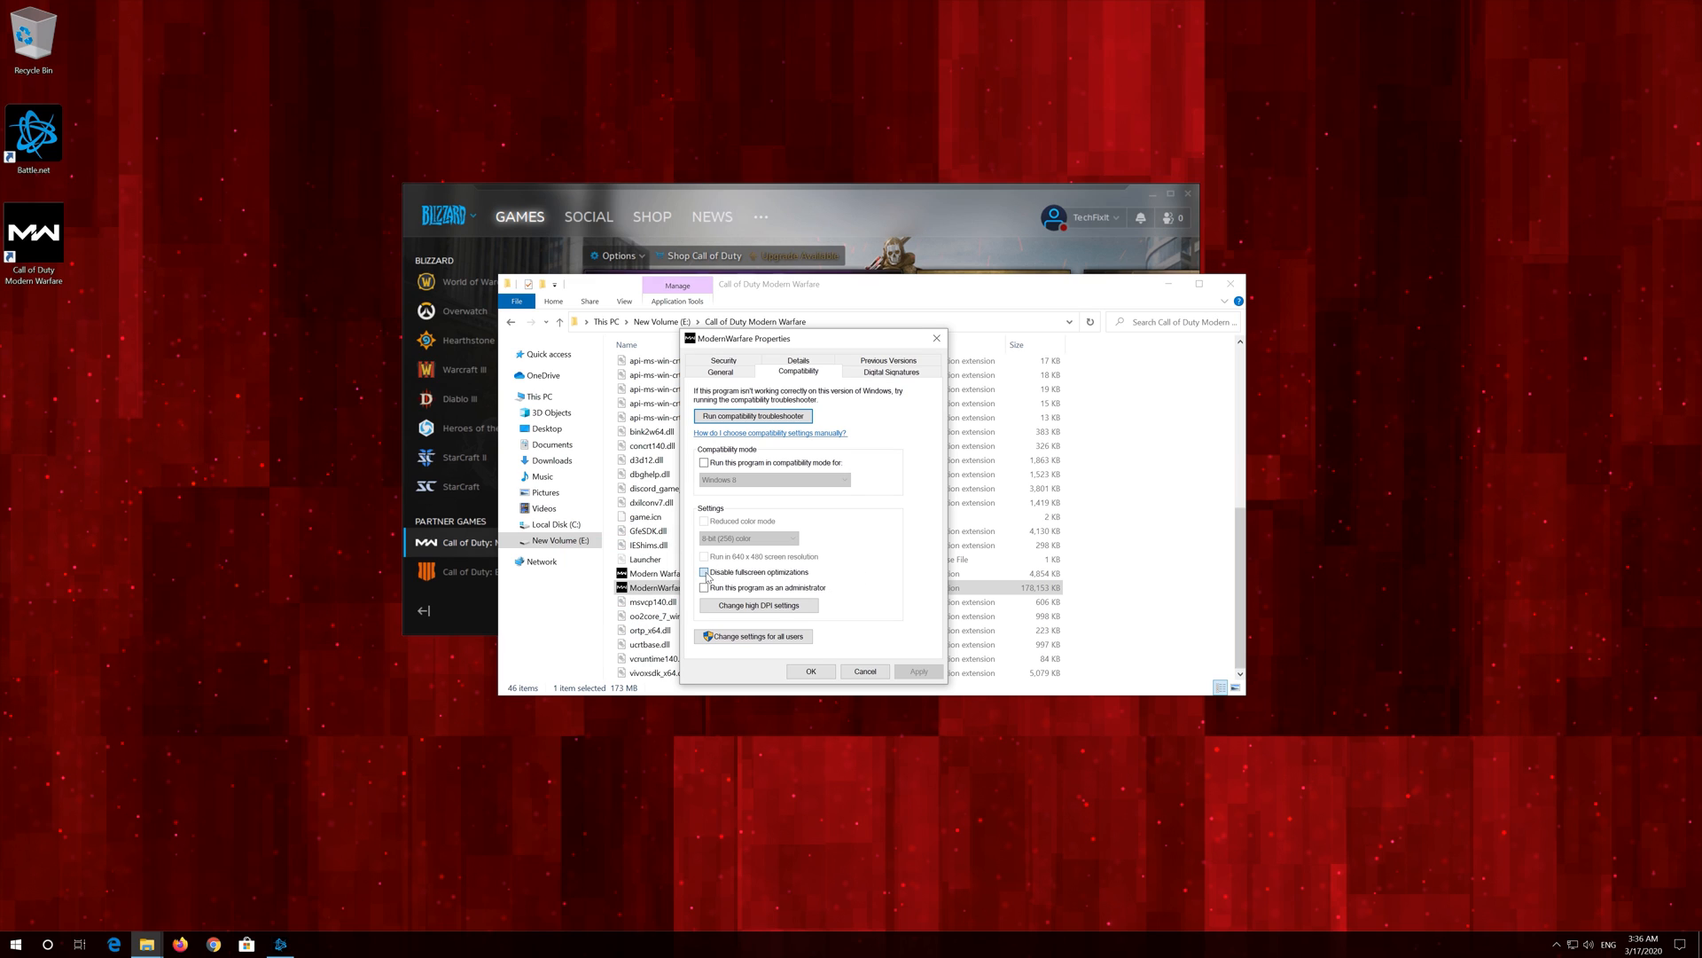
{"action": "left_click", "coordinate": [704, 572]}
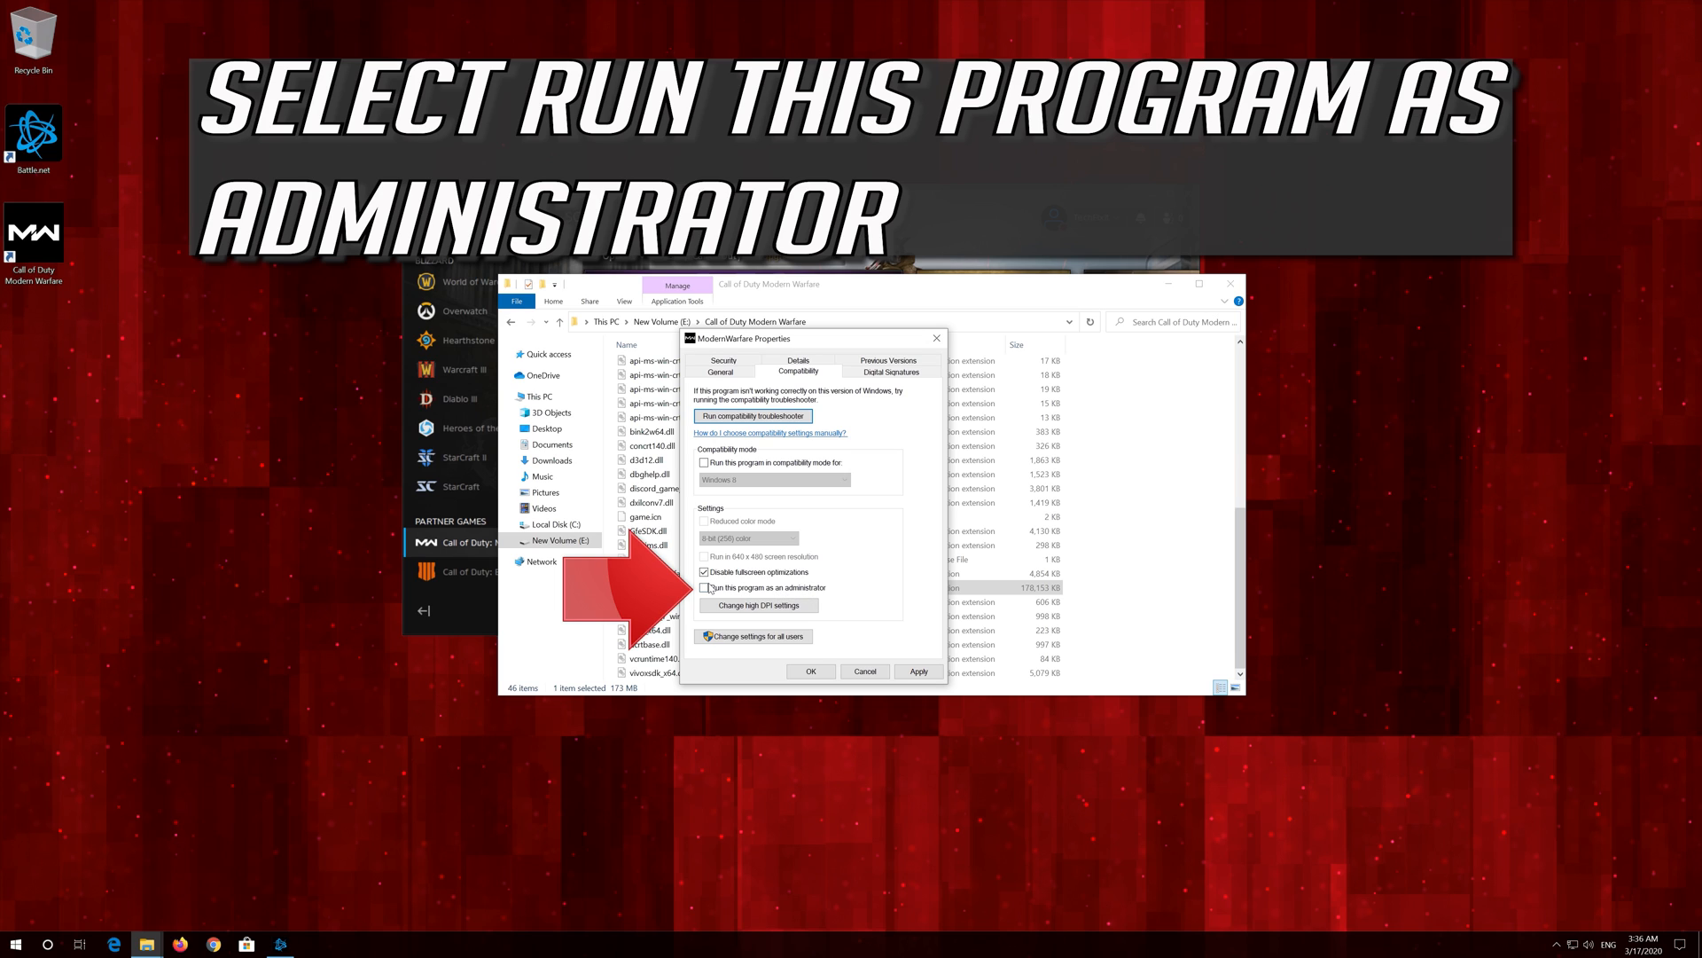
{"action": "left_click", "coordinate": [705, 587]}
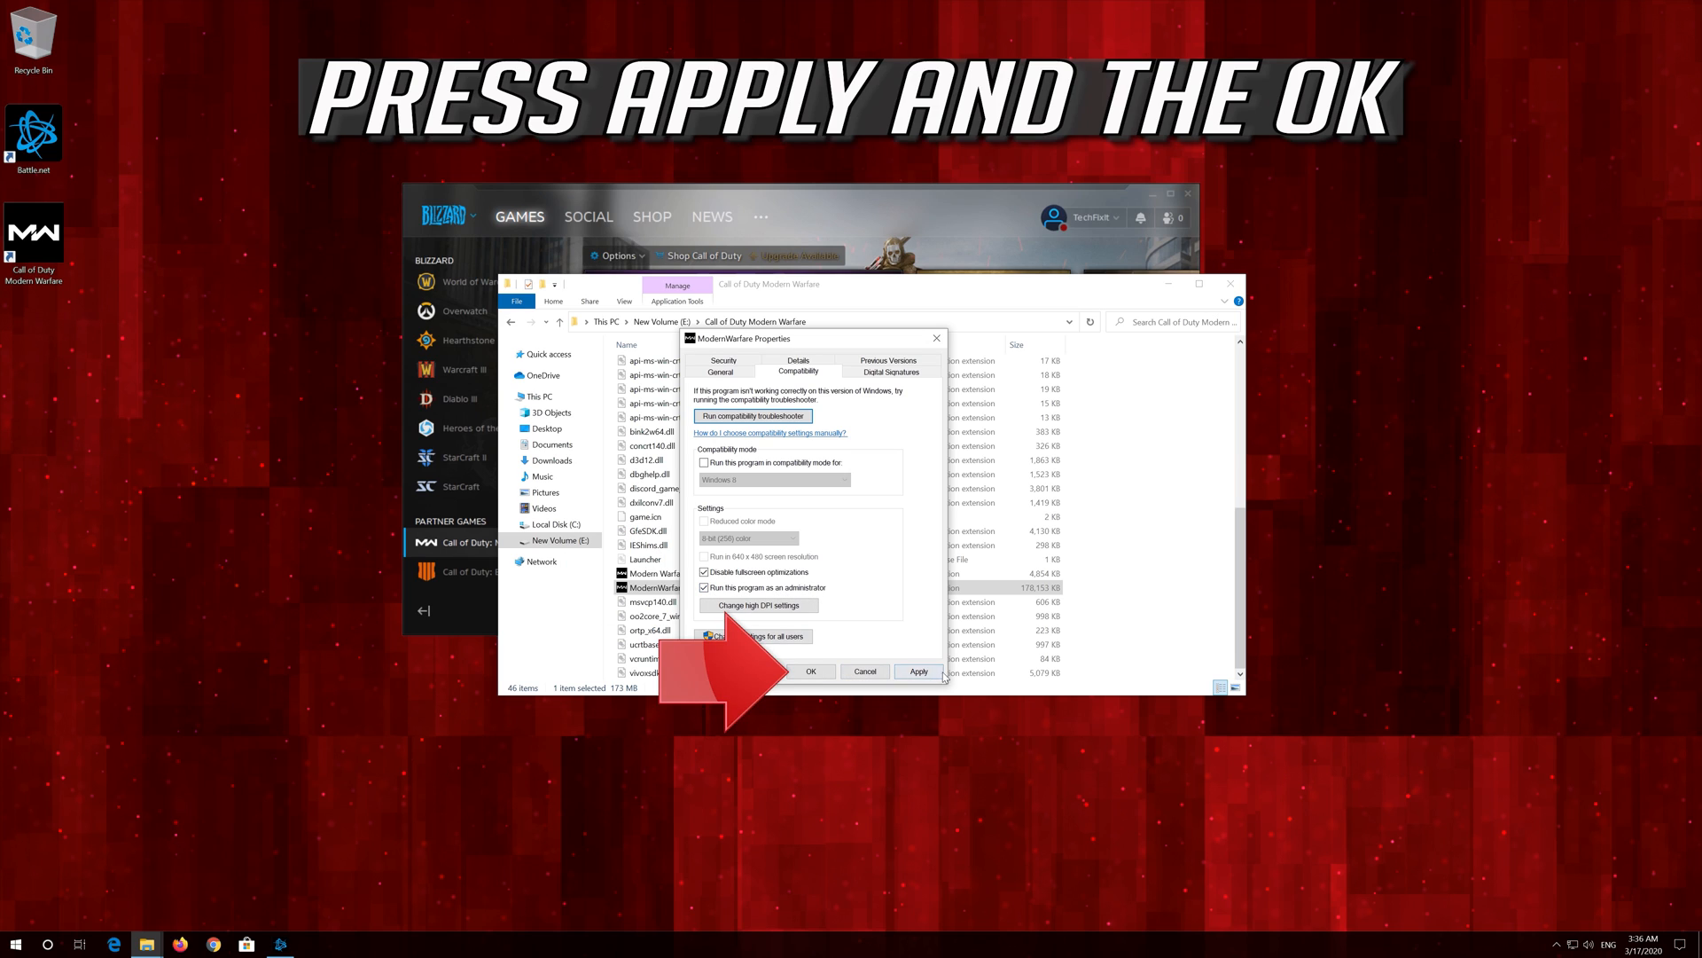
{"action": "left_click", "coordinate": [918, 671]}
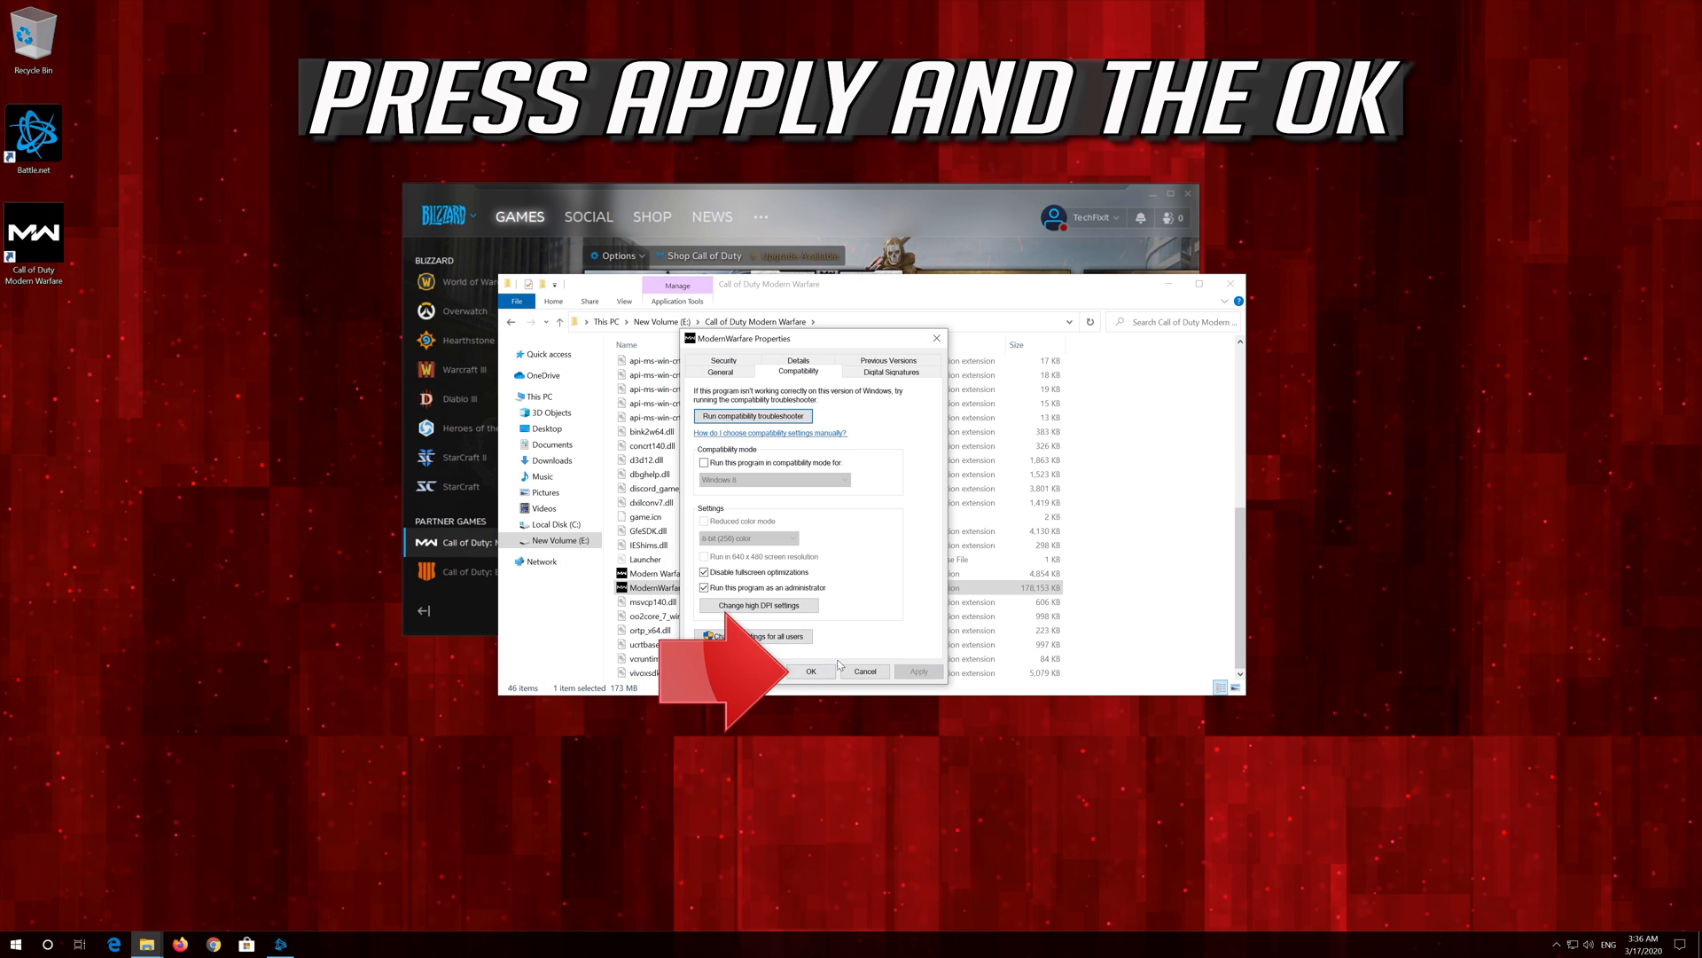
{"action": "left_click", "coordinate": [811, 670]}
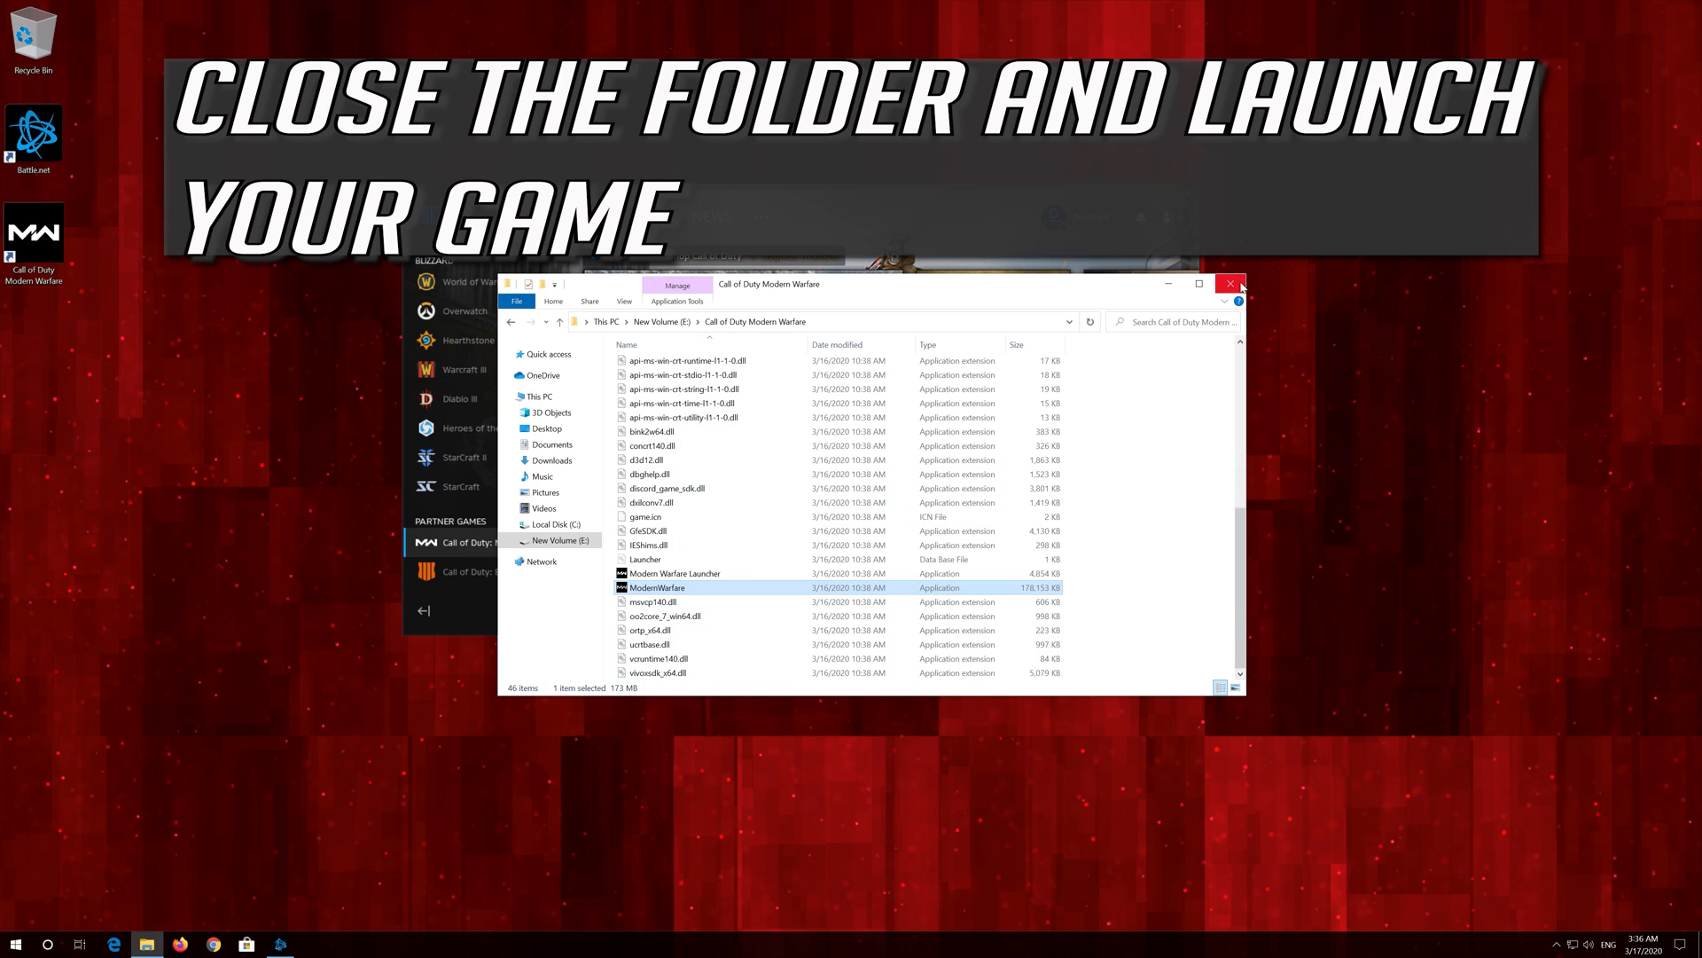
- Close the install folder window and press PLAY for Call of Duty: MW
{"action": "left_click", "coordinate": [1230, 284]}
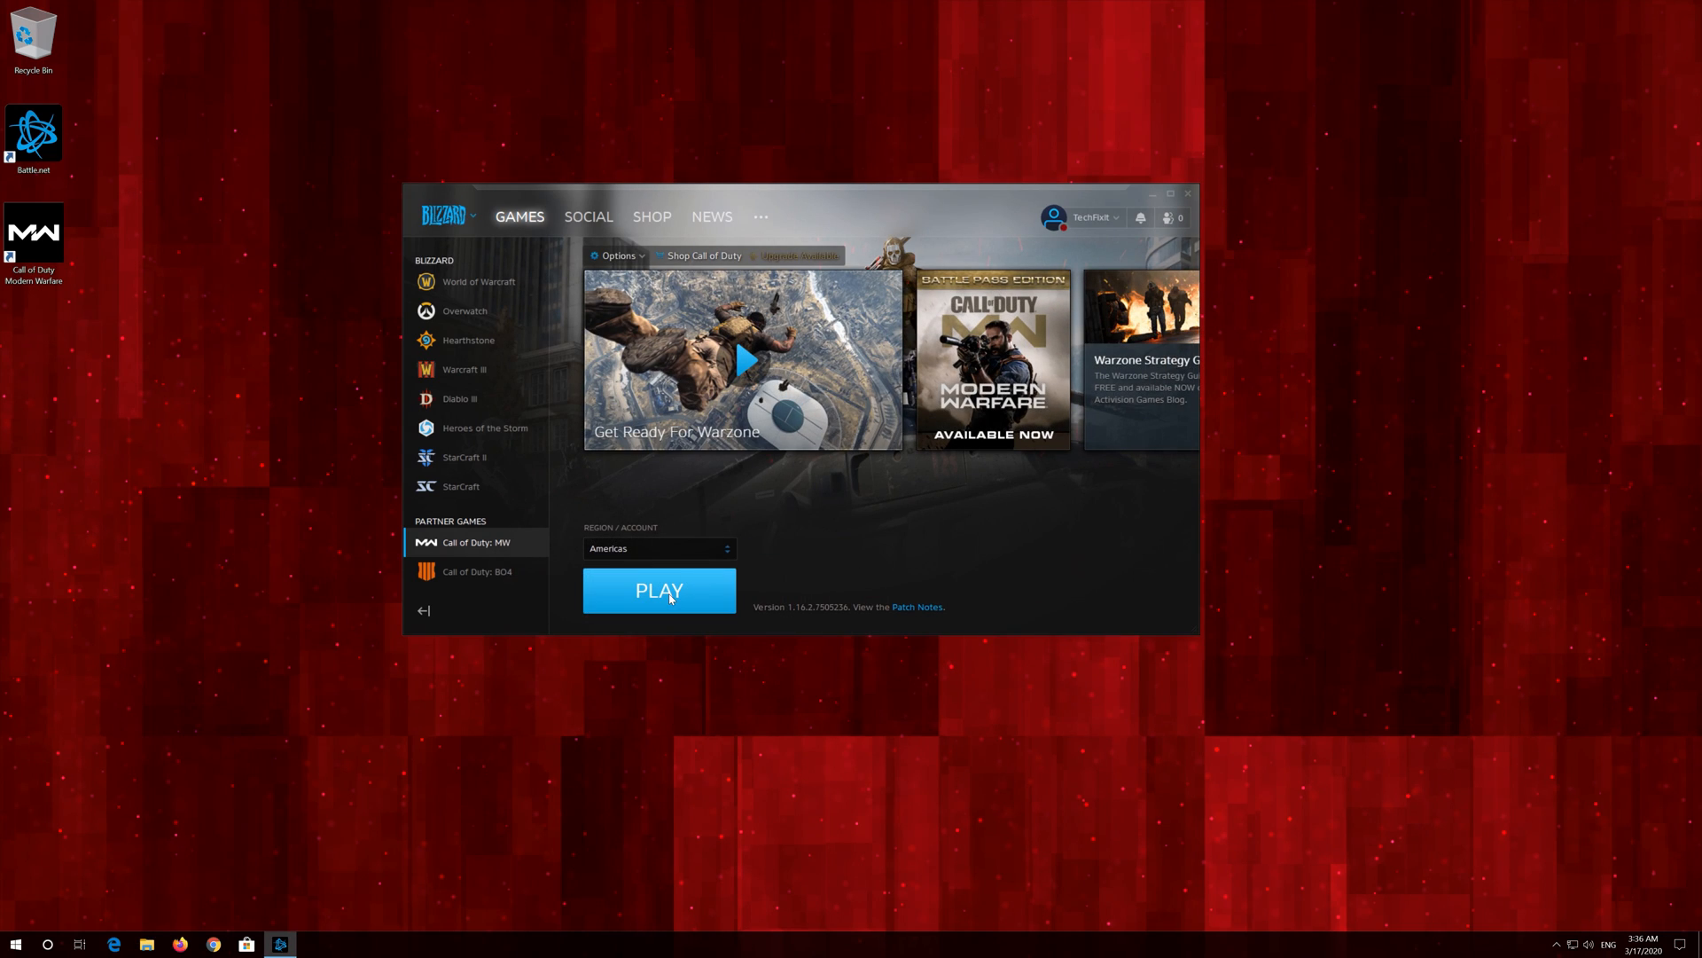
{"action": "left_click", "coordinate": [659, 591]}
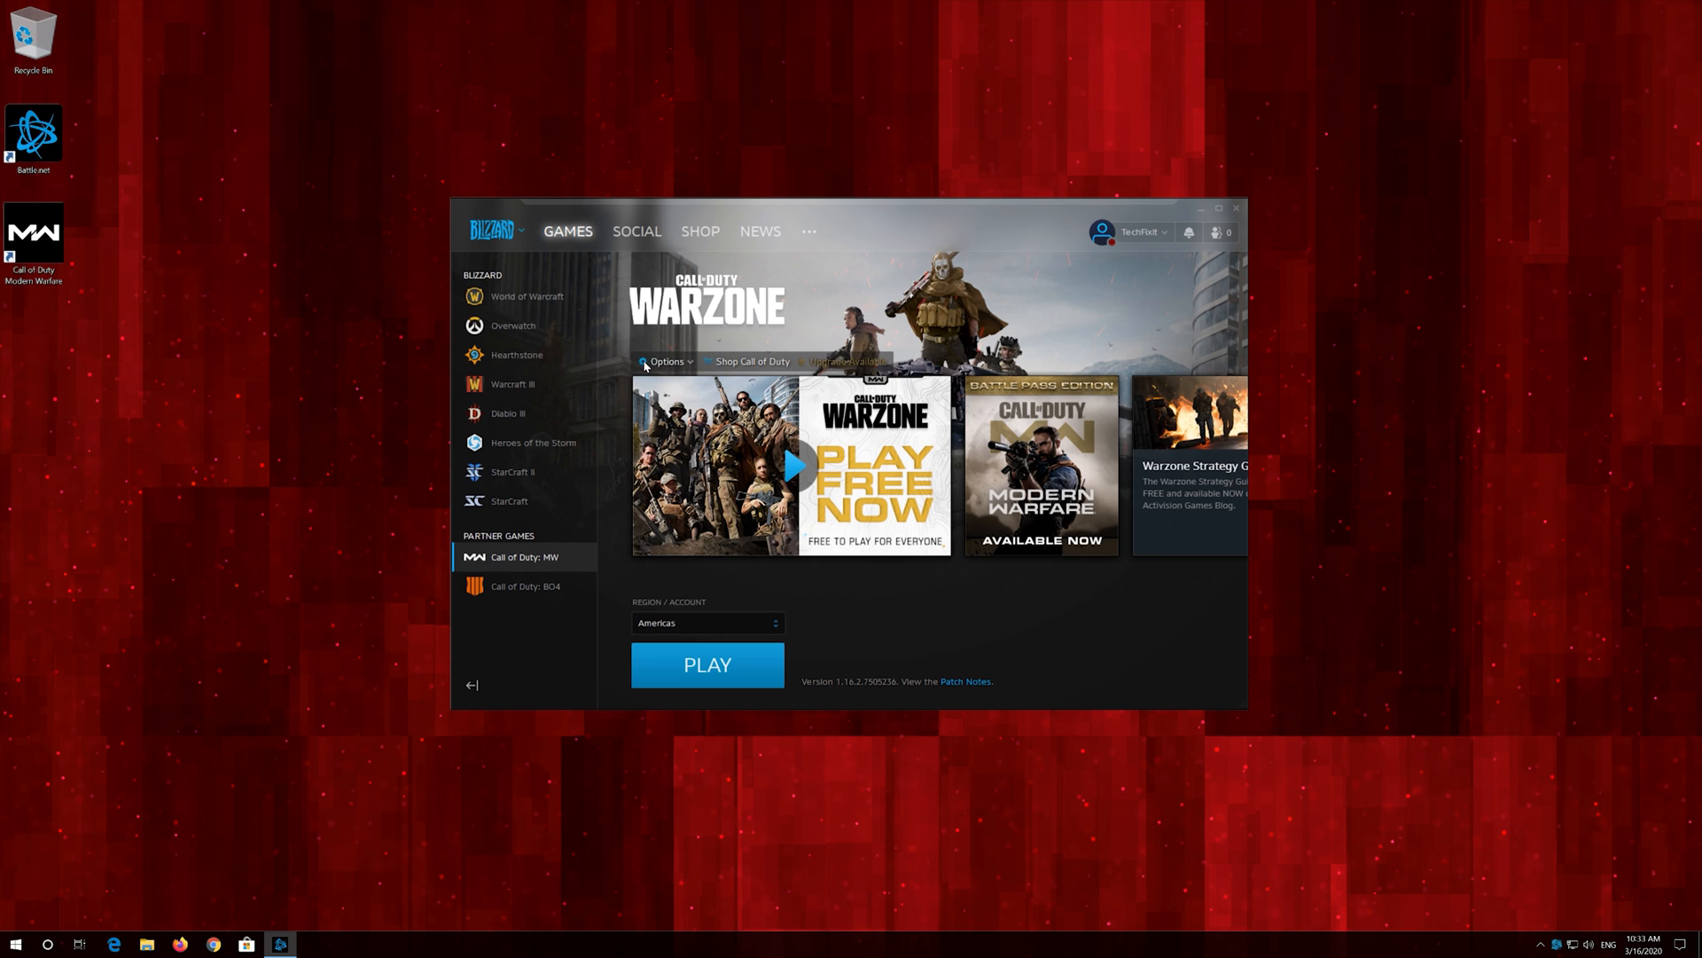
- Show the Modern Warfare install location in File Explorer from the game's Options menu
{"action": "left_click", "coordinate": [666, 362]}
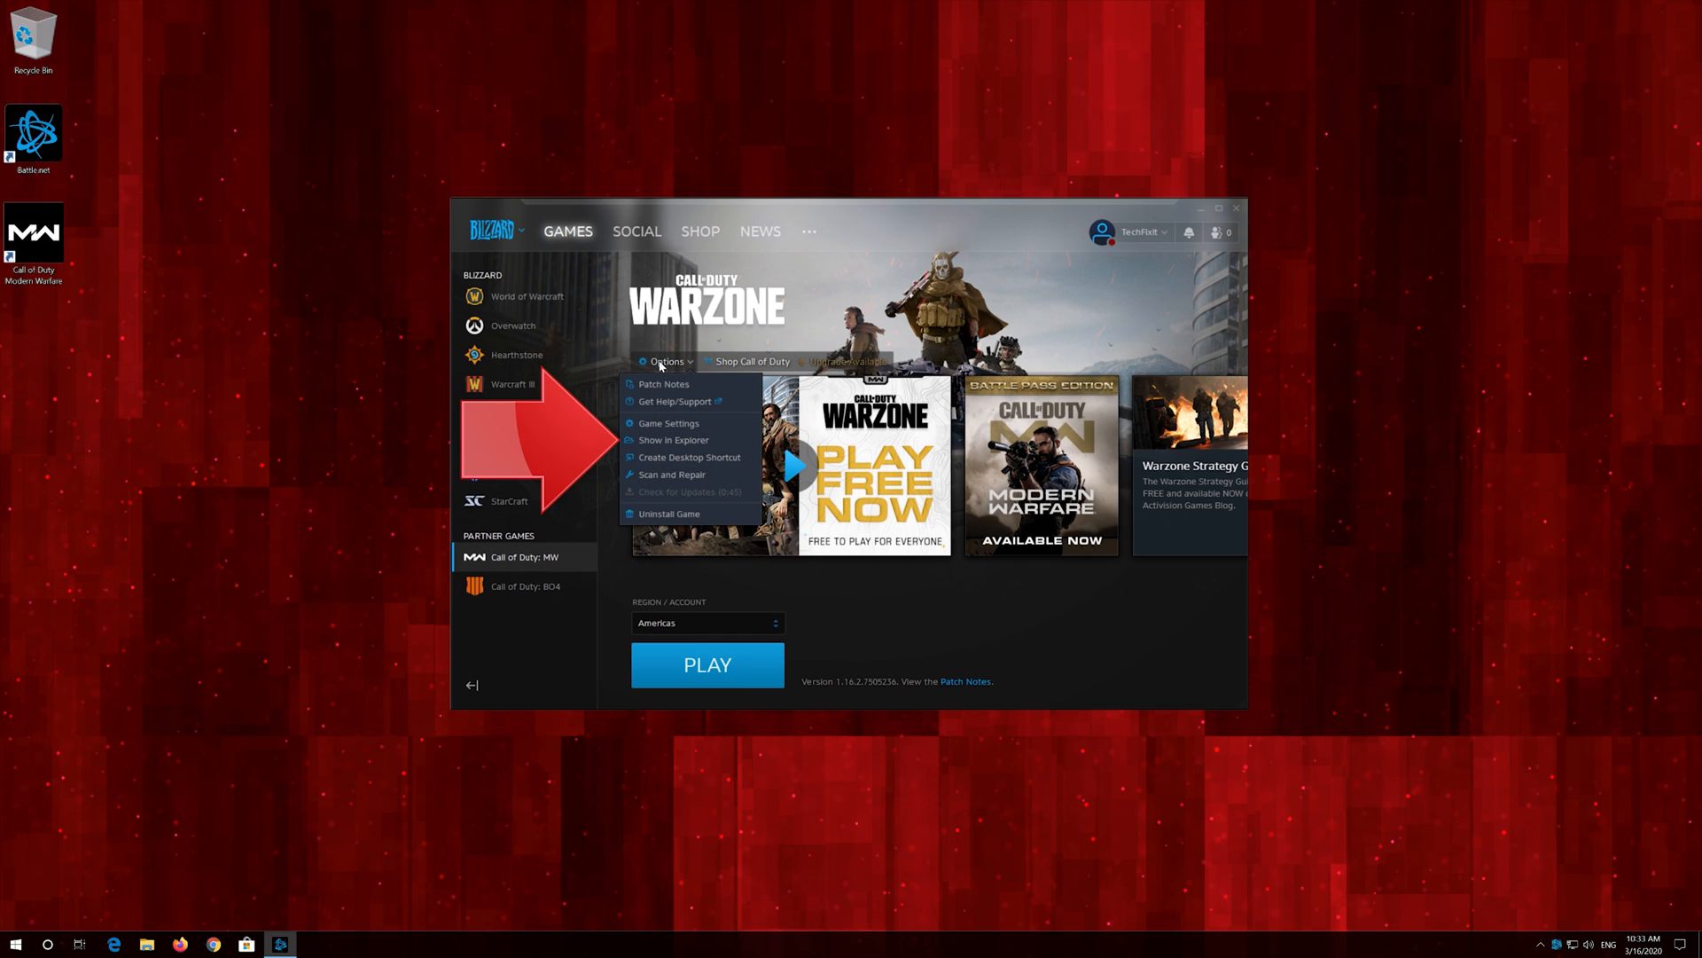
{"action": "mouse_move", "coordinate": [673, 440]}
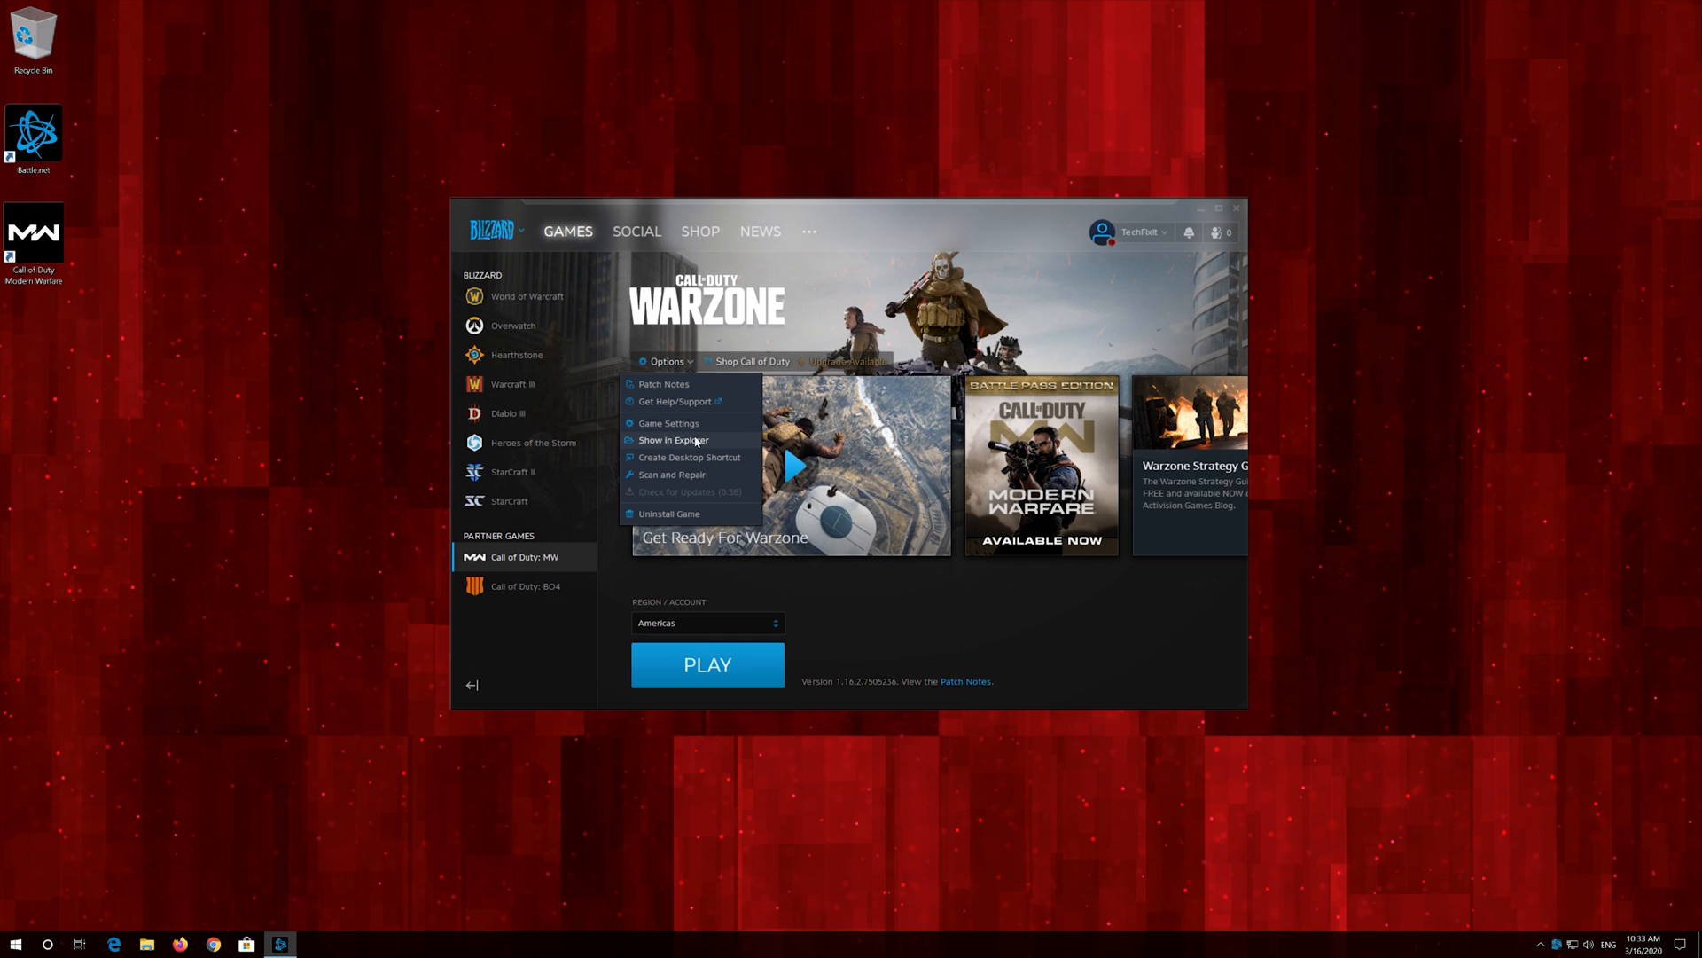
{"action": "left_click", "coordinate": [673, 440]}
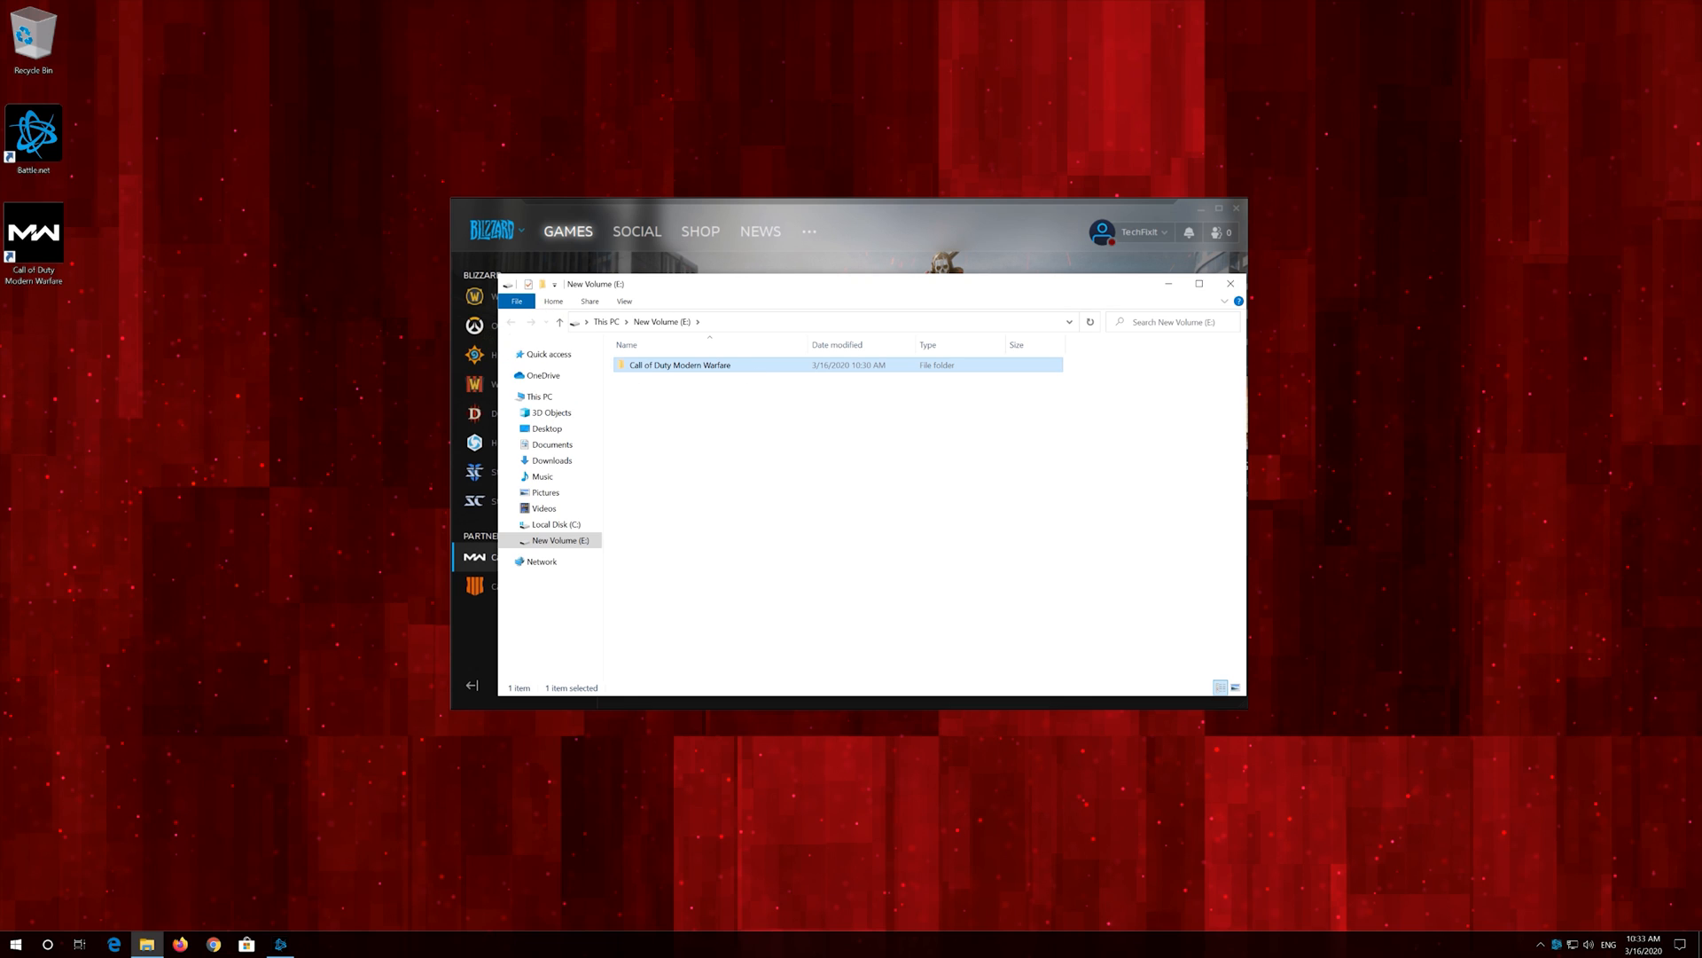
{"action": "mouse_move", "coordinate": [700, 367]}
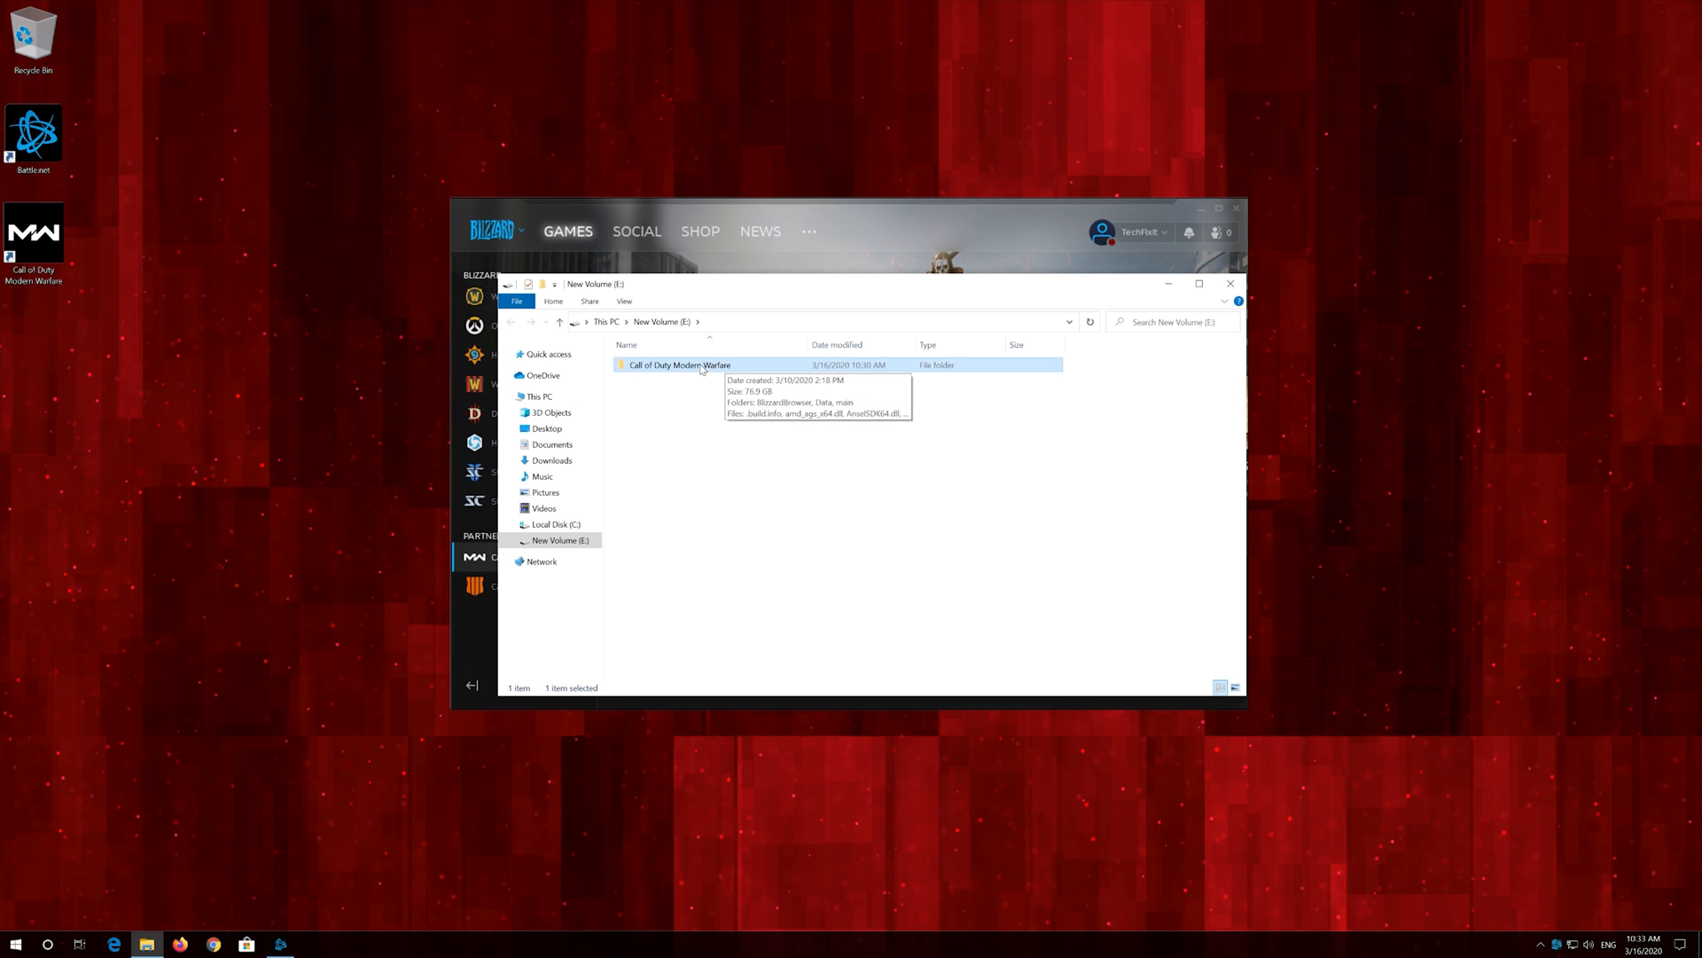
- Open the Call of Duty Modern Warfare folder and begin selecting its loose files for deletion
{"action": "double_click", "coordinate": [679, 364]}
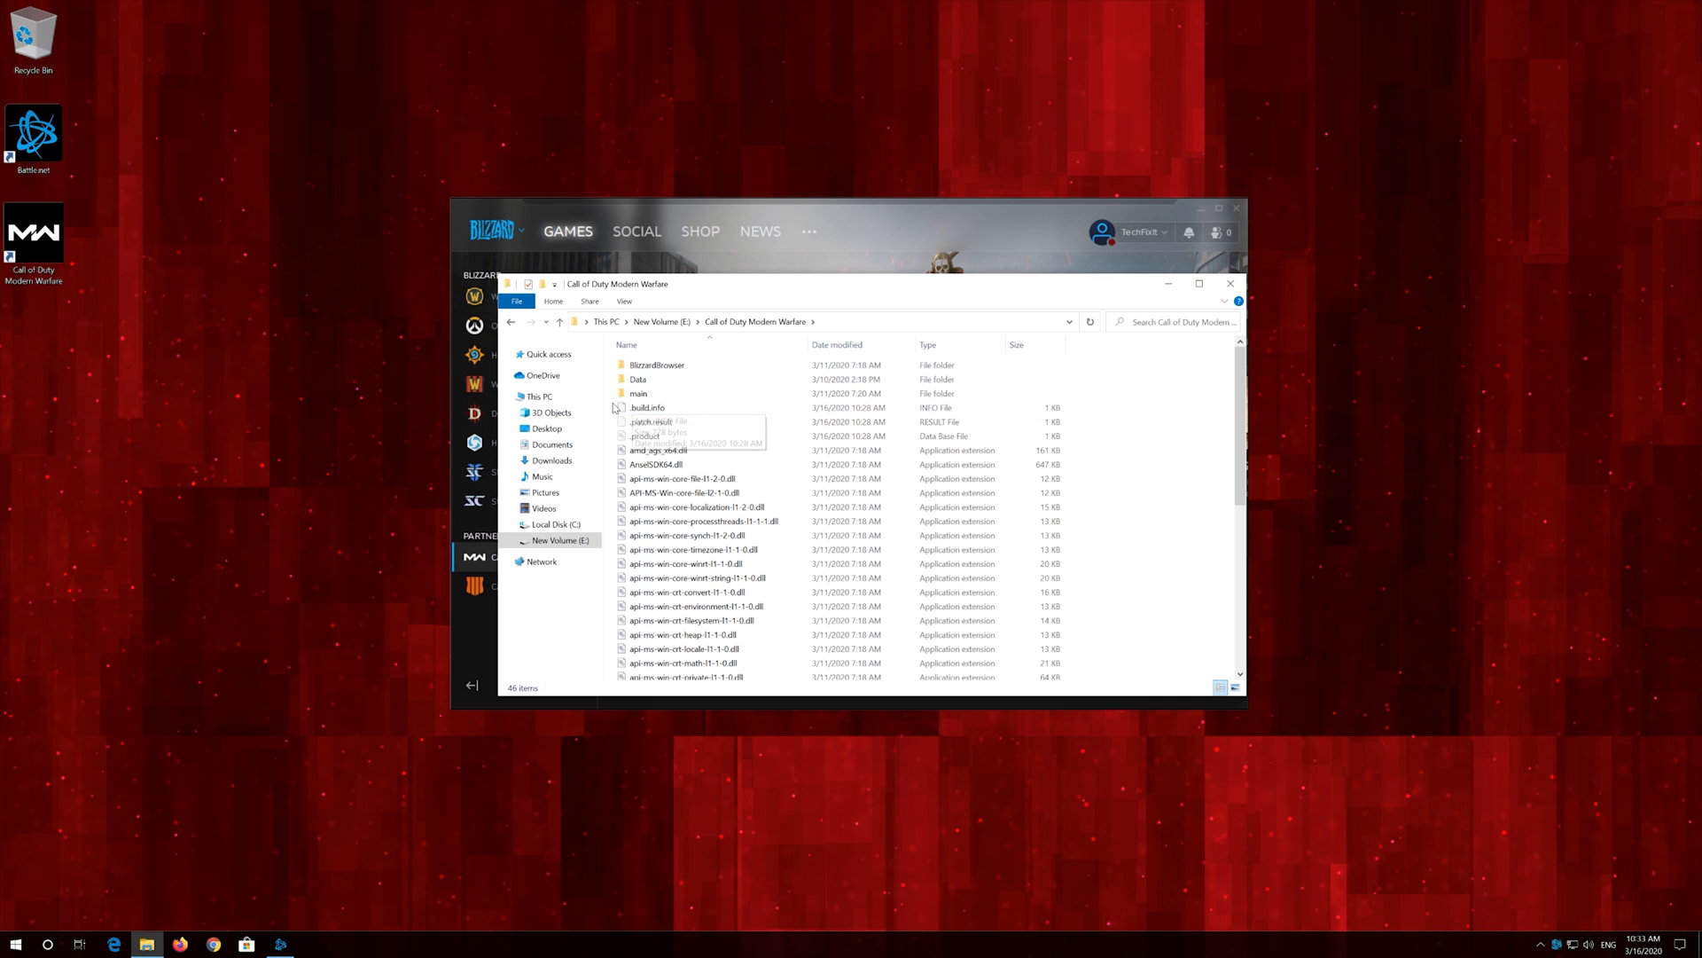
{"action": "left_click", "coordinate": [648, 407]}
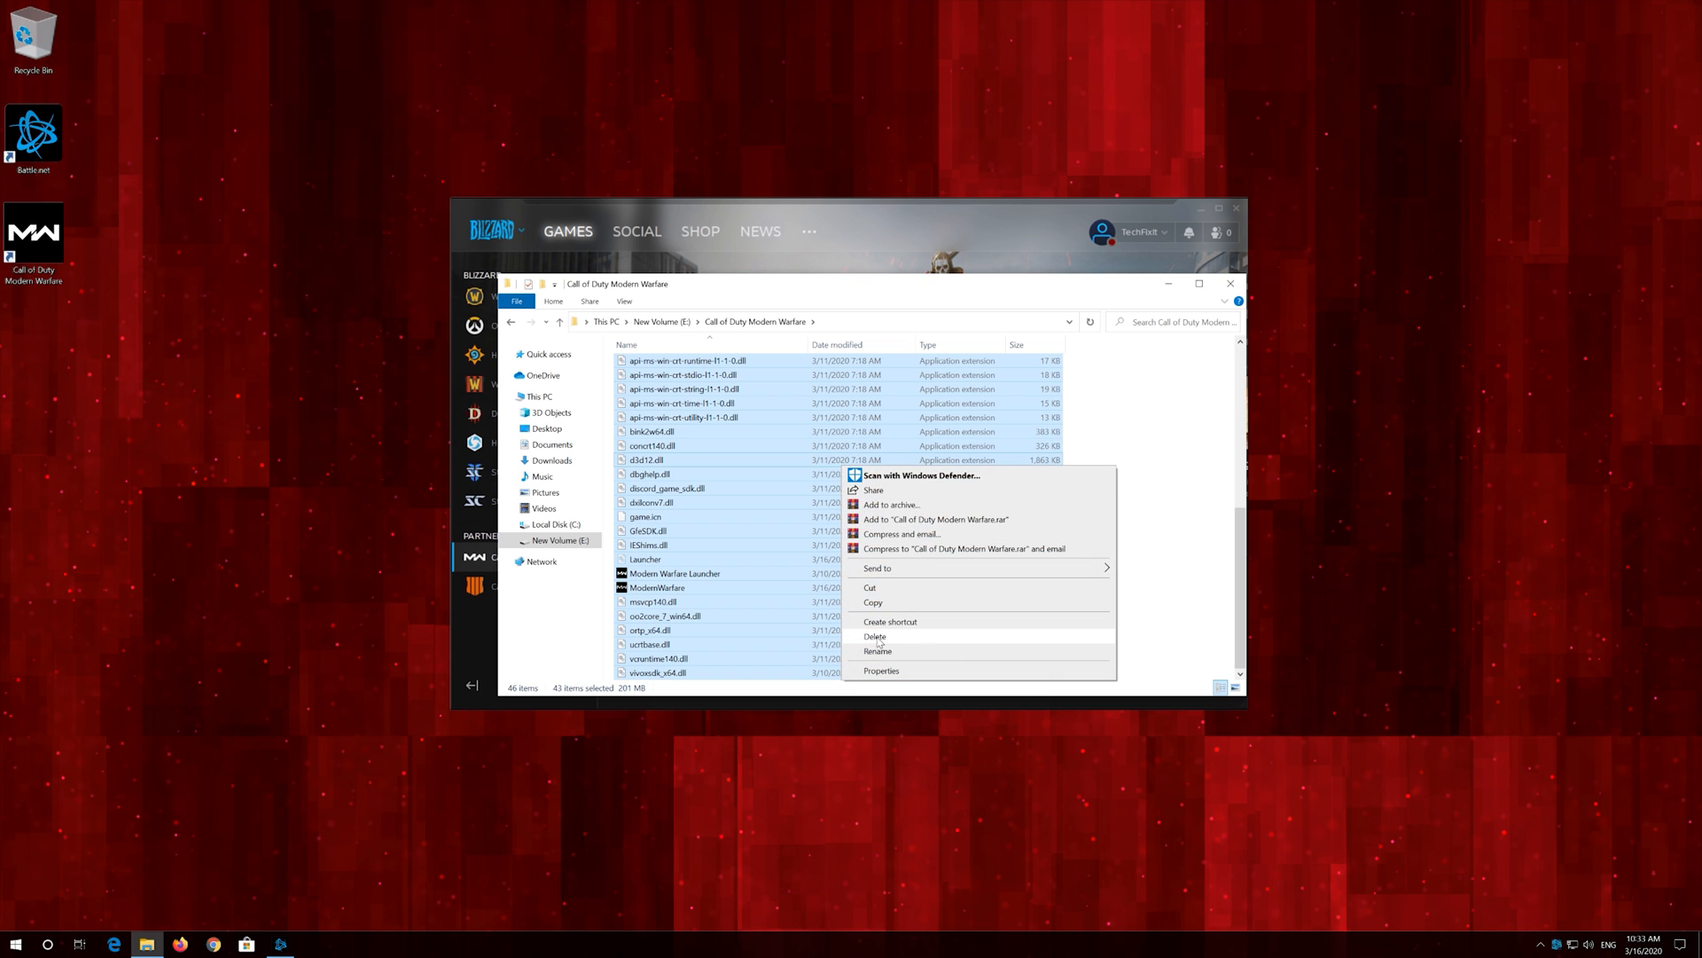
{"action": "mouse_move", "coordinate": [918, 642]}
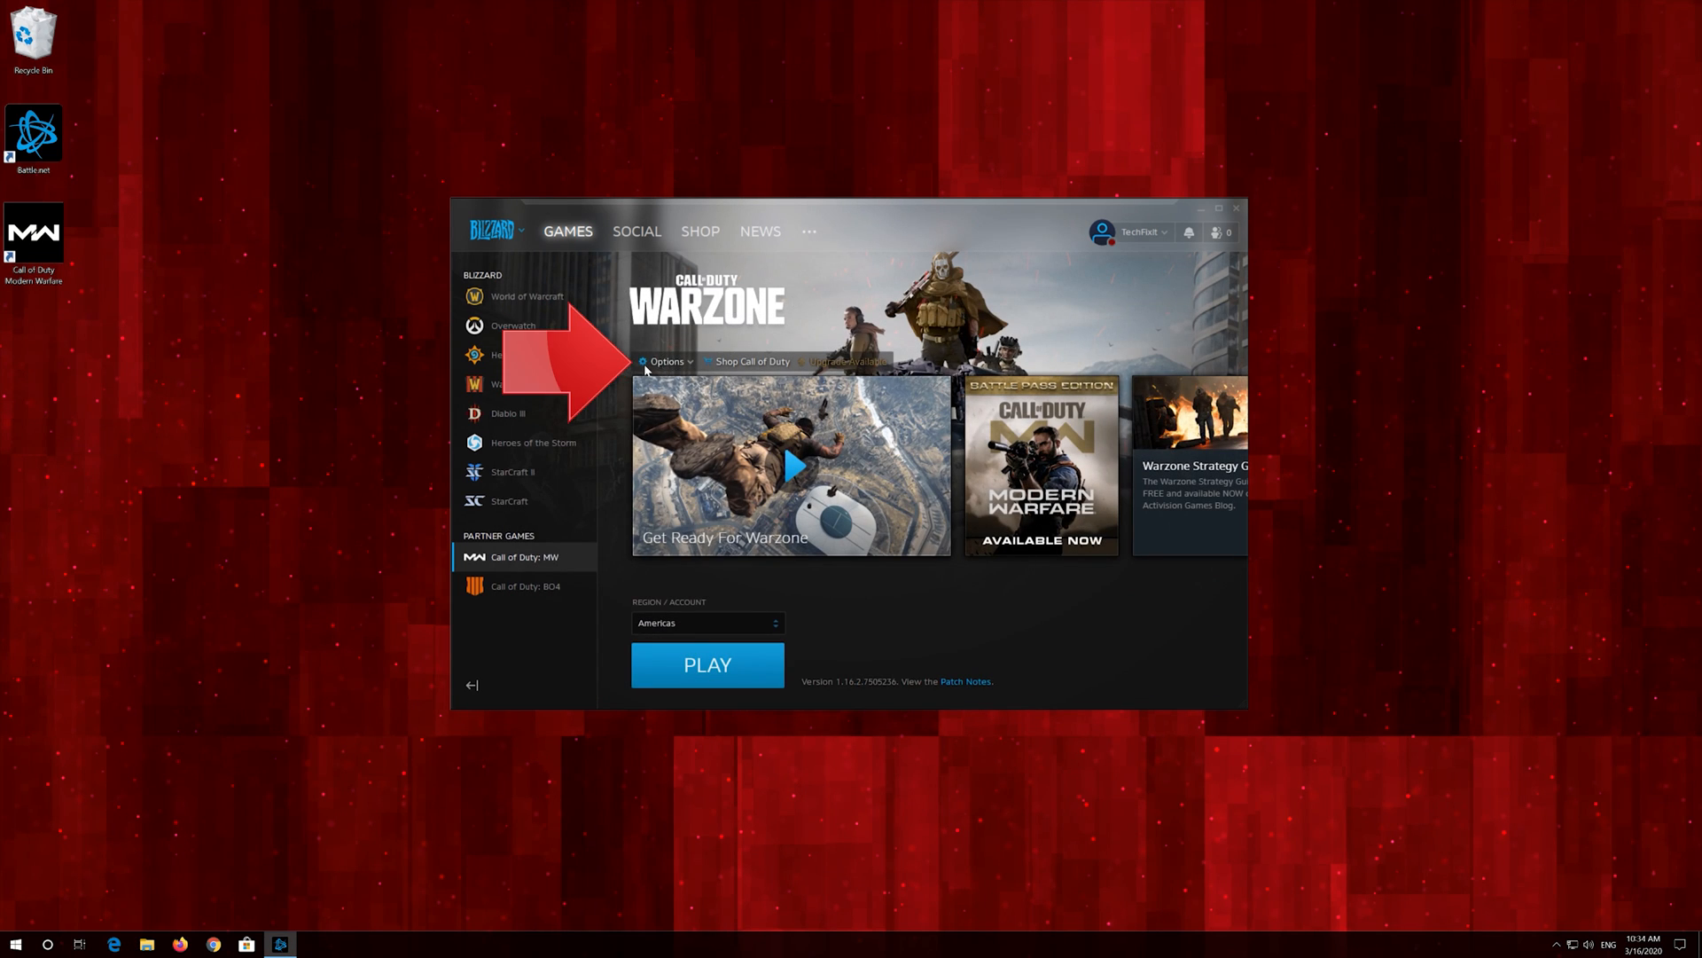
- Run Scan and Repair on Call of Duty: MW and begin the file scan
{"action": "left_click", "coordinate": [664, 361]}
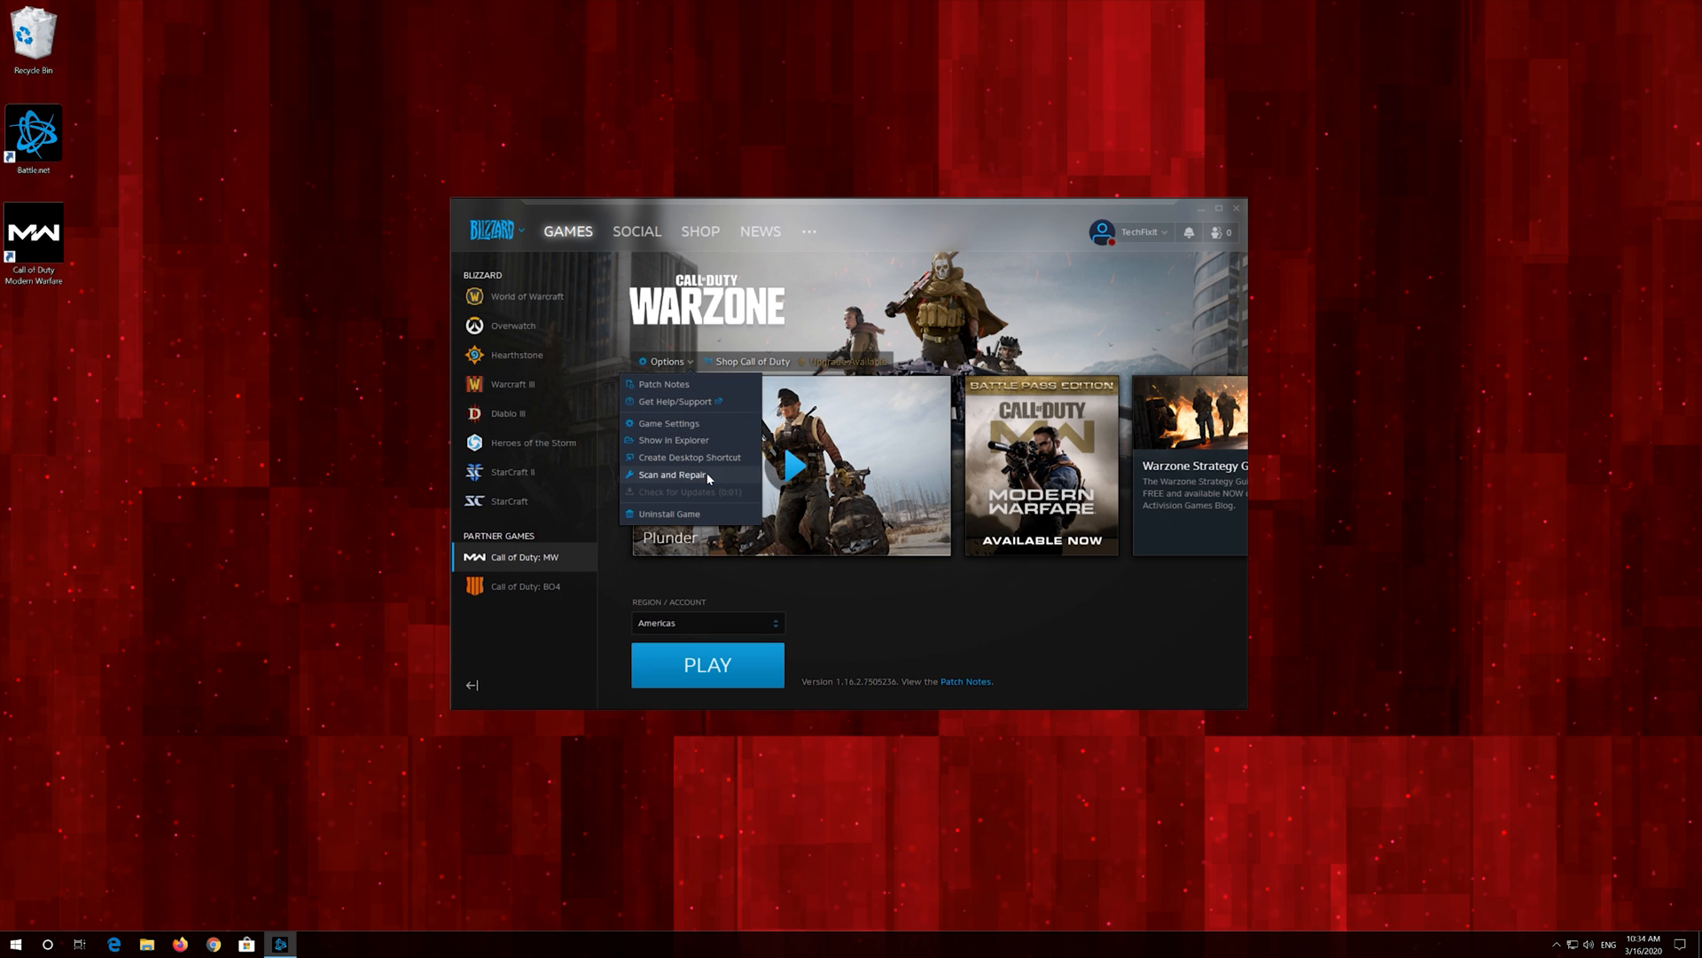
{"action": "left_click", "coordinate": [673, 474]}
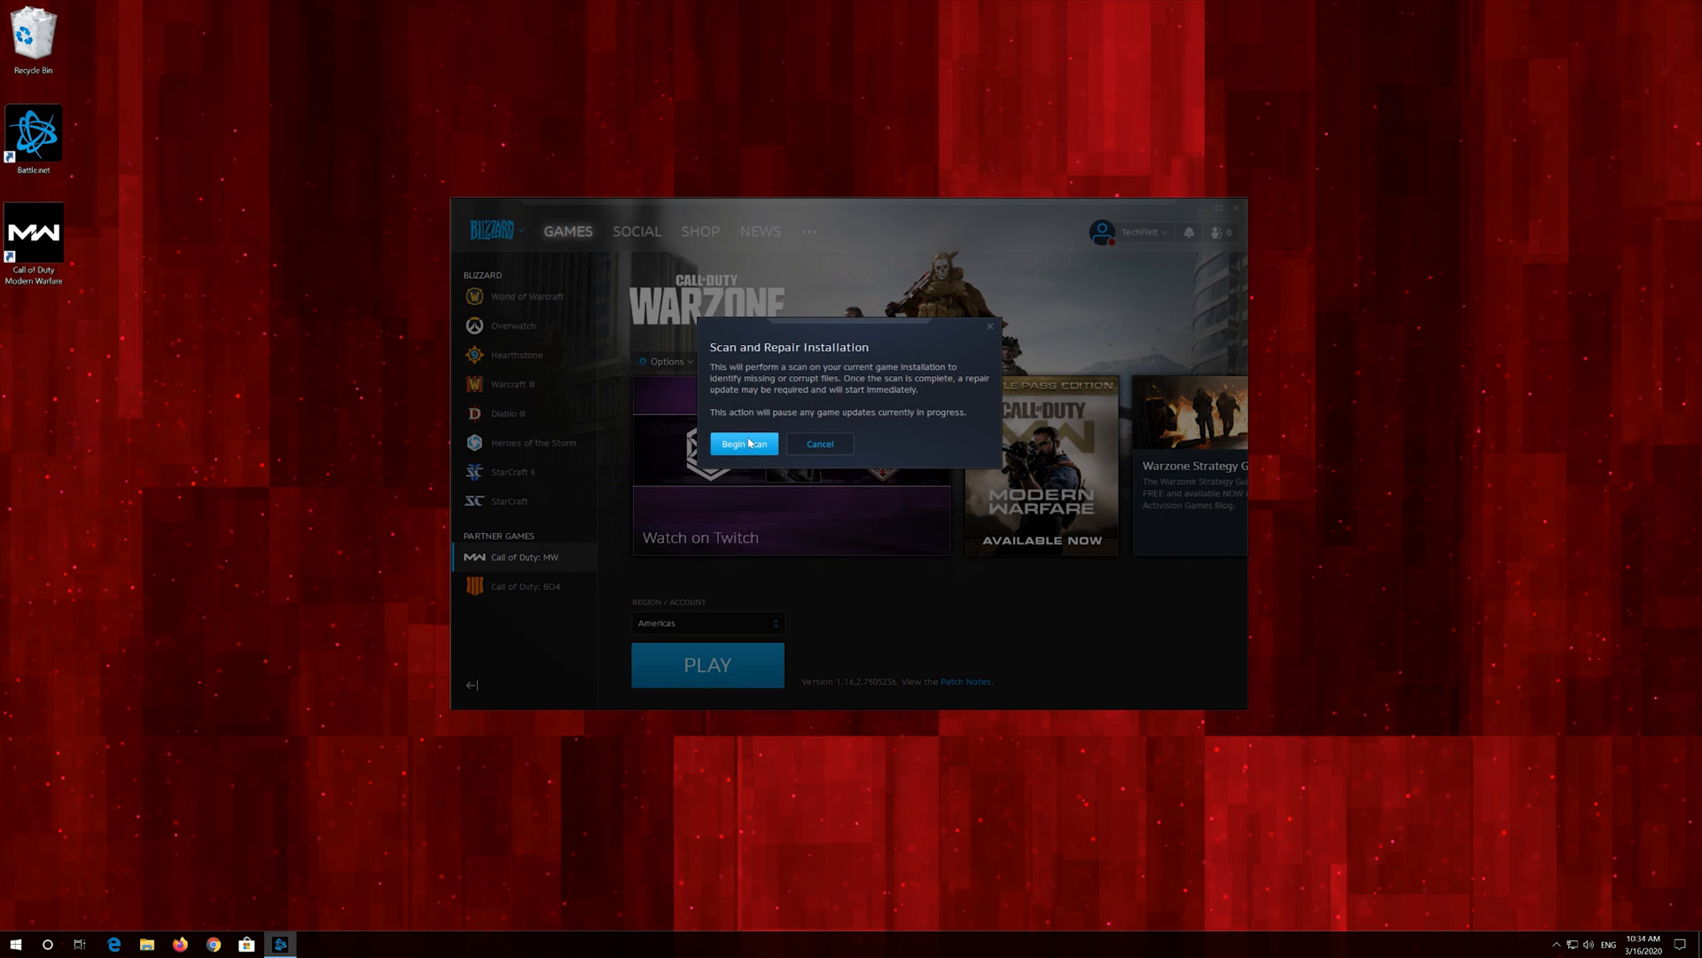
{"action": "left_click", "coordinate": [743, 444]}
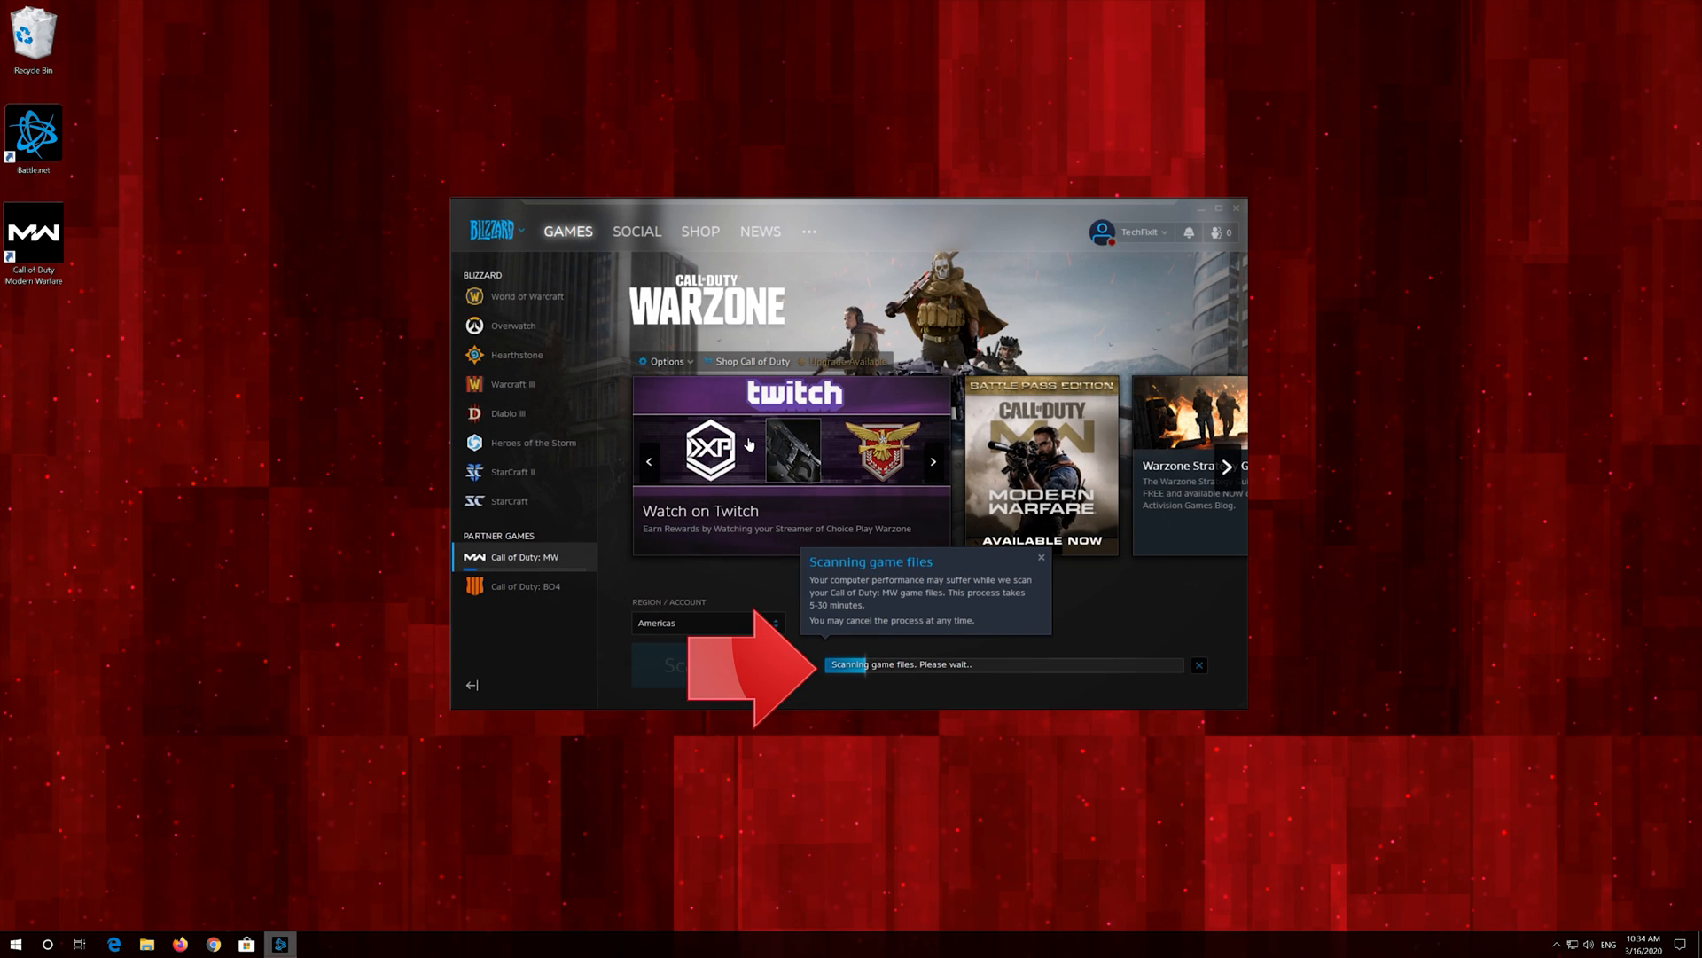